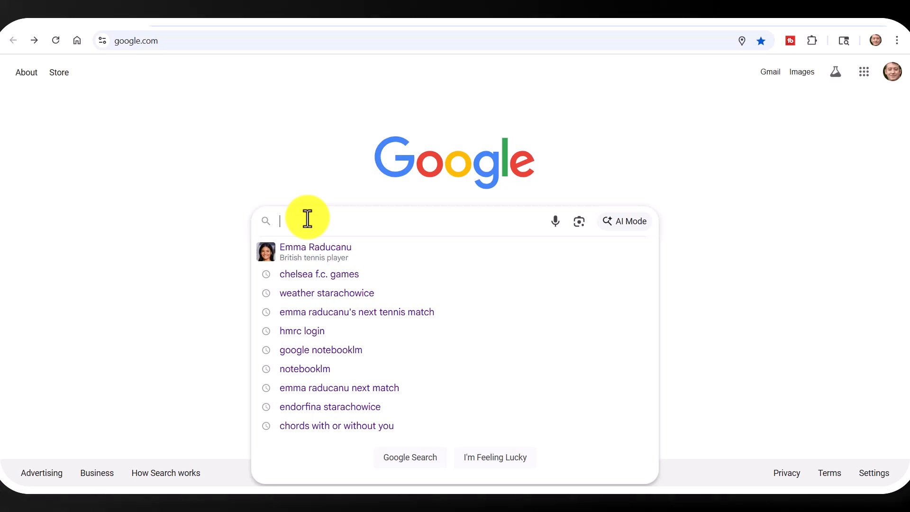
mouse_move(234, 144)
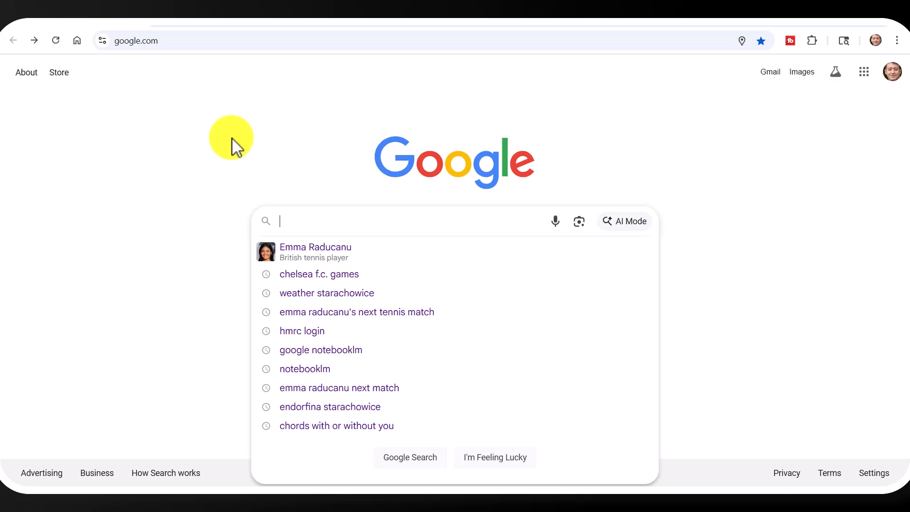
mouse_move(260, 202)
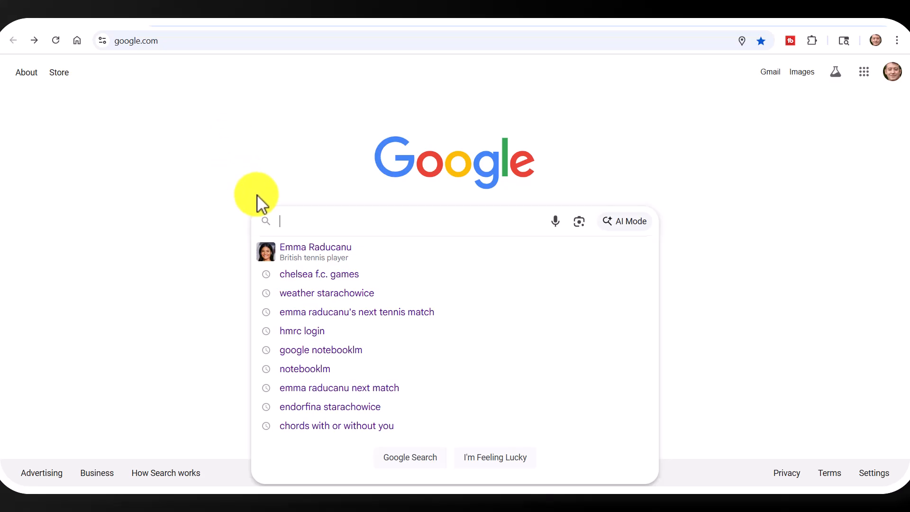
mouse_move(285, 217)
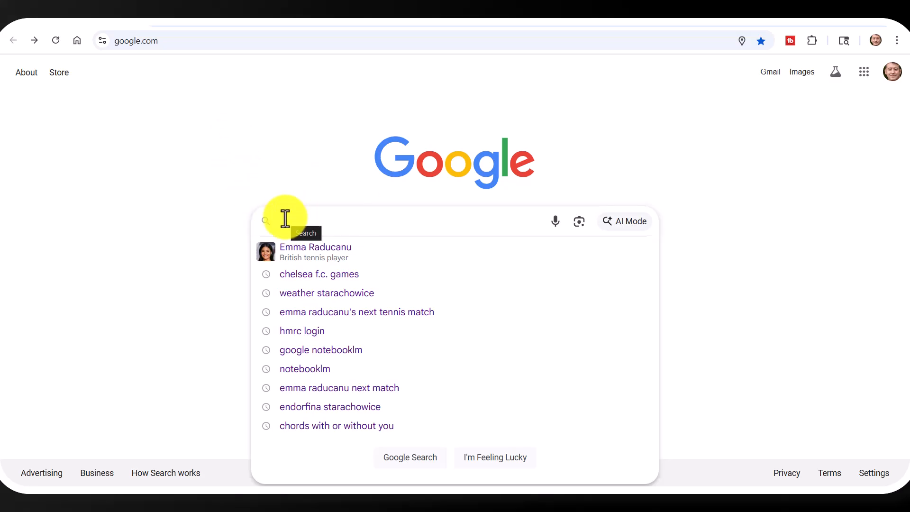
Pick the 'google notebooklm' search suggestion and launch NotebookLM from the Google apps grid.
click(320, 349)
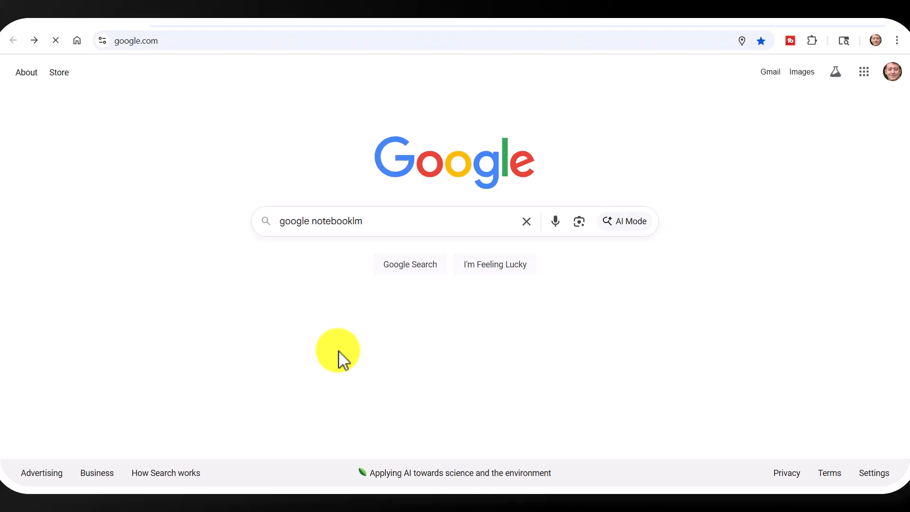
click(409, 264)
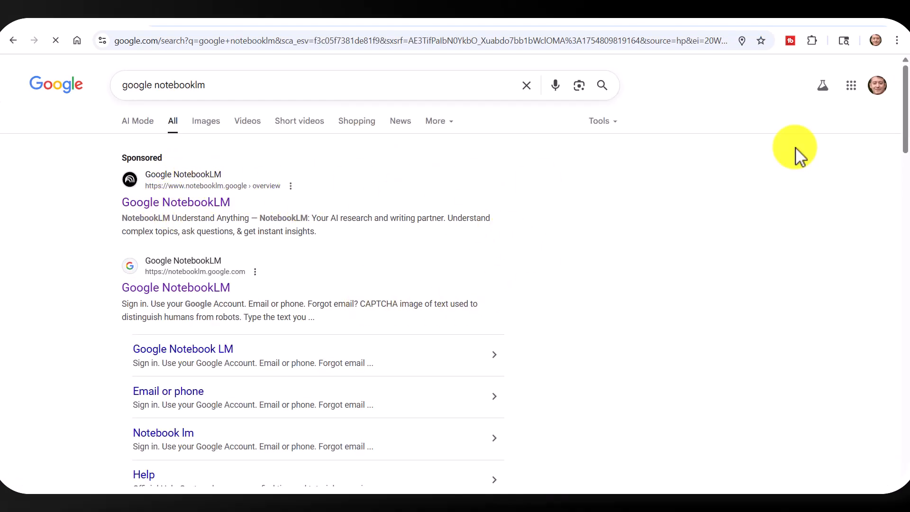
click(851, 85)
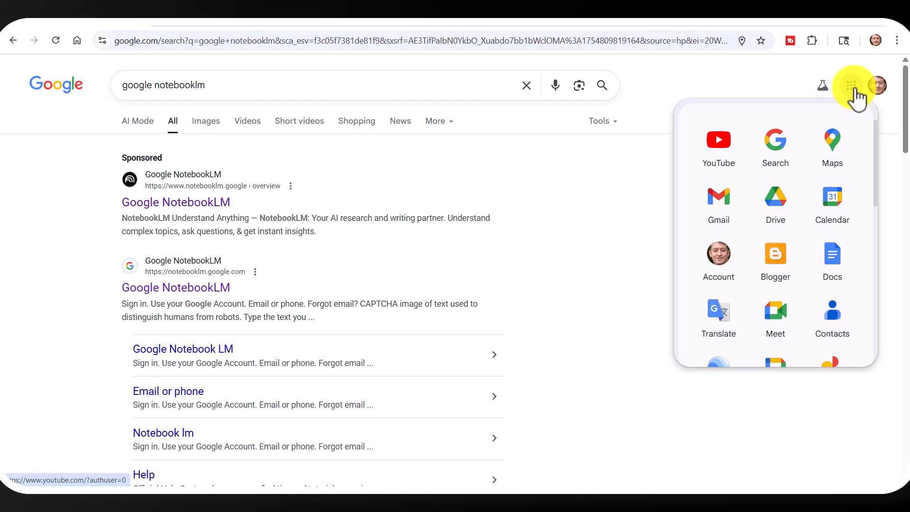
scroll(down, 3)
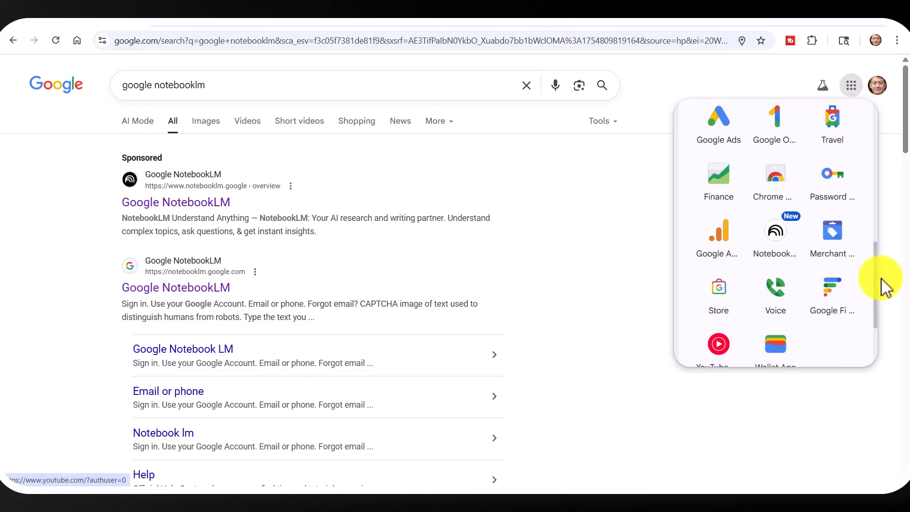
mouse_move(775, 232)
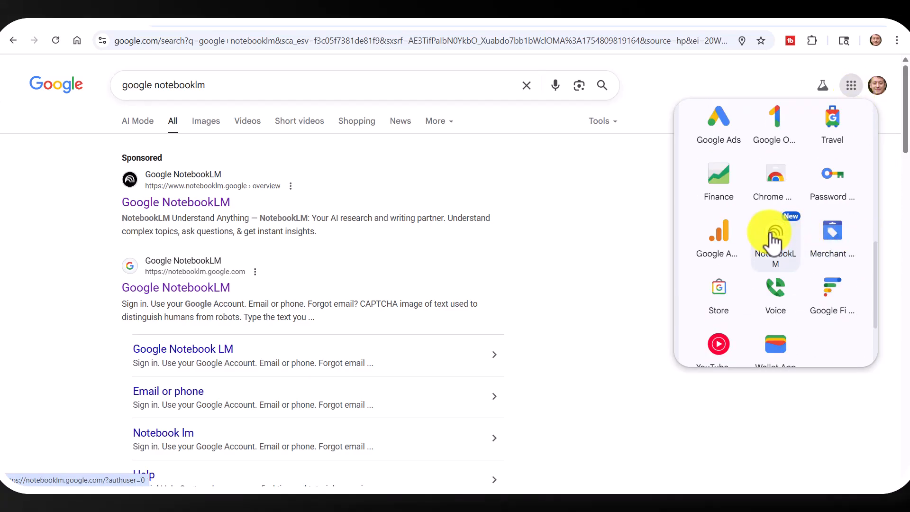
click(773, 231)
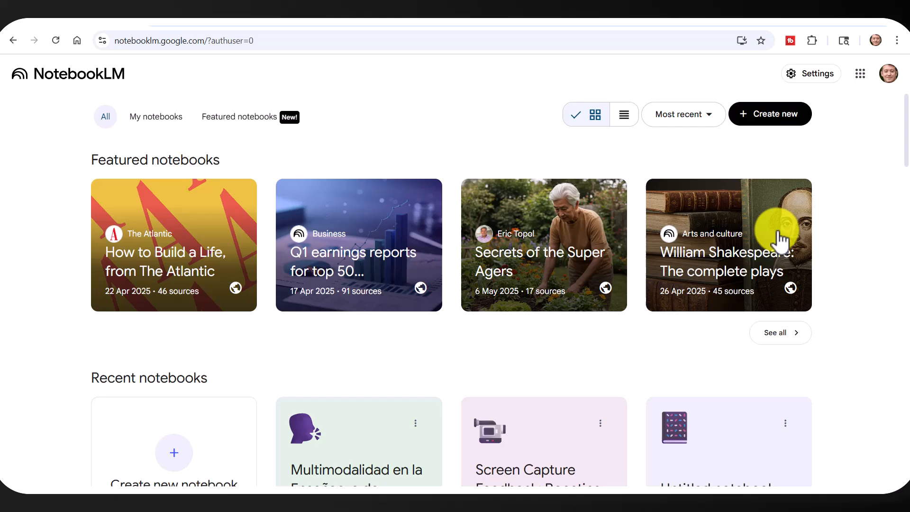
mouse_move(757, 137)
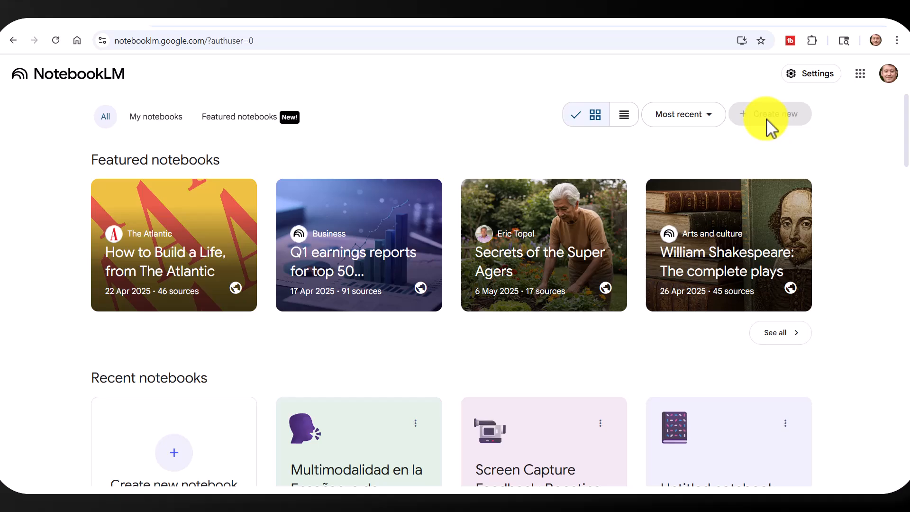
Create a new untitled notebook with 'Create new'.
click(768, 114)
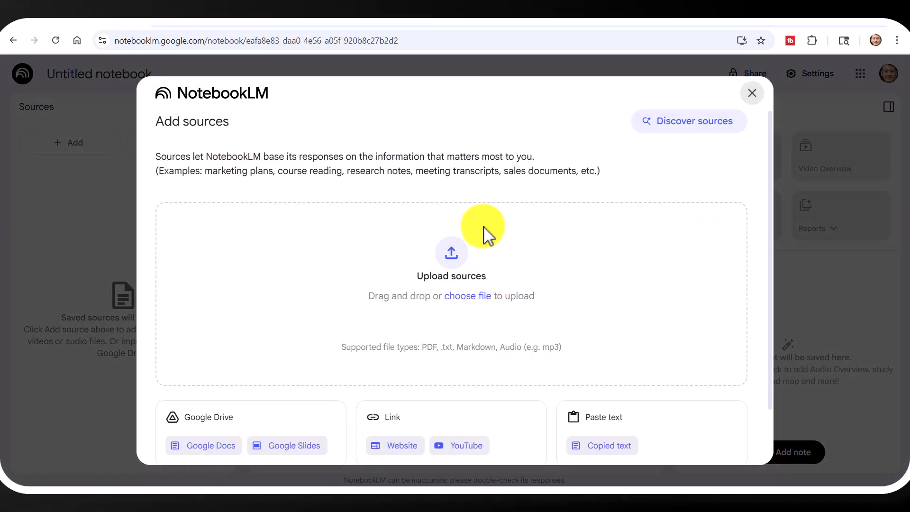
mouse_move(243, 421)
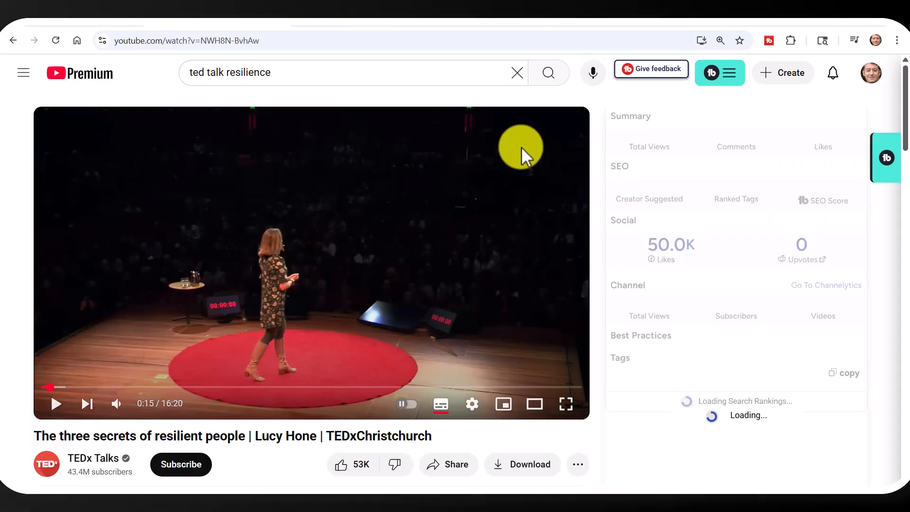
mouse_move(200, 148)
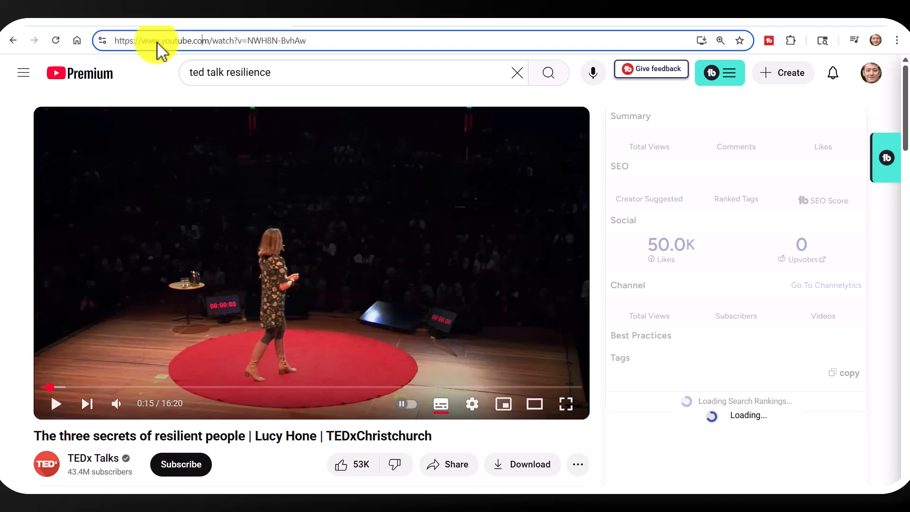
Copy the resilience TED talk's YouTube URL from the address bar.
click(232, 41)
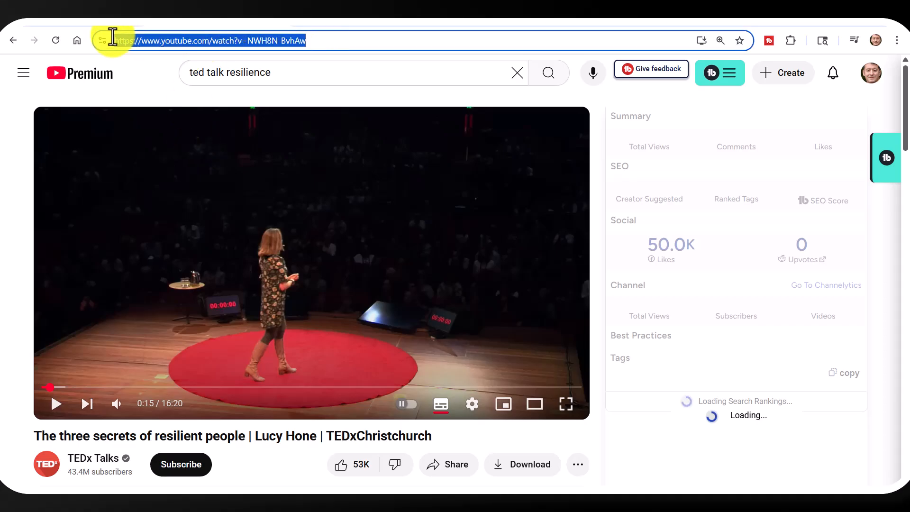
right_click(209, 40)
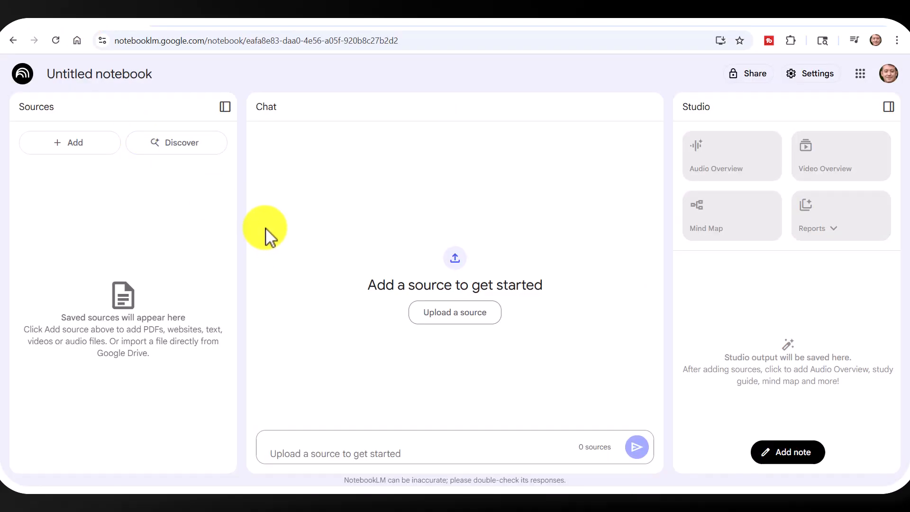
mouse_move(262, 221)
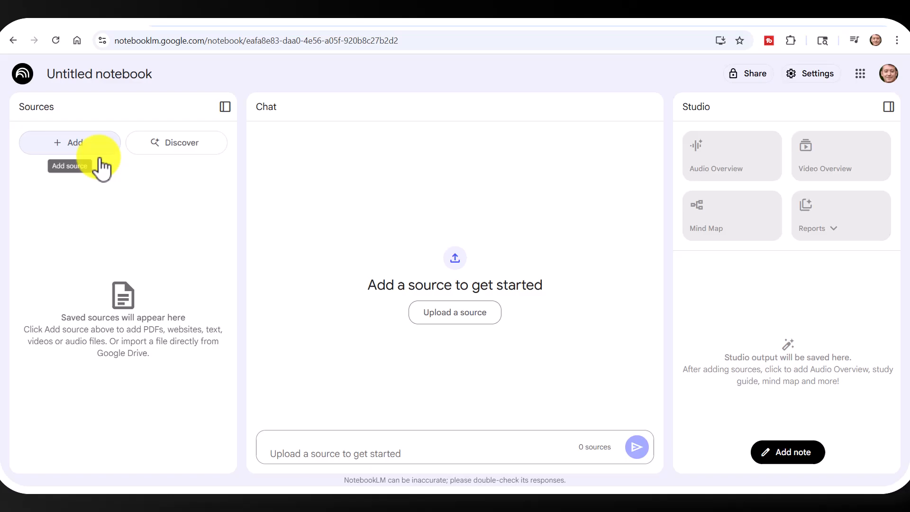
click(69, 143)
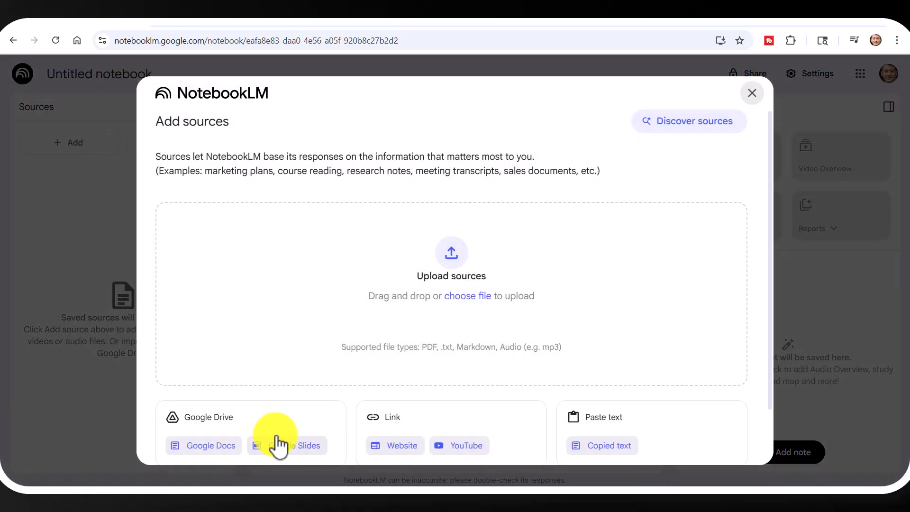
mouse_move(467, 452)
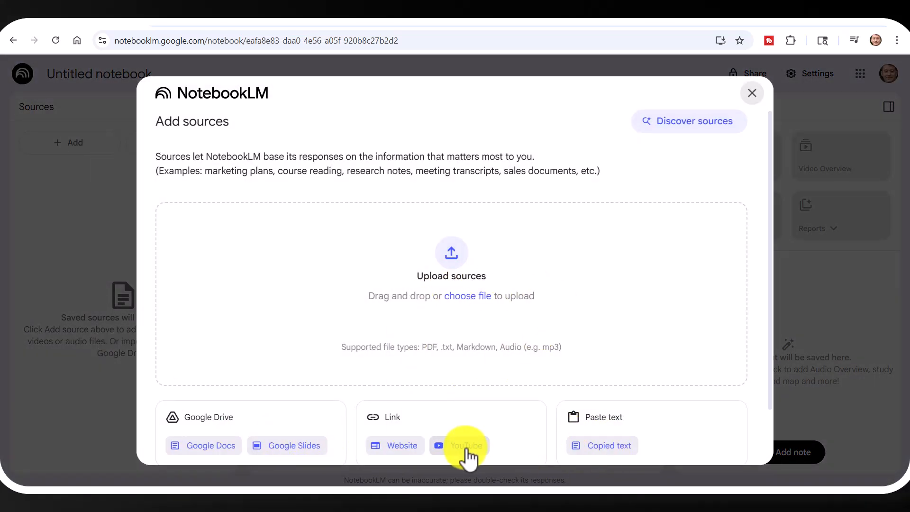
click(465, 445)
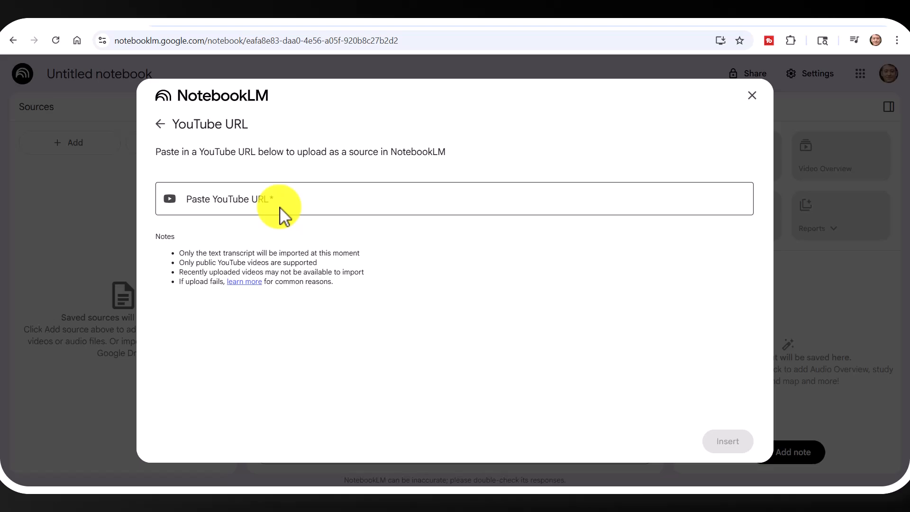
text(https://www.youtube.com/watch?v=NWH8N-BvhAw)
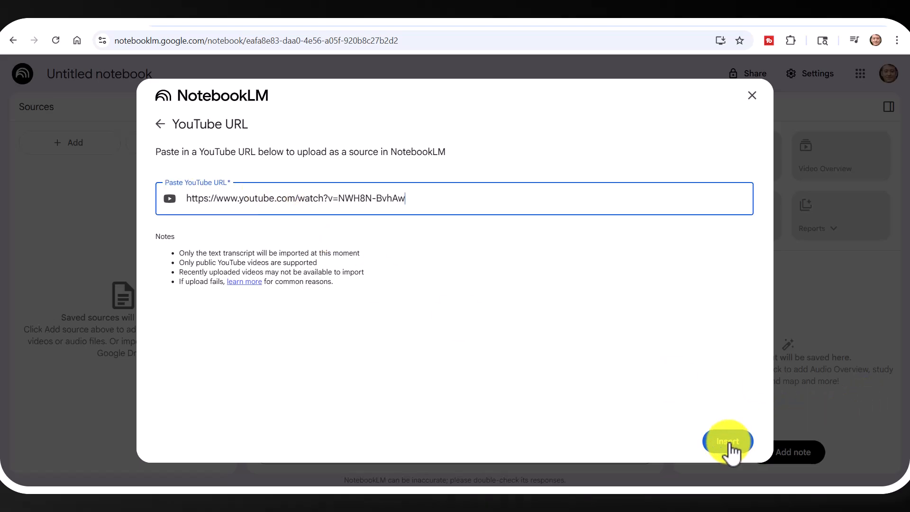
click(726, 441)
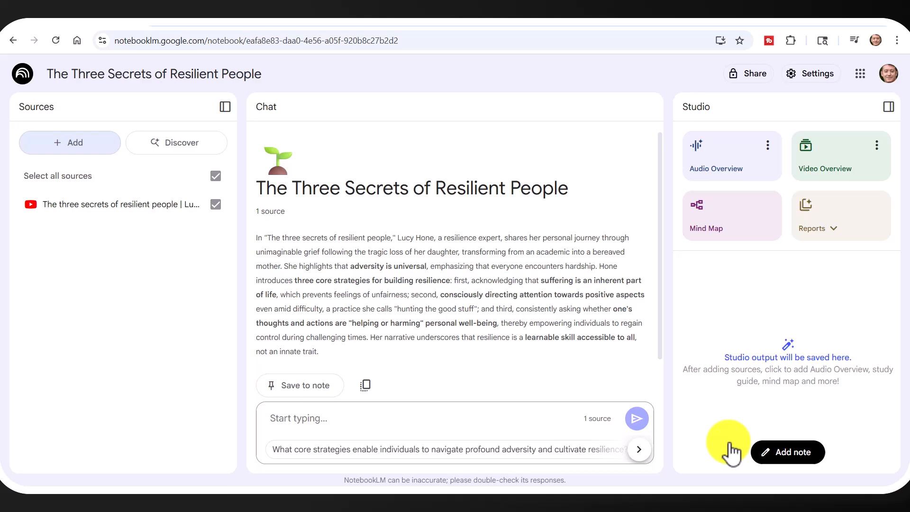
mouse_move(80, 178)
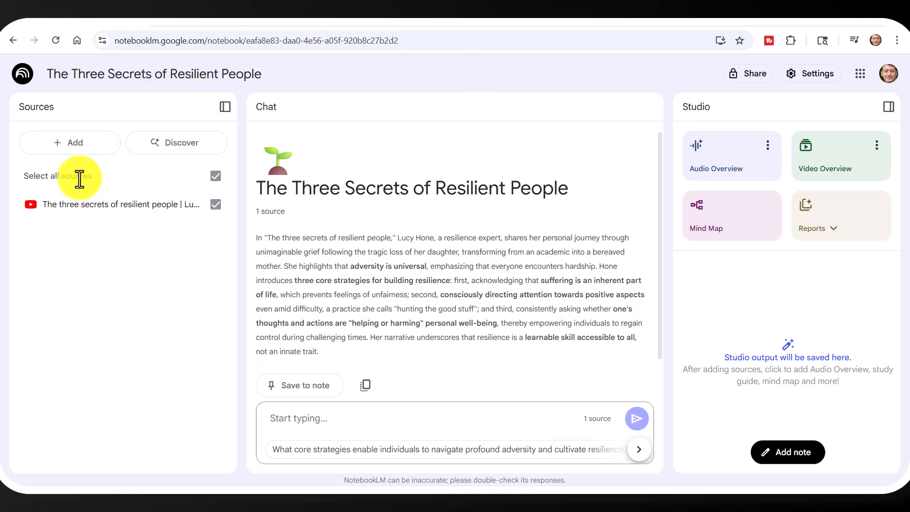
mouse_move(365, 384)
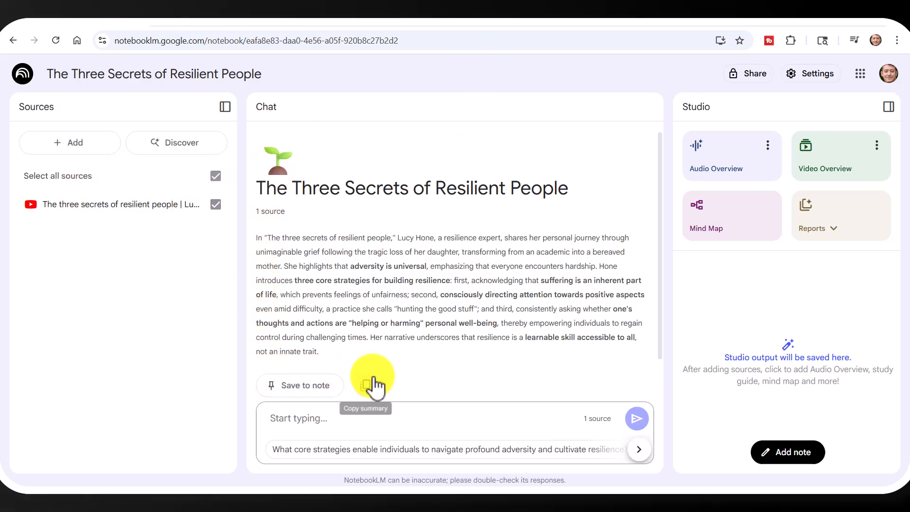
mouse_move(305, 196)
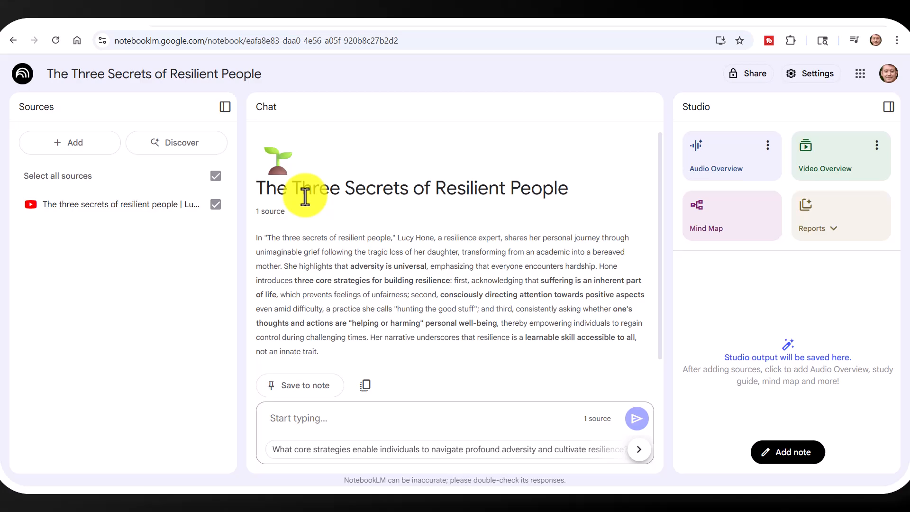
mouse_move(266, 213)
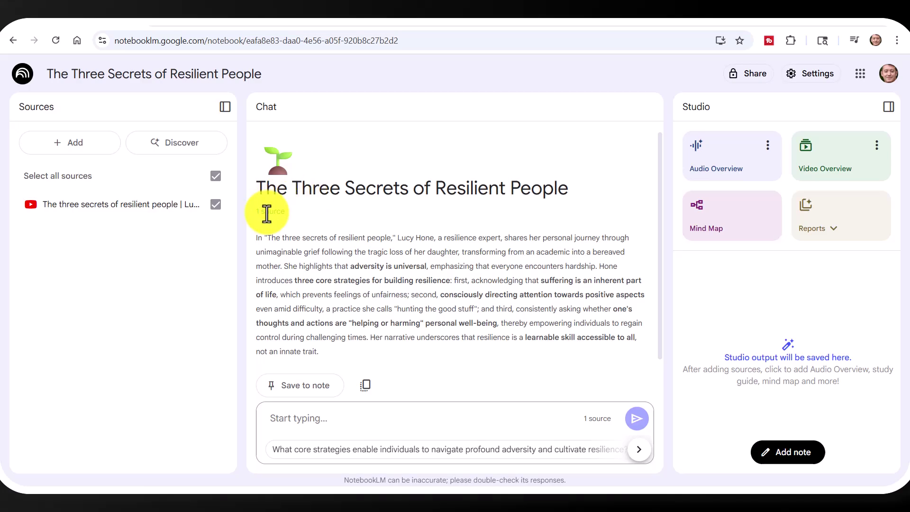
mouse_move(336, 283)
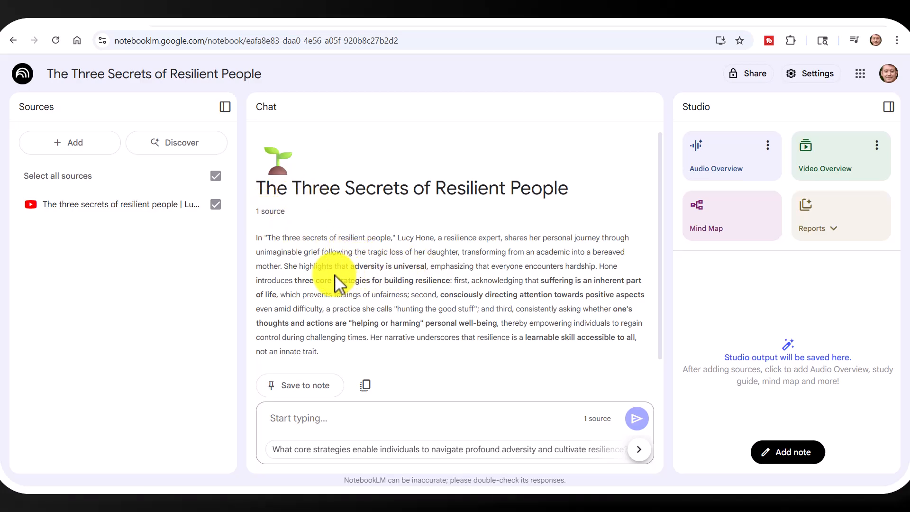
mouse_move(588, 313)
text(Can you generate 10 comprehension questions for my English students who are level B2 in English, so upper-intermediate. I want to check their understanding of the video)
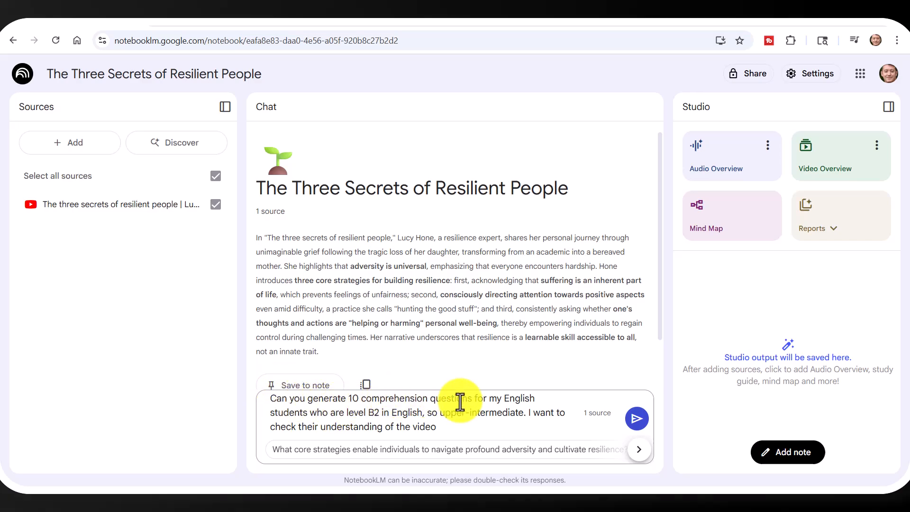
mouse_move(380, 412)
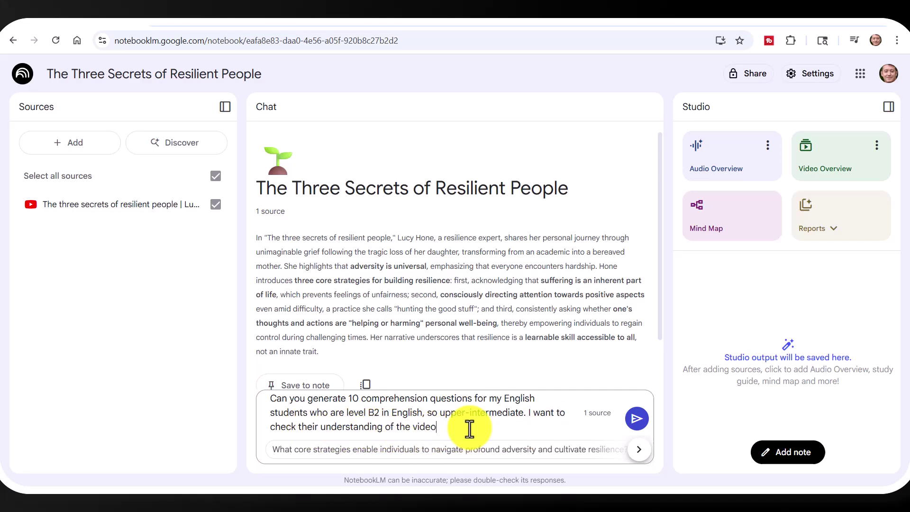
mouse_move(636, 419)
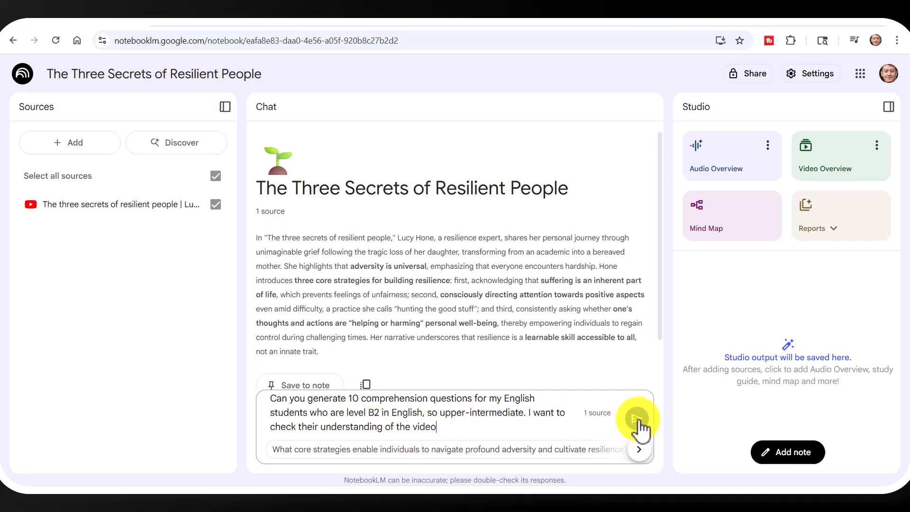
Send the chat request for 10 B2-level comprehension questions about the talk.
click(638, 418)
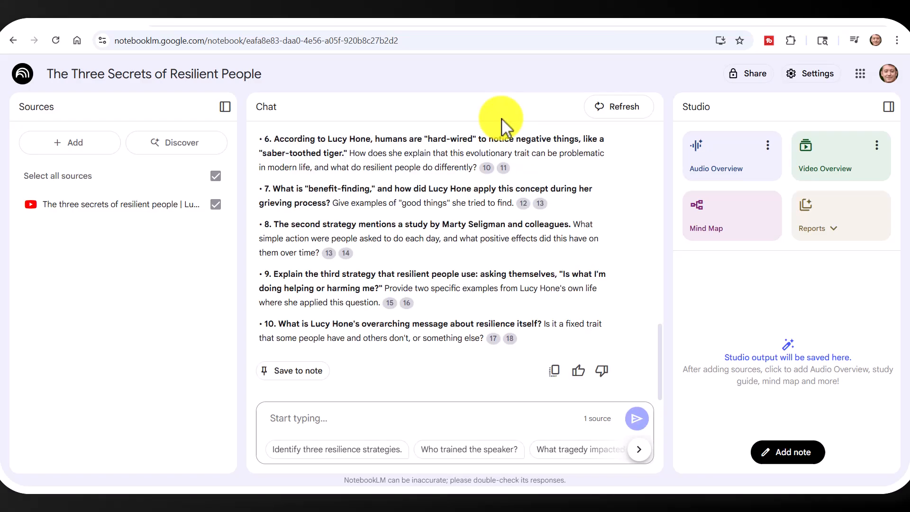
mouse_move(659, 342)
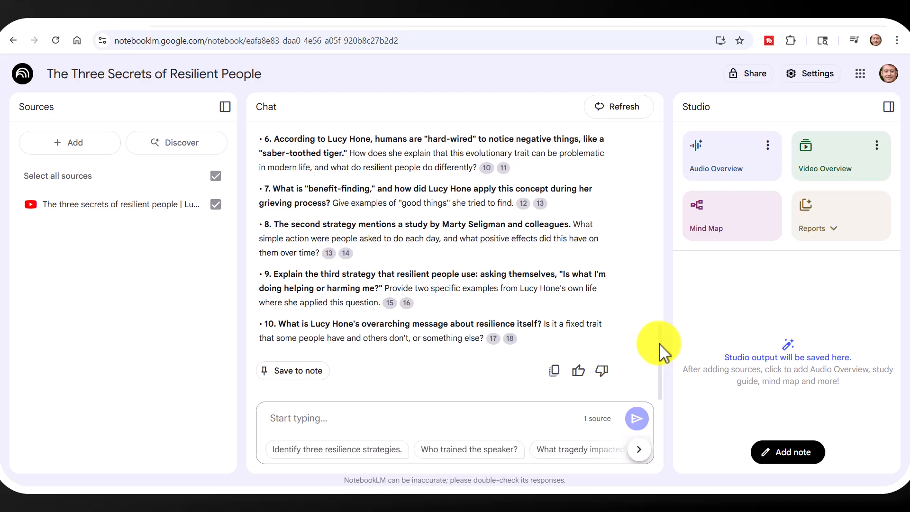
scroll(up, 3)
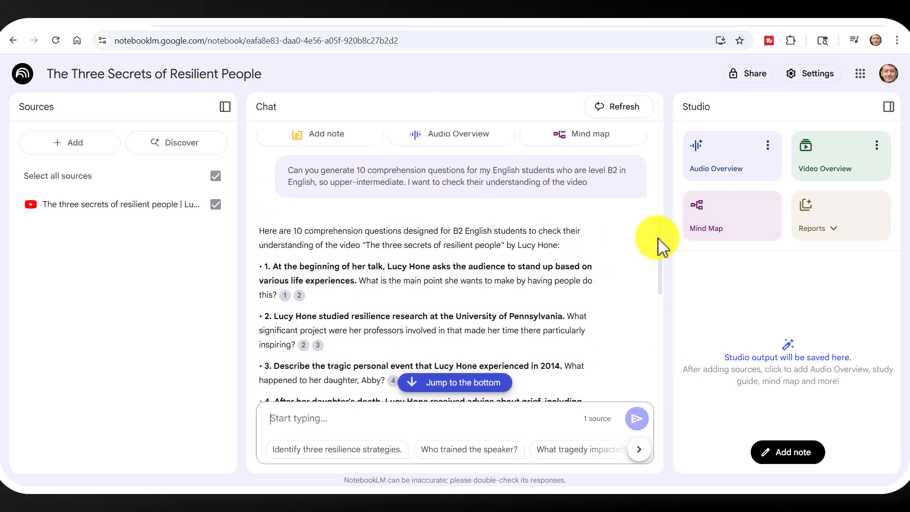
scroll(up, 3)
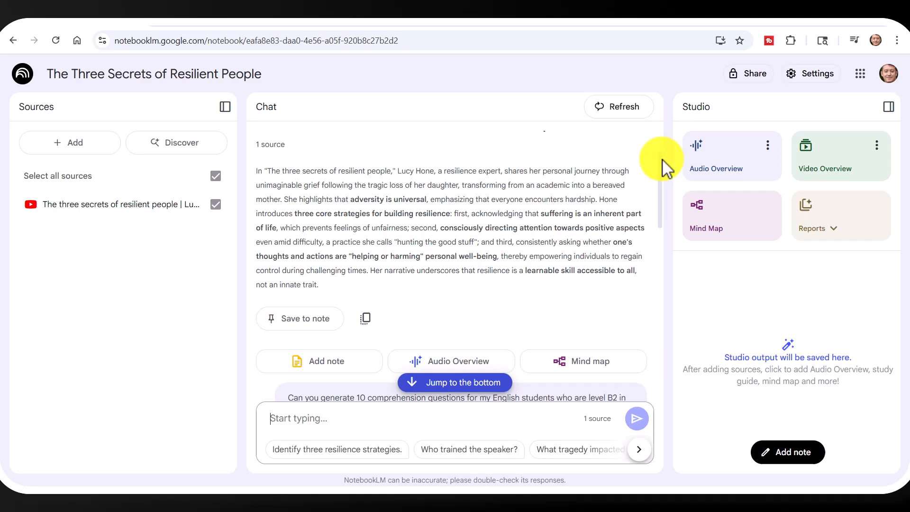
scroll(down, 3)
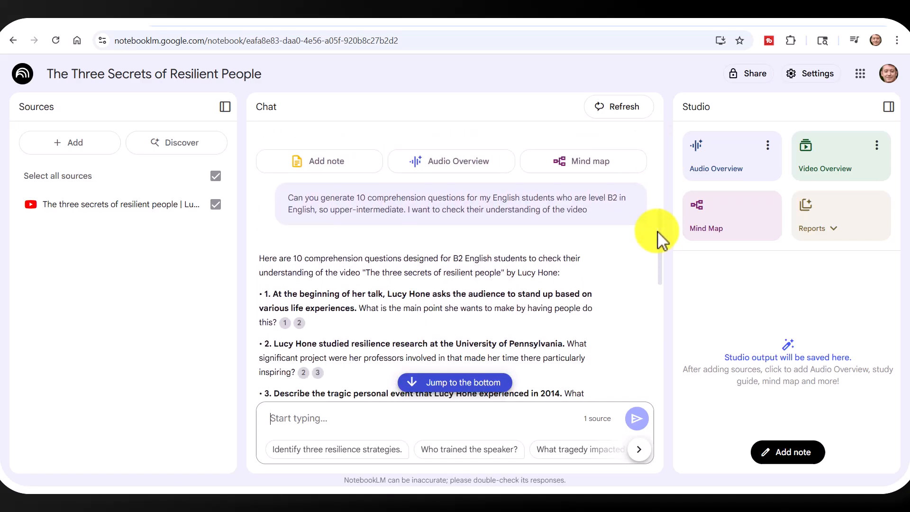
scroll(down, 3)
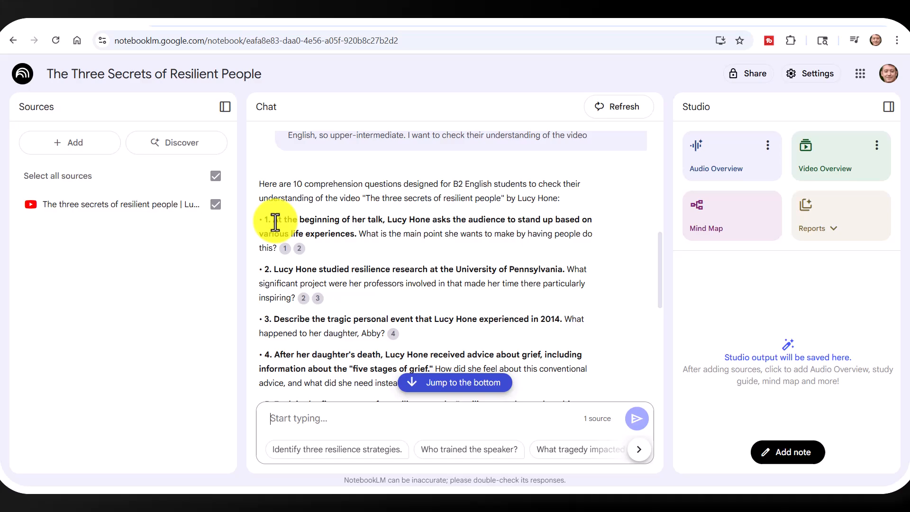
mouse_move(434, 225)
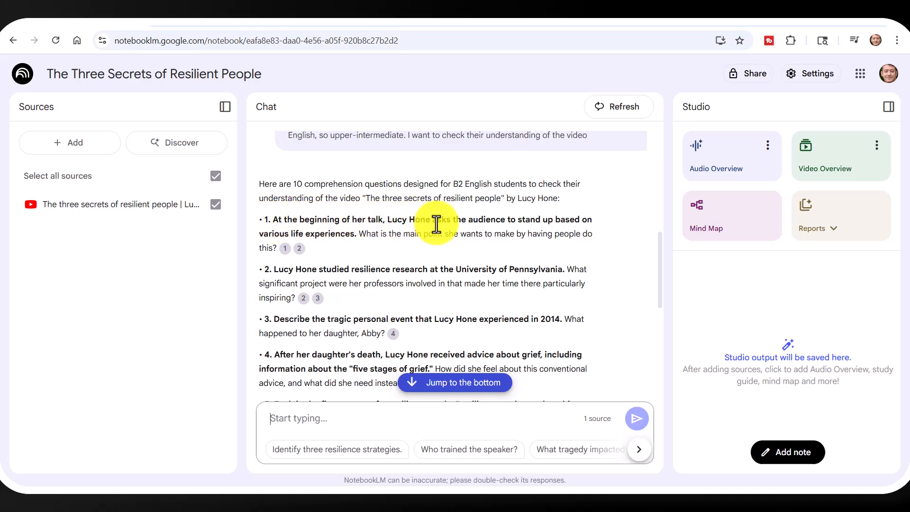
mouse_move(284, 233)
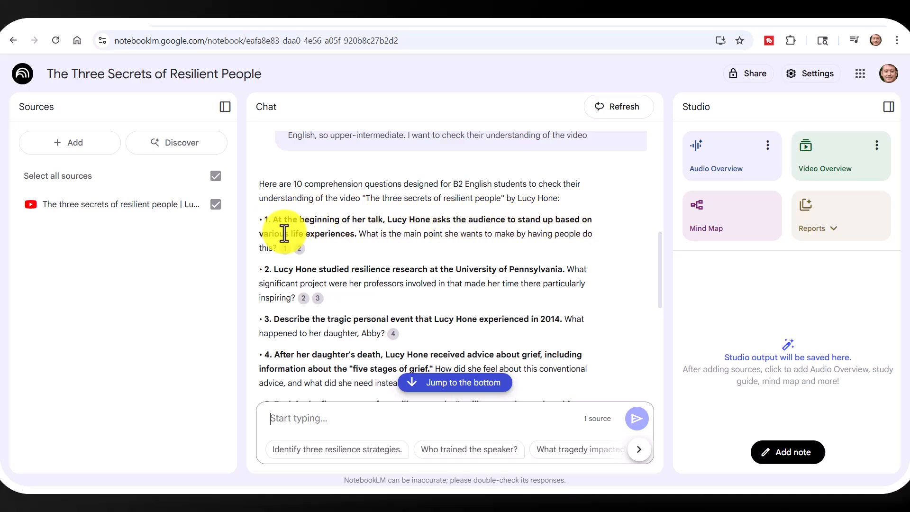
mouse_move(455, 238)
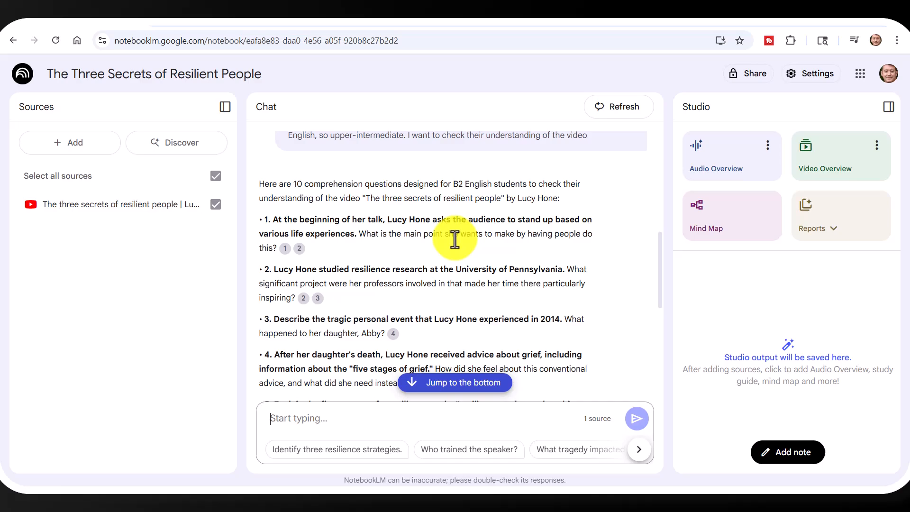
mouse_move(586, 243)
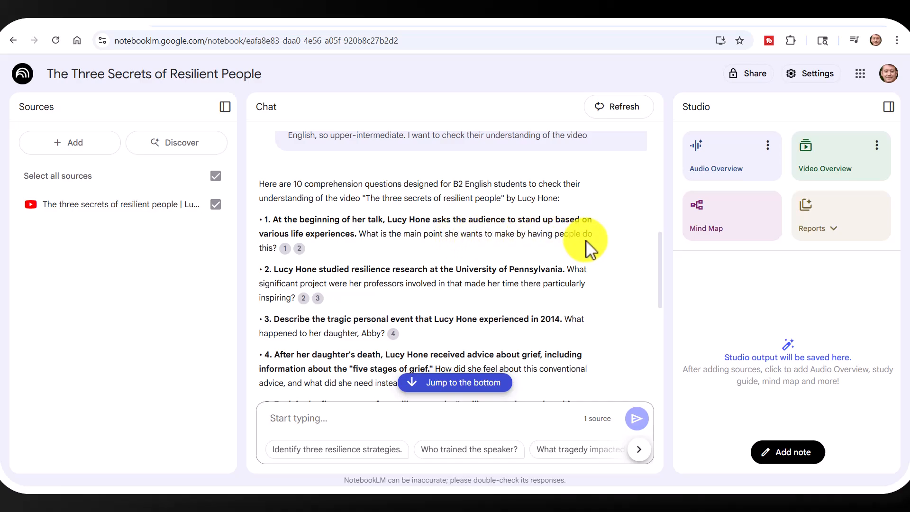
mouse_move(285, 253)
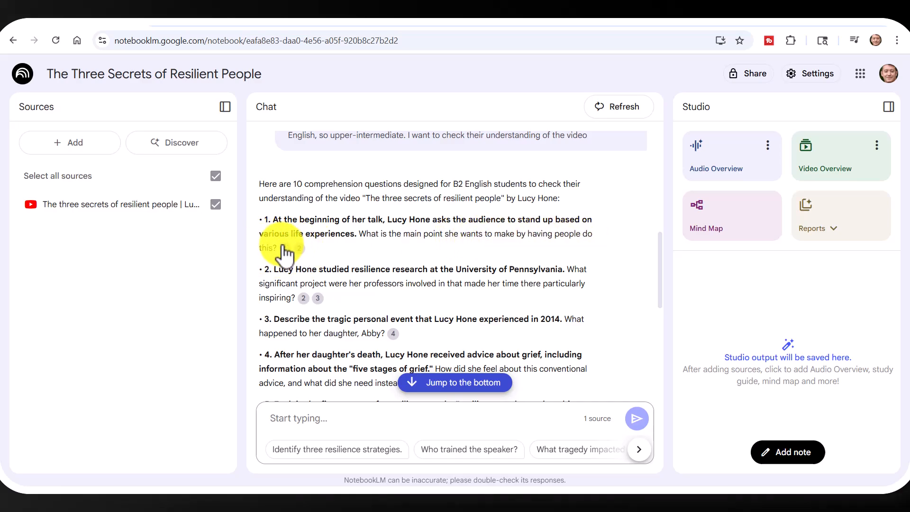
mouse_move(305, 264)
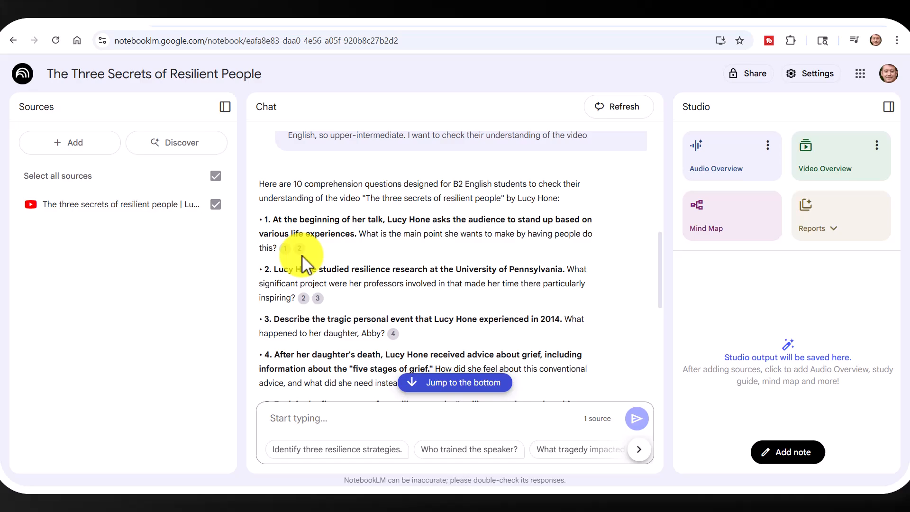
mouse_move(670, 258)
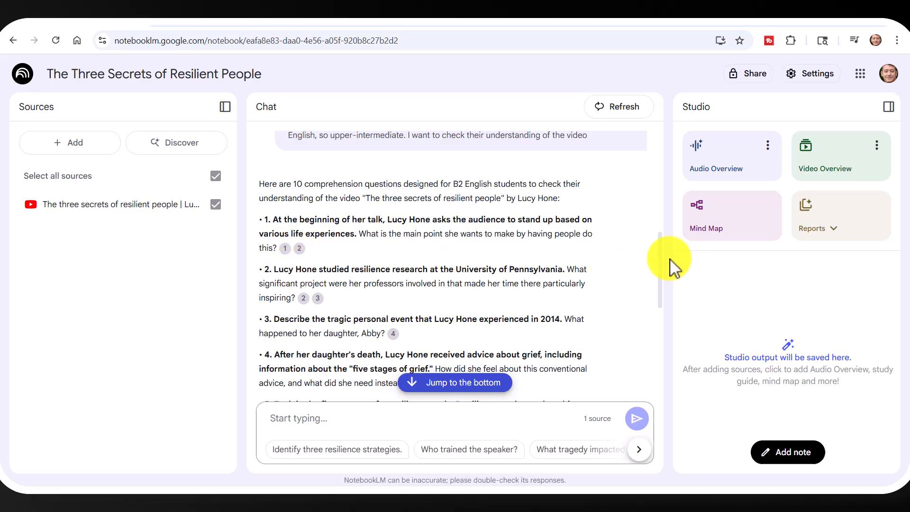
scroll(down, 3)
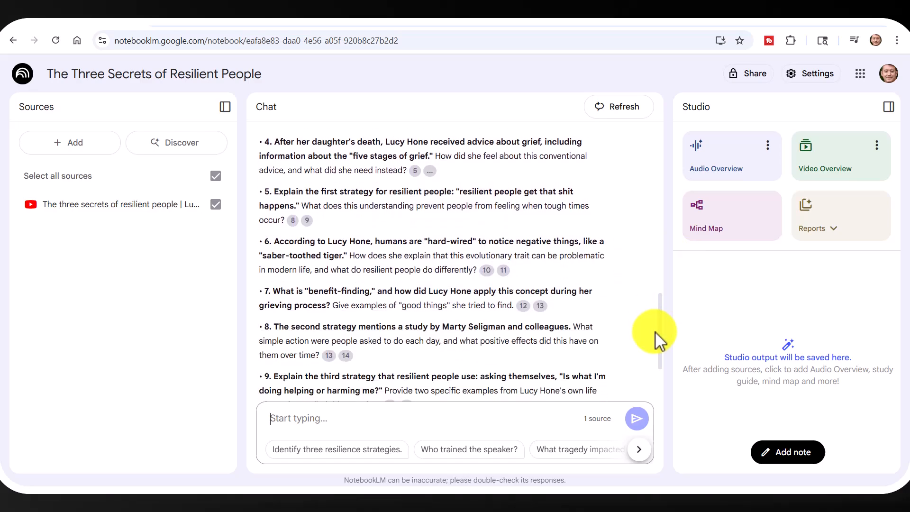
scroll(down, 3)
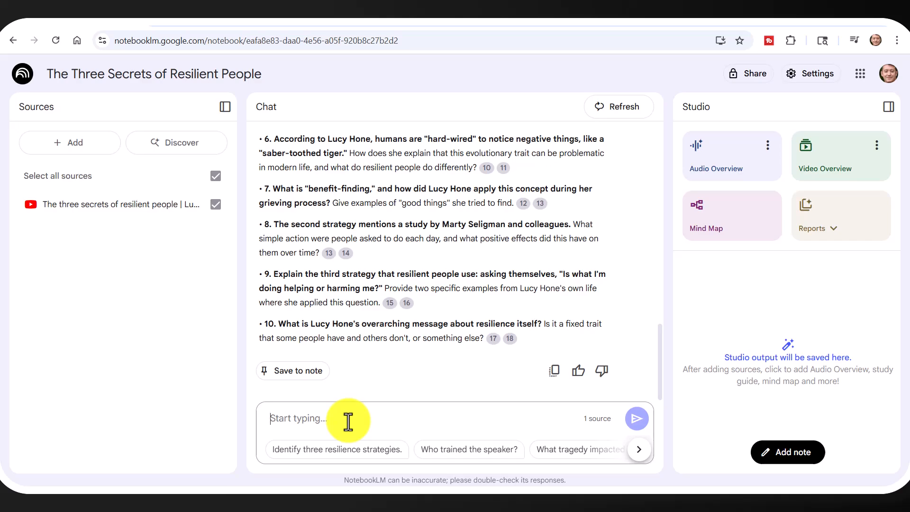
mouse_move(427, 383)
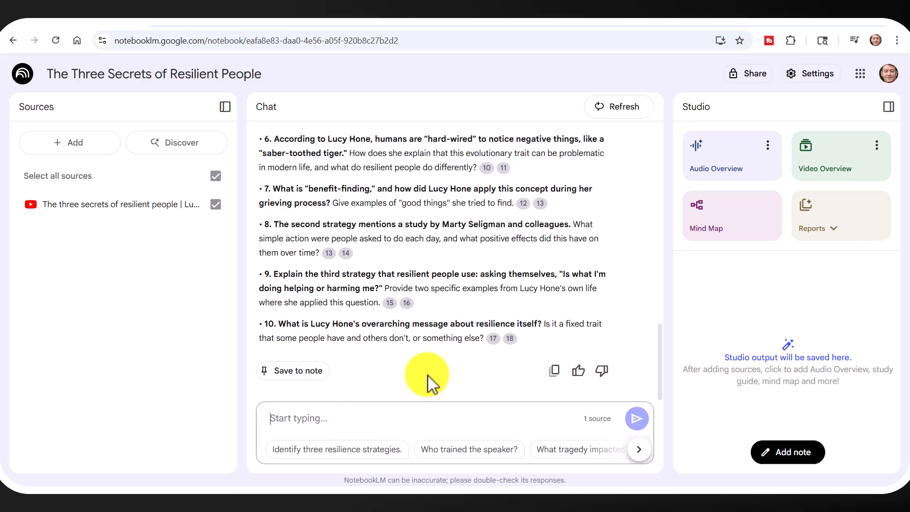
Copy the ten-question response and paste it into the blank Word document.
click(552, 371)
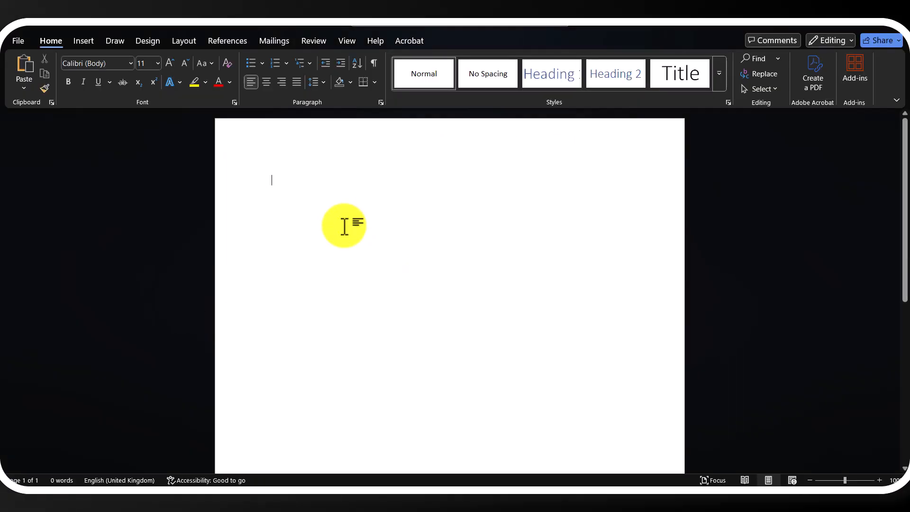
key(ctrl+v)
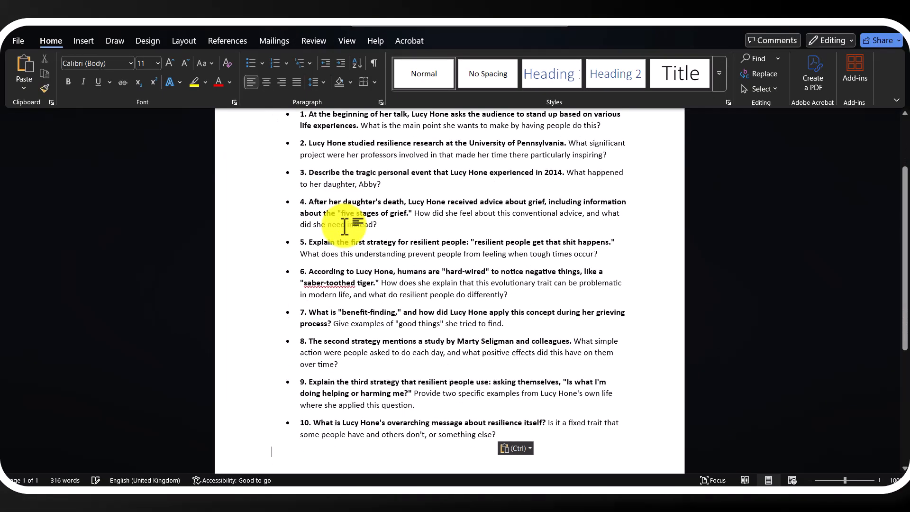
scroll(up, 3)
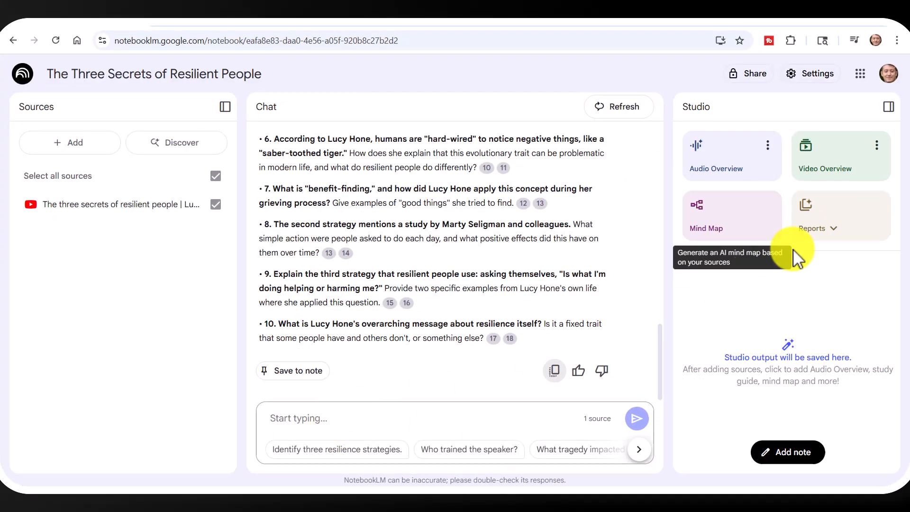
Ask NotebookLM for answers to the ten comprehension questions and scroll through them.
scroll(up, 3)
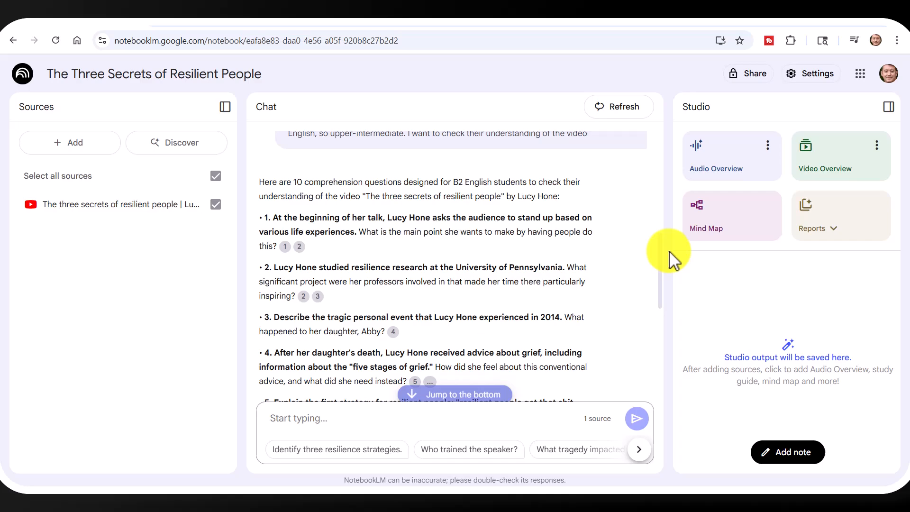
scroll(up, 3)
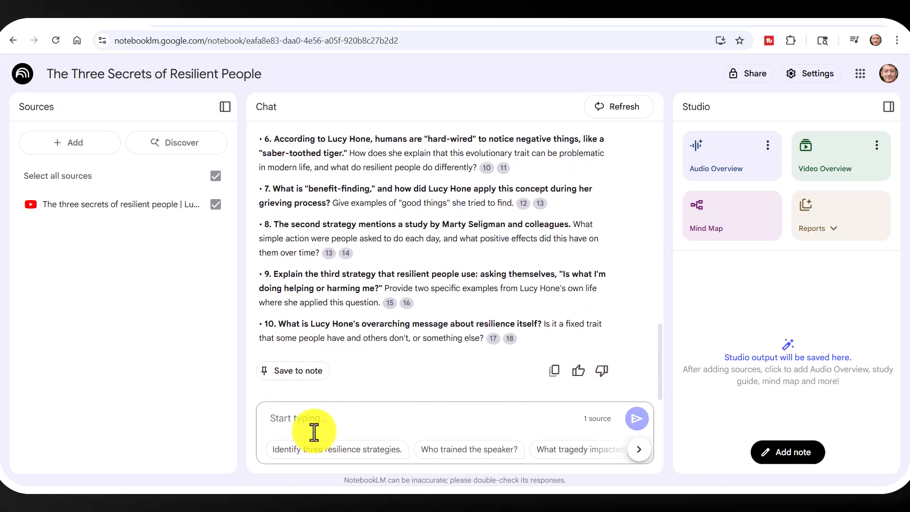
click(636, 418)
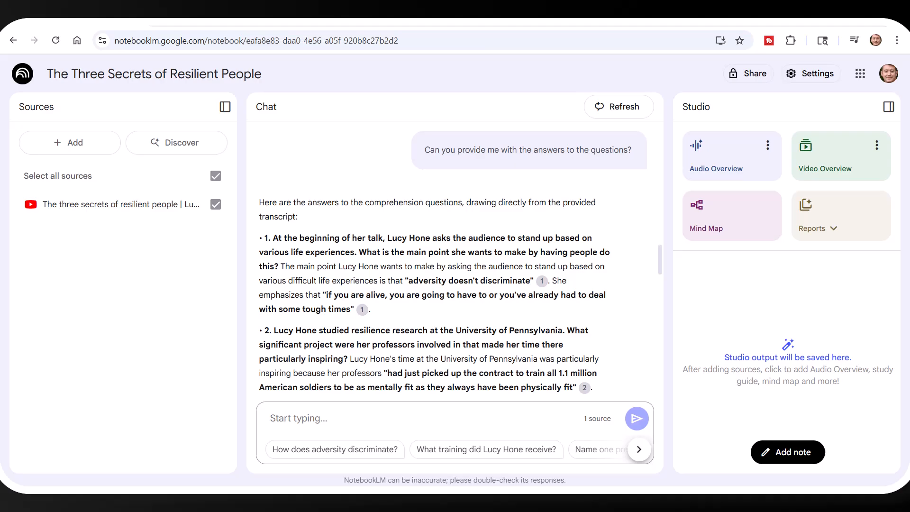
scroll(down, 3)
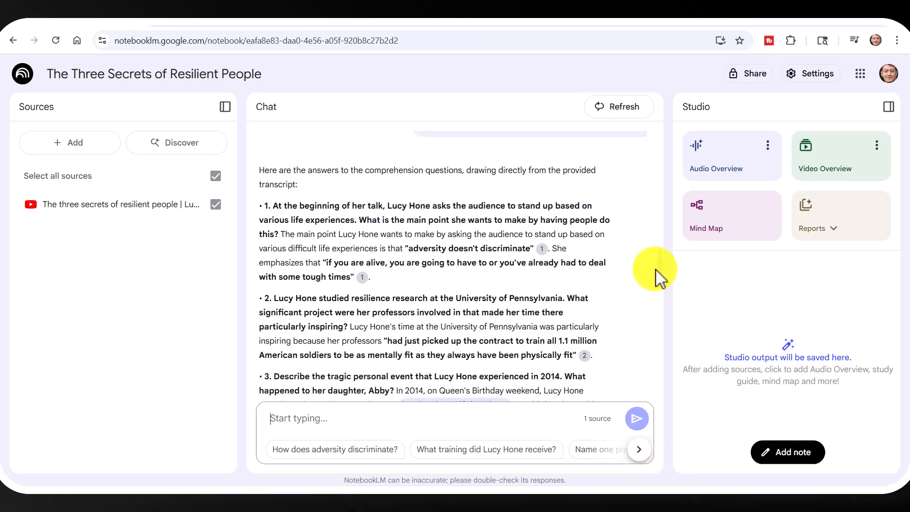
scroll(down, 3)
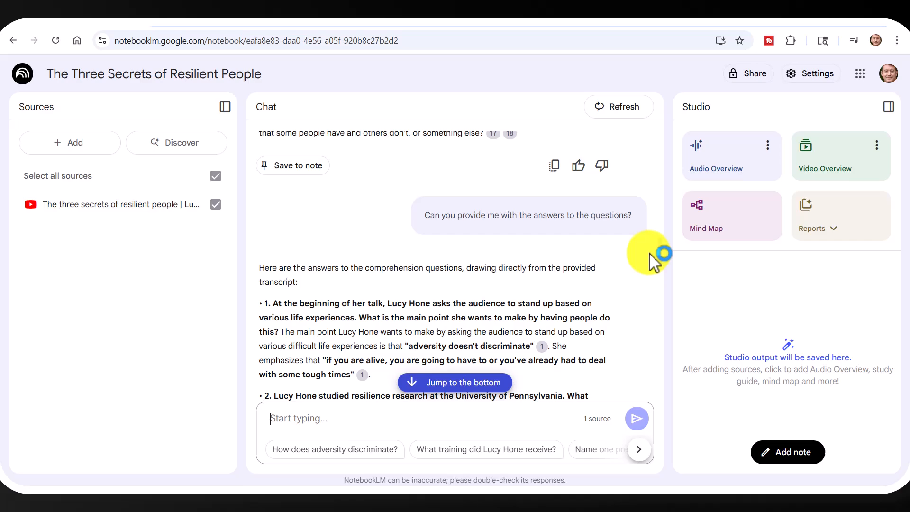
scroll(down, 3)
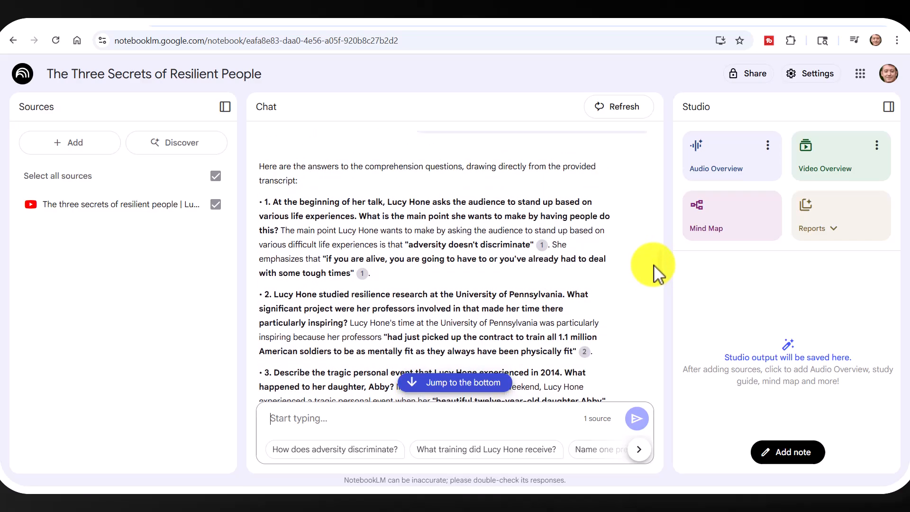
mouse_move(458, 284)
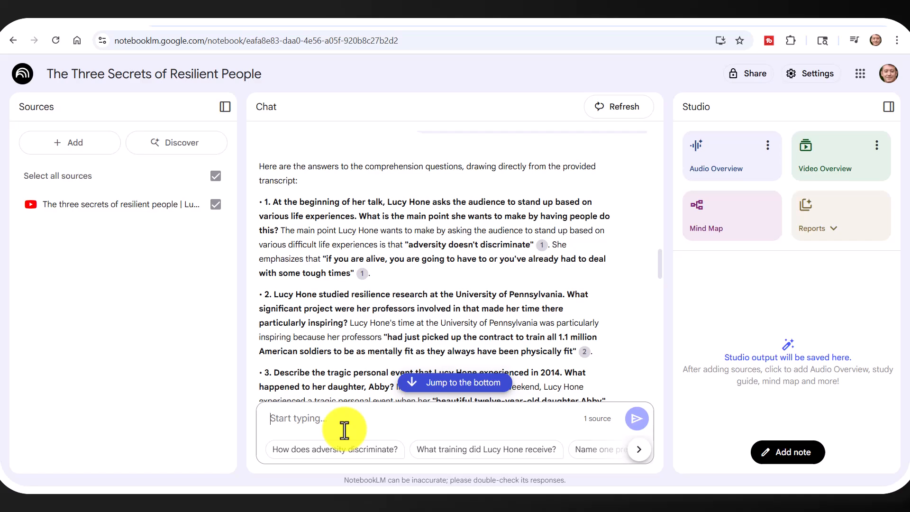
Request ten useful B2 vocabulary words with definitions from the talk and copy the response.
text(Can you list for me 10 words that it would be useful for my B2 level students of English to learn help them to understand the text. Can you provide me with the words and a definition of each word/)
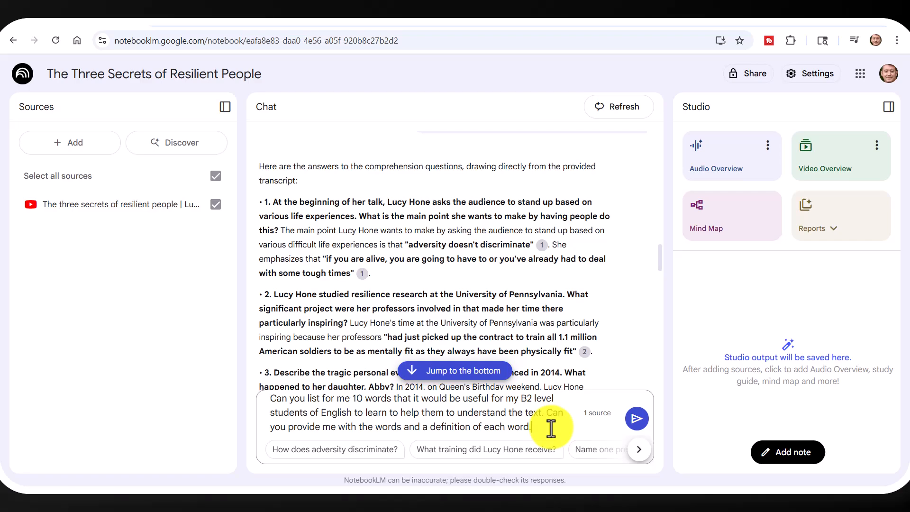
click(636, 418)
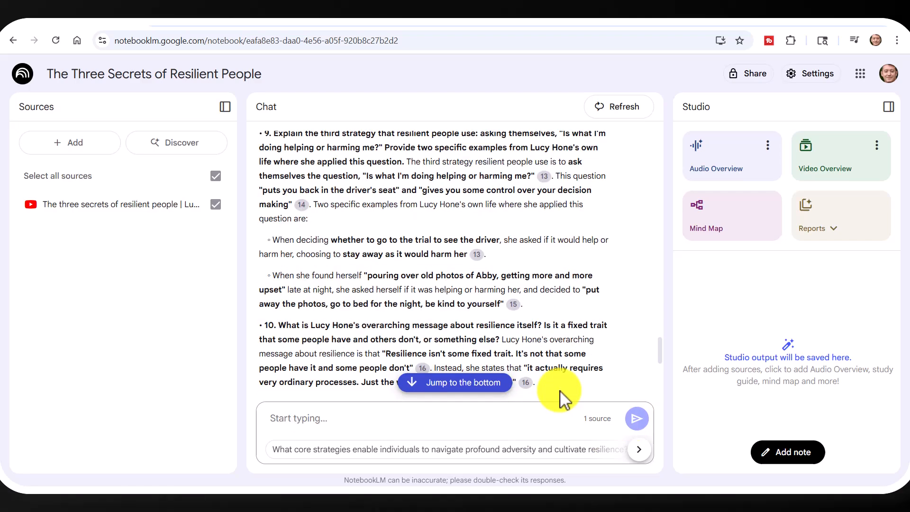
click(454, 383)
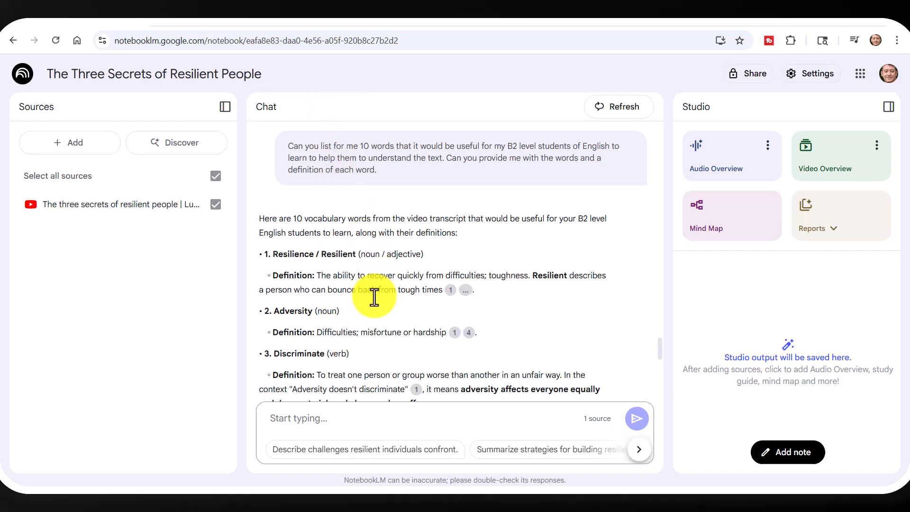
mouse_move(660, 353)
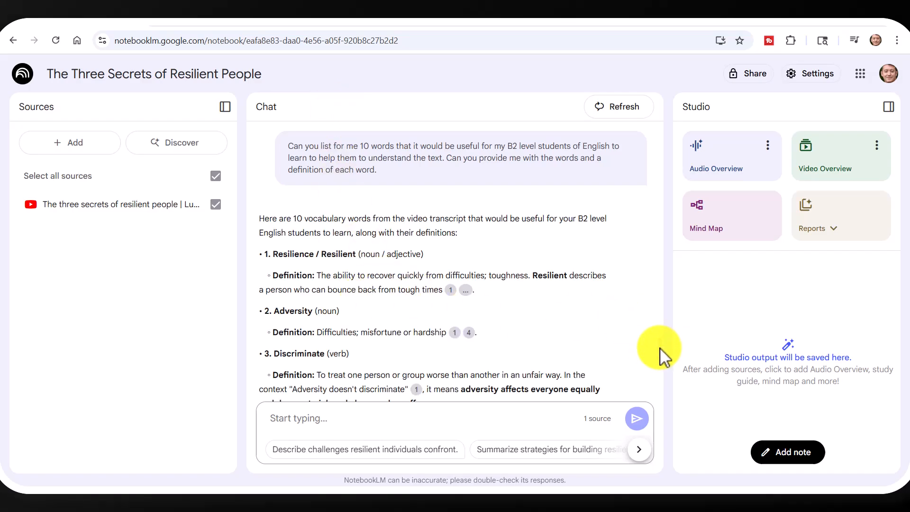
scroll(down, 3)
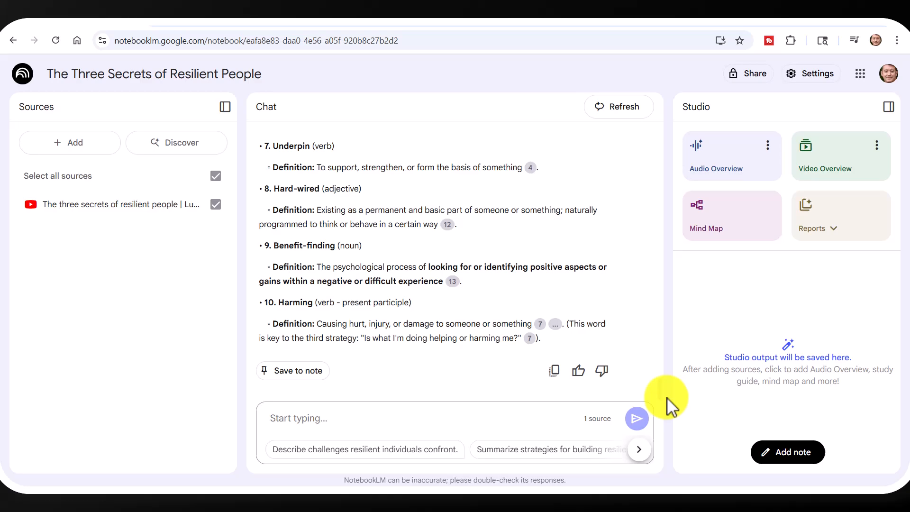
mouse_move(560, 370)
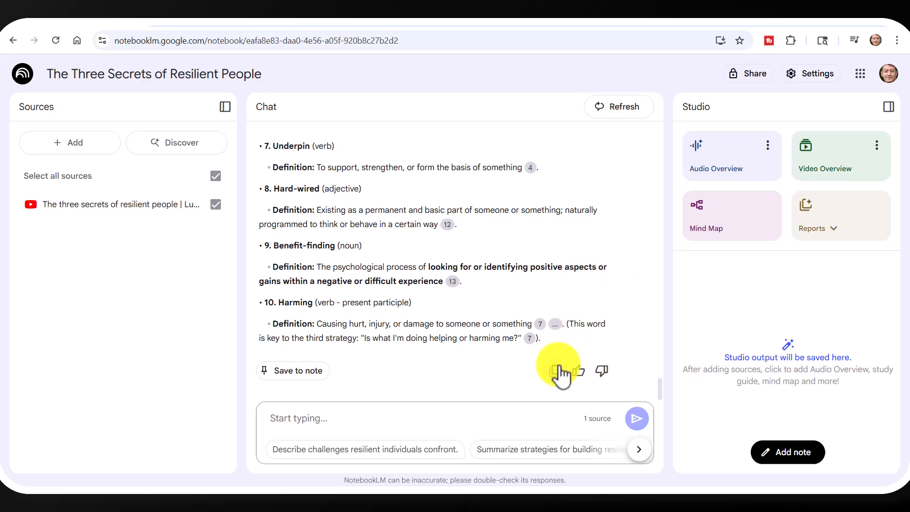
click(554, 370)
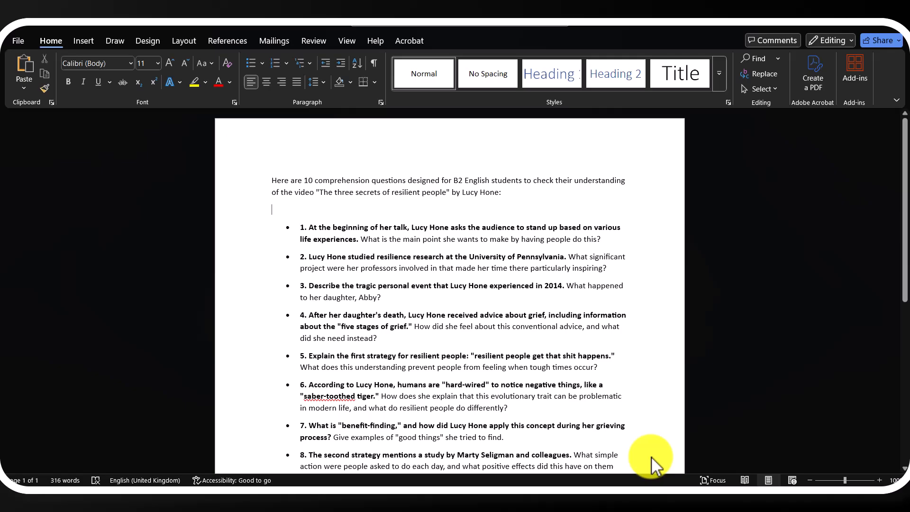
Scroll through the Word document to review the vocabulary words and definitions below the questions.
scroll(down, 3)
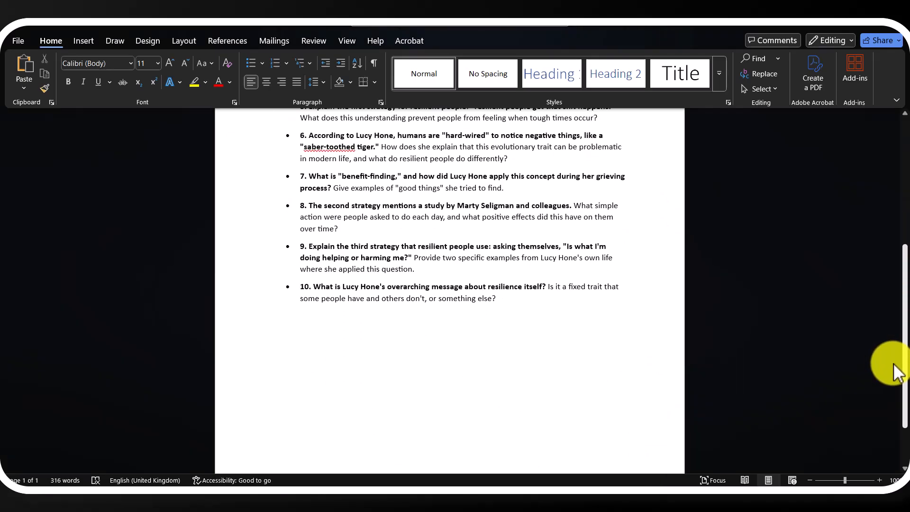
scroll(up, 3)
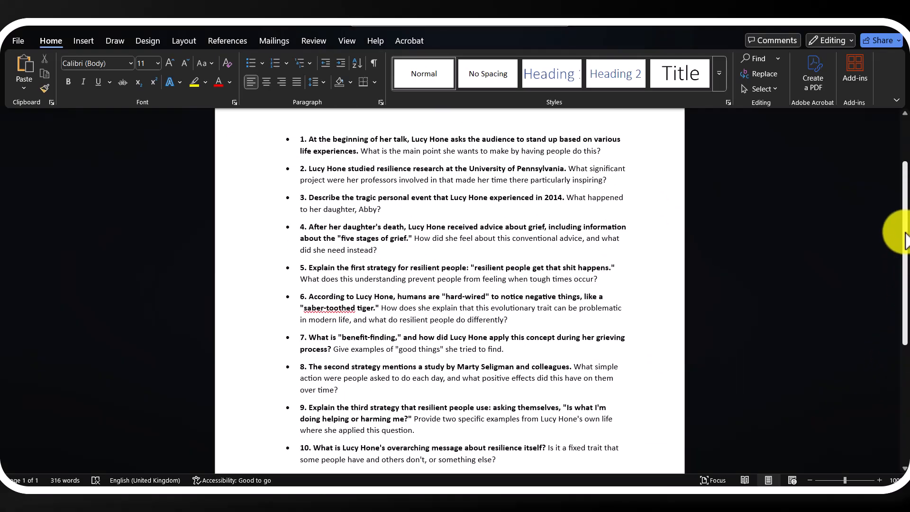
scroll(up, 3)
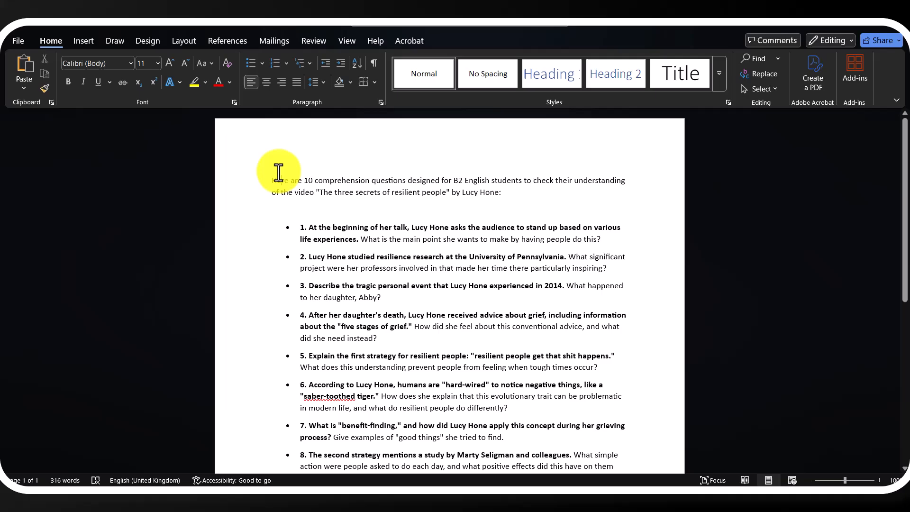
scroll(up, 3)
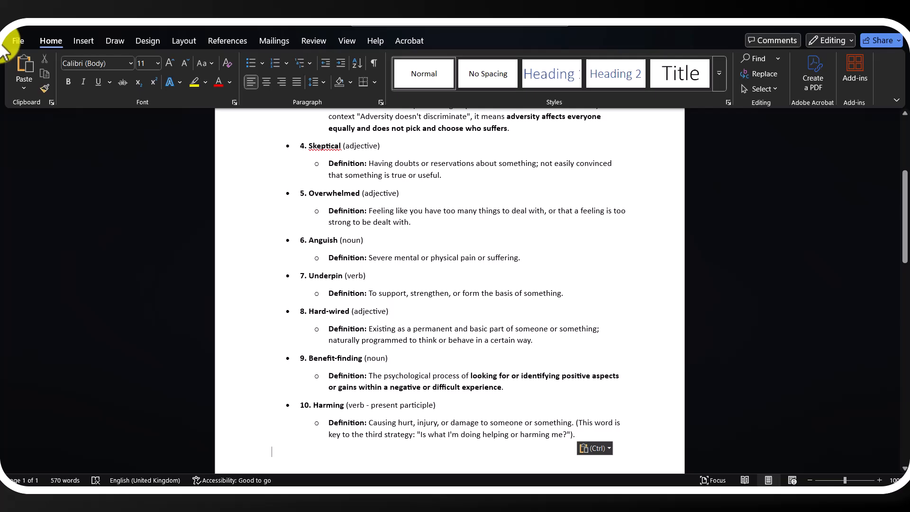
scroll(down, 3)
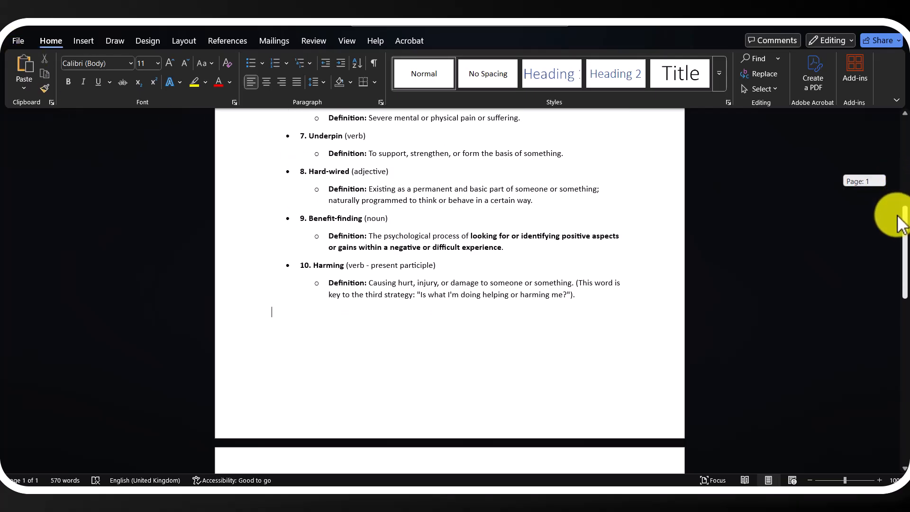
scroll(up, 3)
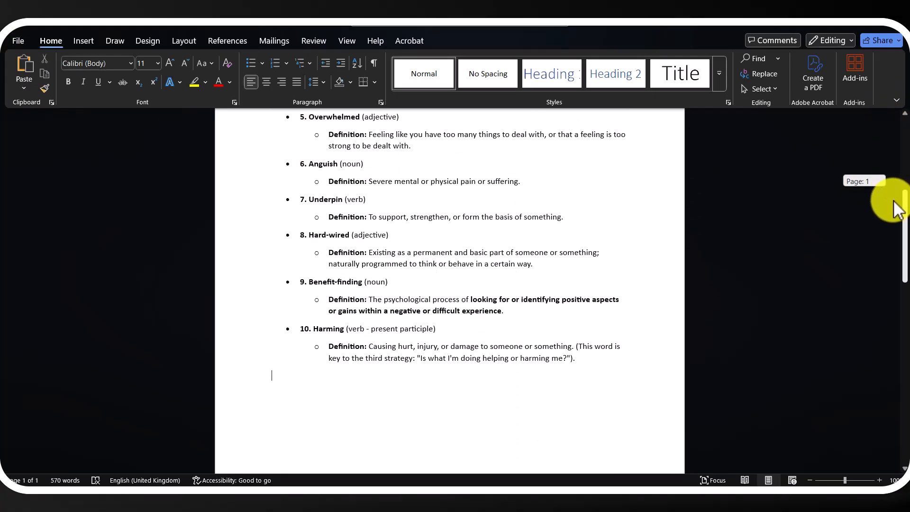
scroll(down, 3)
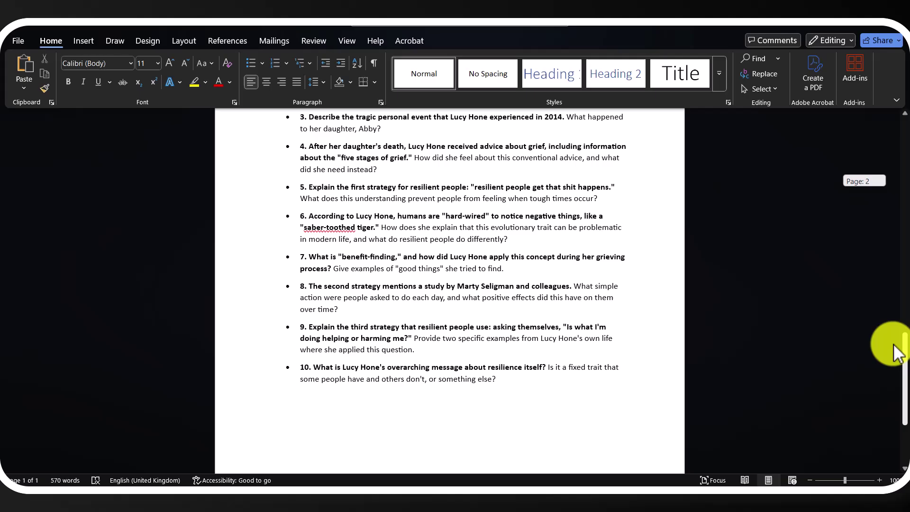
scroll(up, 3)
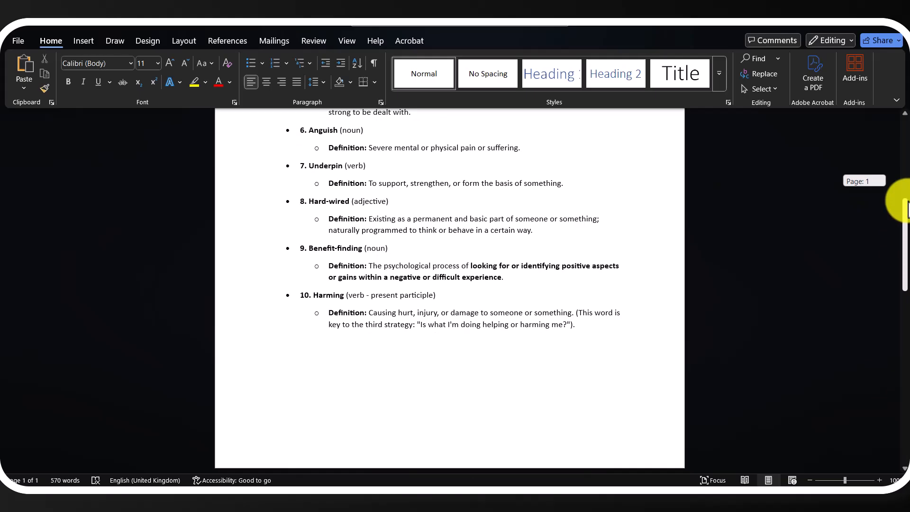
scroll(up, 3)
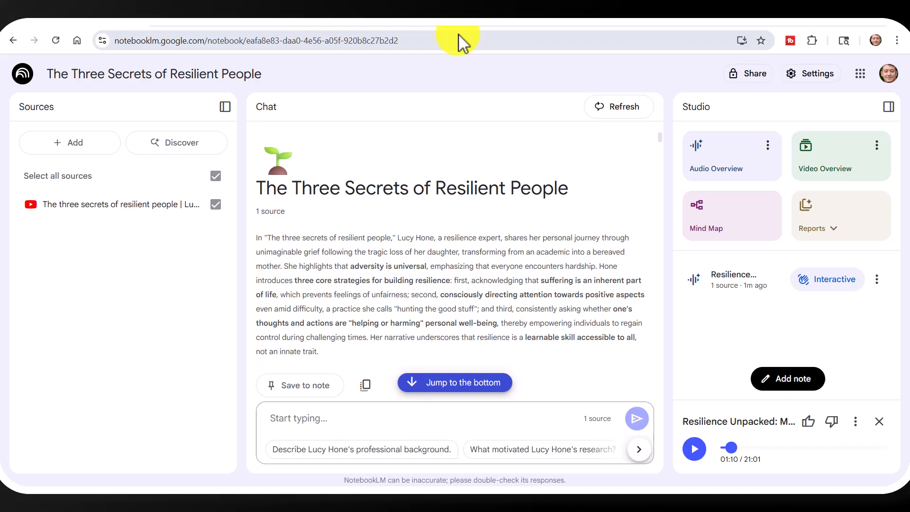
mouse_move(749, 171)
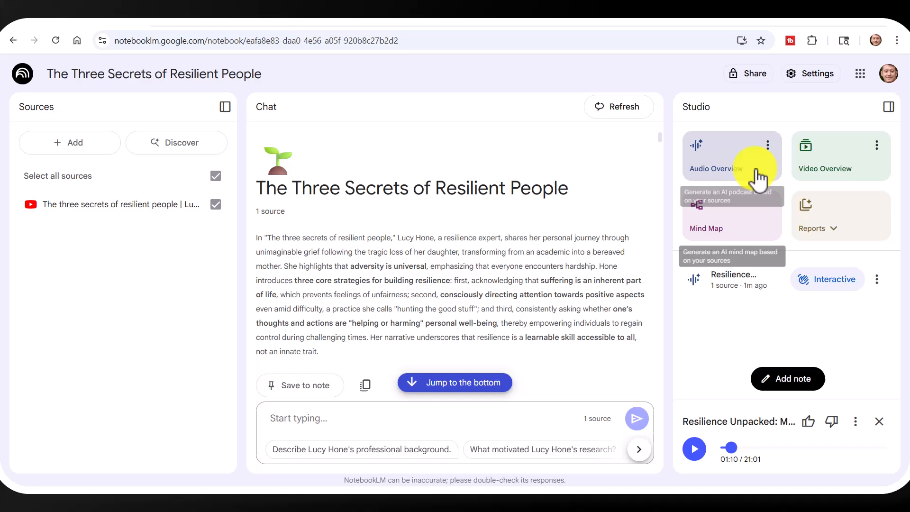
Override the notebook's output language to English in Settings and save it.
click(809, 74)
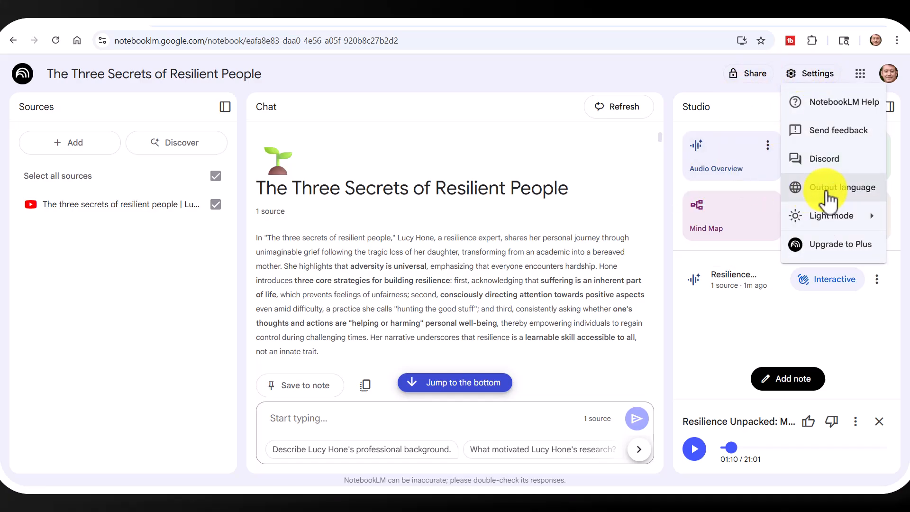
click(842, 187)
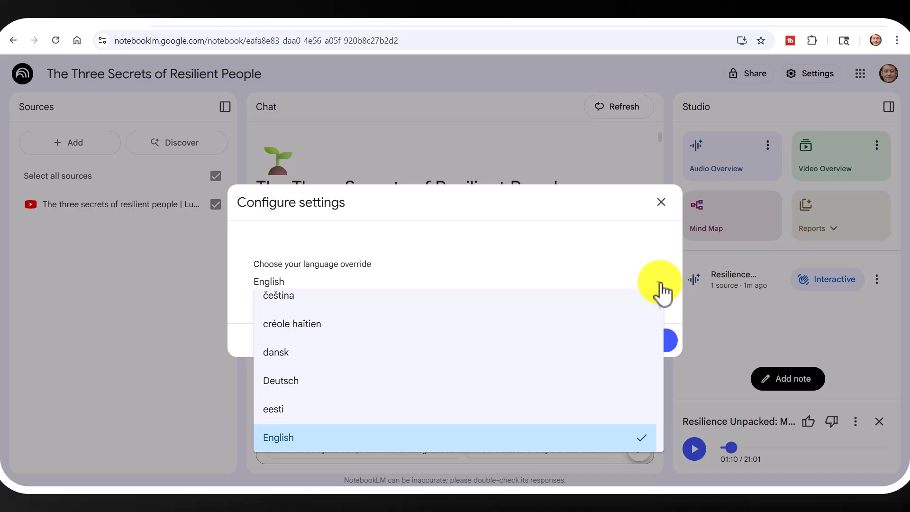
mouse_move(660, 202)
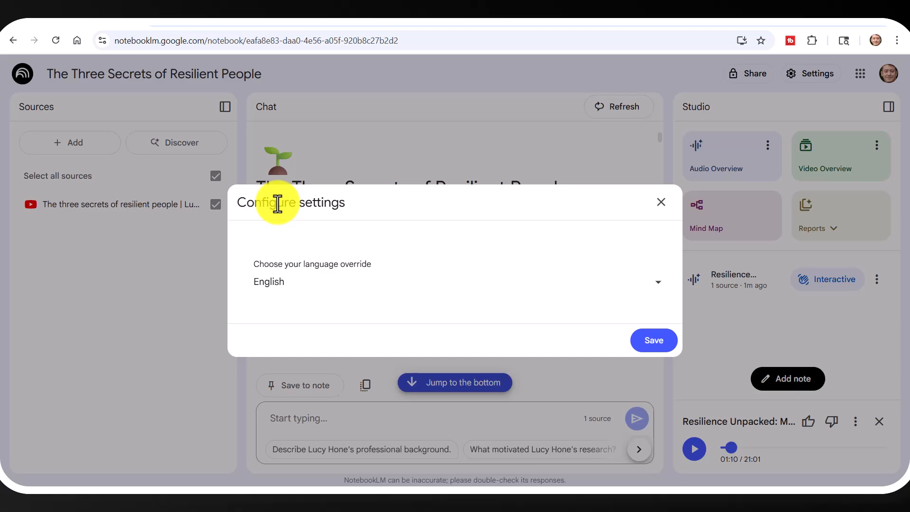
click(660, 202)
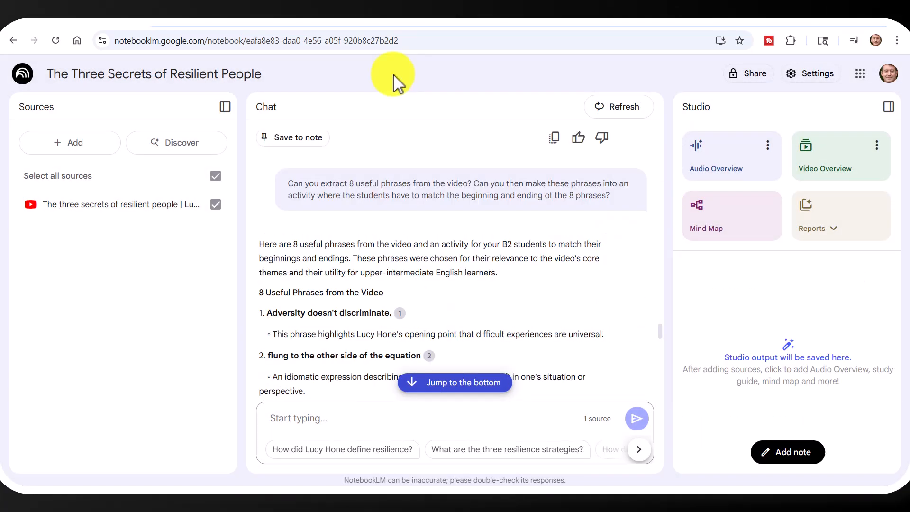
mouse_move(266, 244)
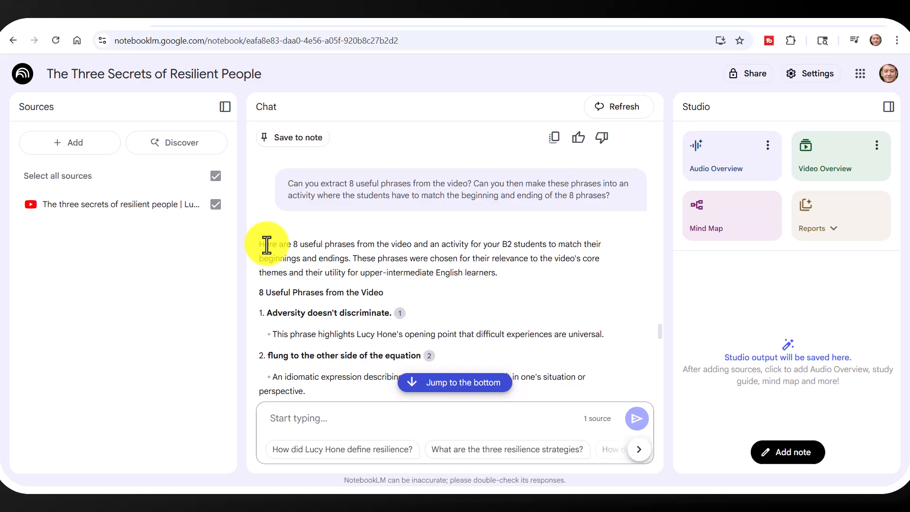
mouse_move(319, 186)
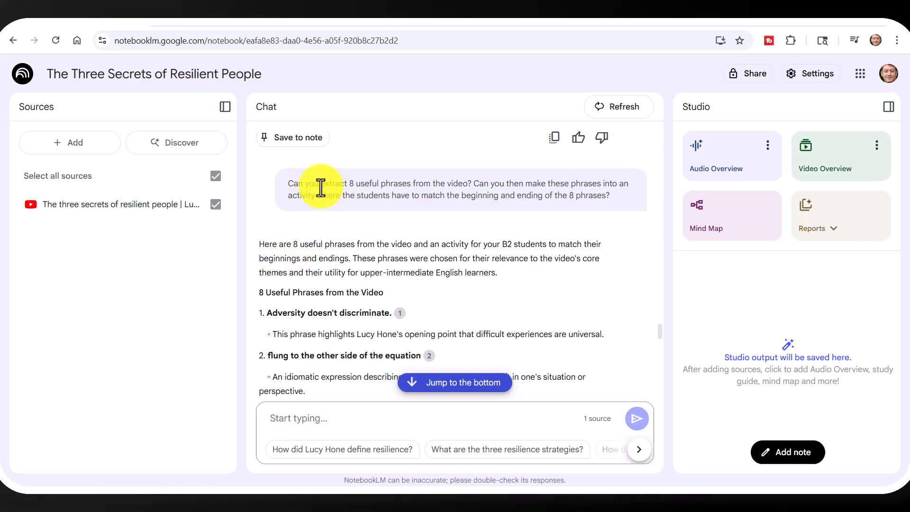
mouse_move(394, 185)
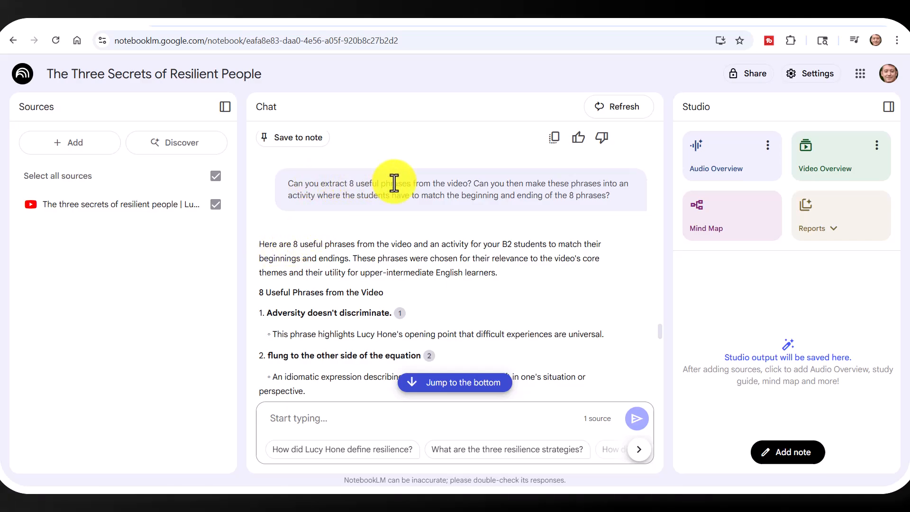
mouse_move(545, 180)
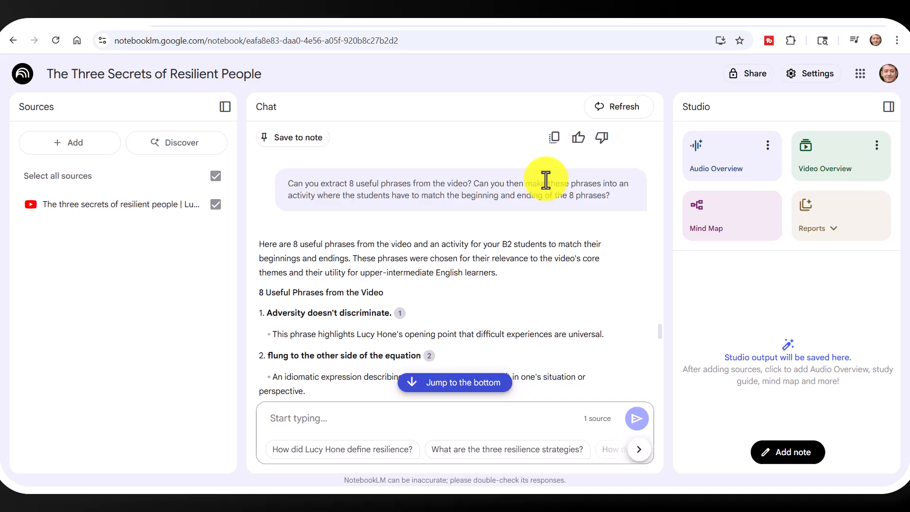
mouse_move(338, 196)
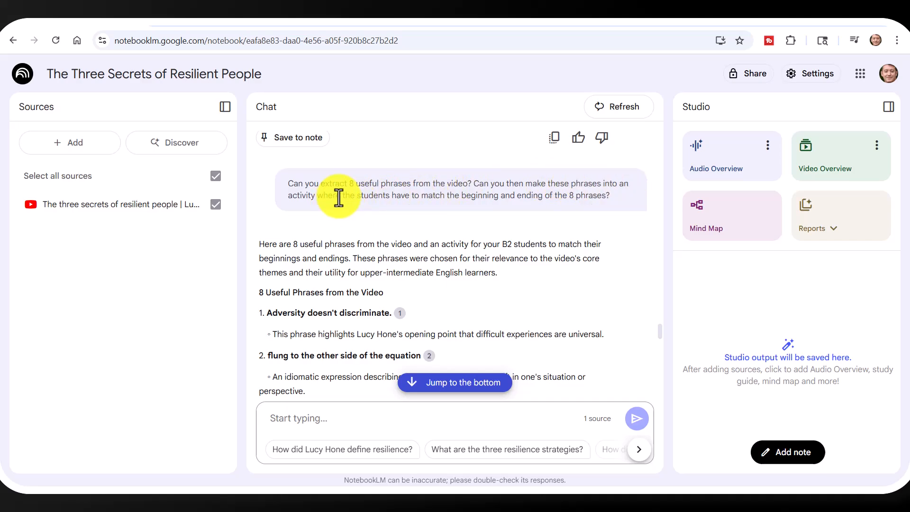
mouse_move(561, 209)
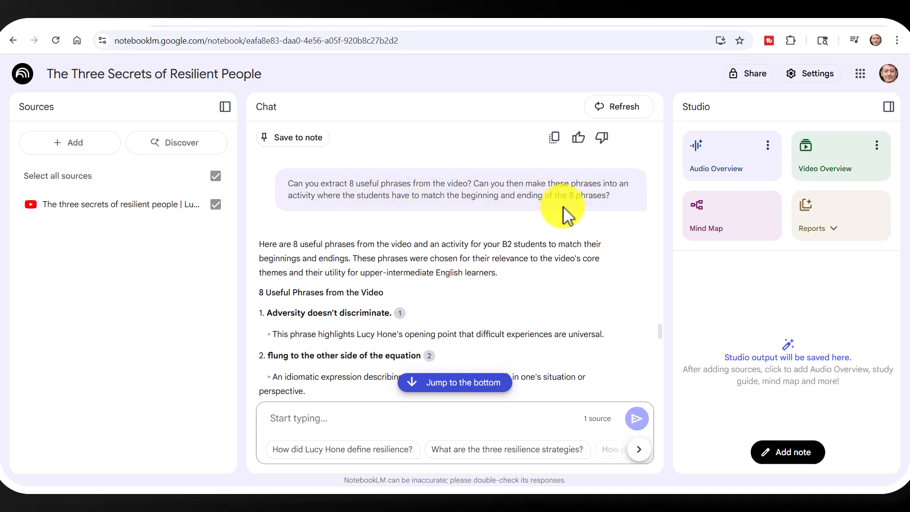
mouse_move(654, 319)
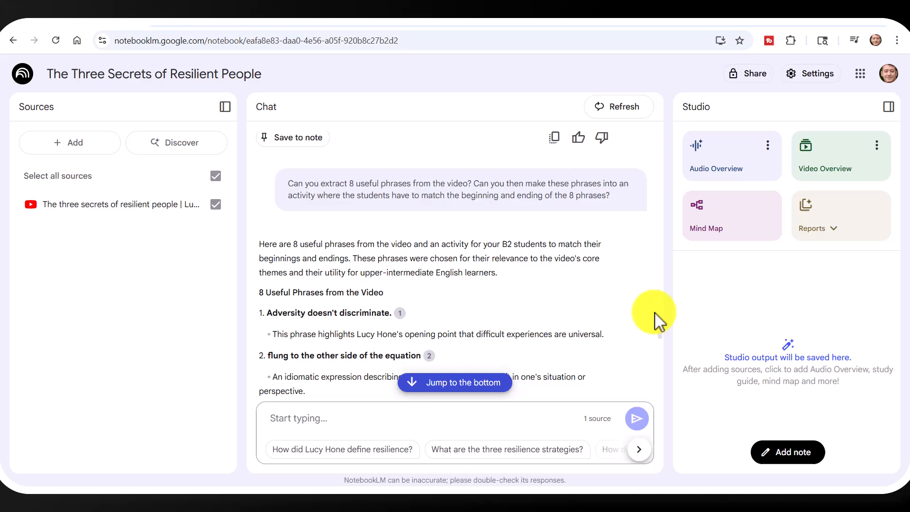
Scroll the matching activity response down to its eight-item answer key (1-F through 8-A).
scroll(down, 3)
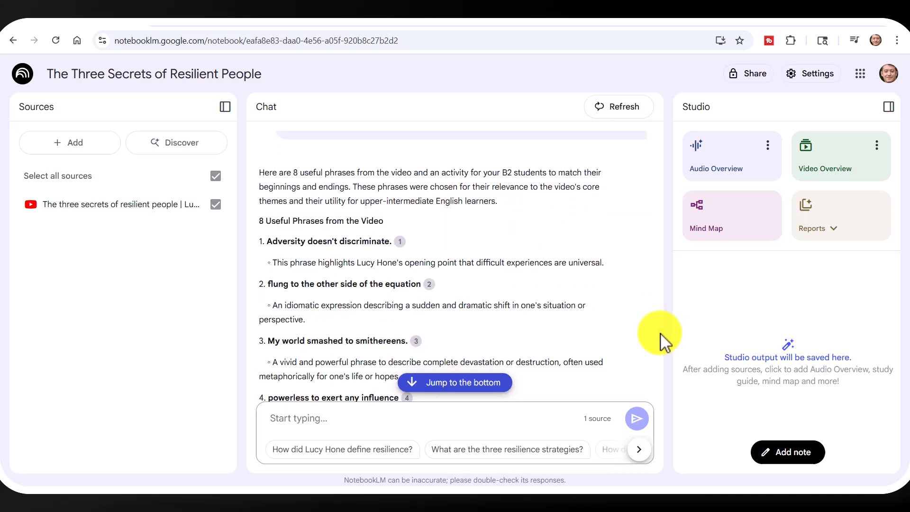
scroll(down, 3)
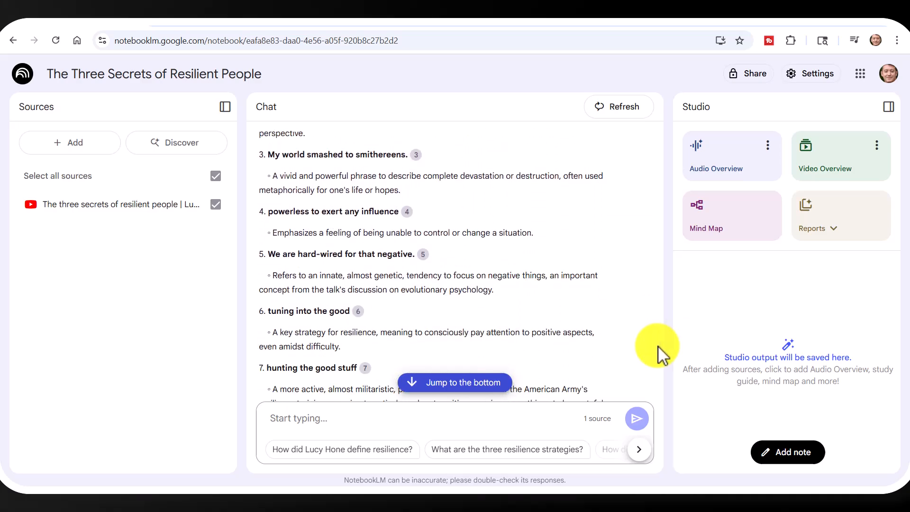
scroll(down, 3)
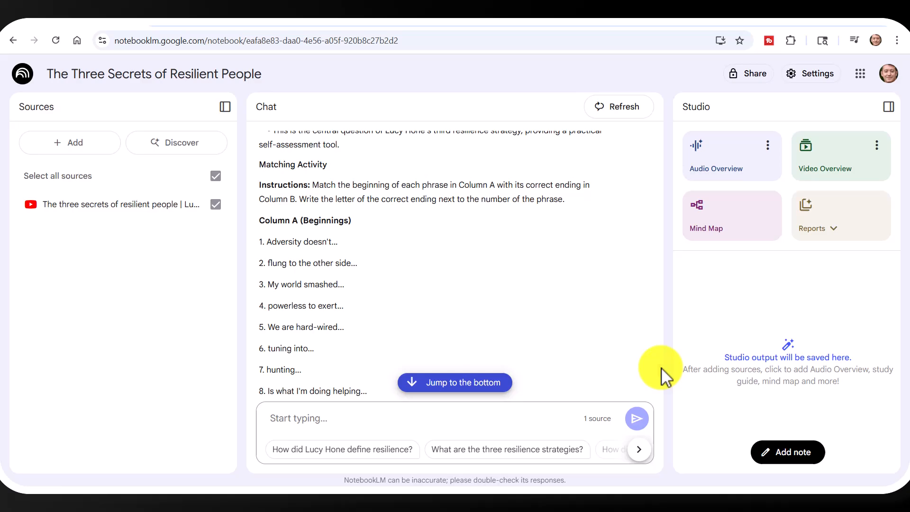
scroll(down, 3)
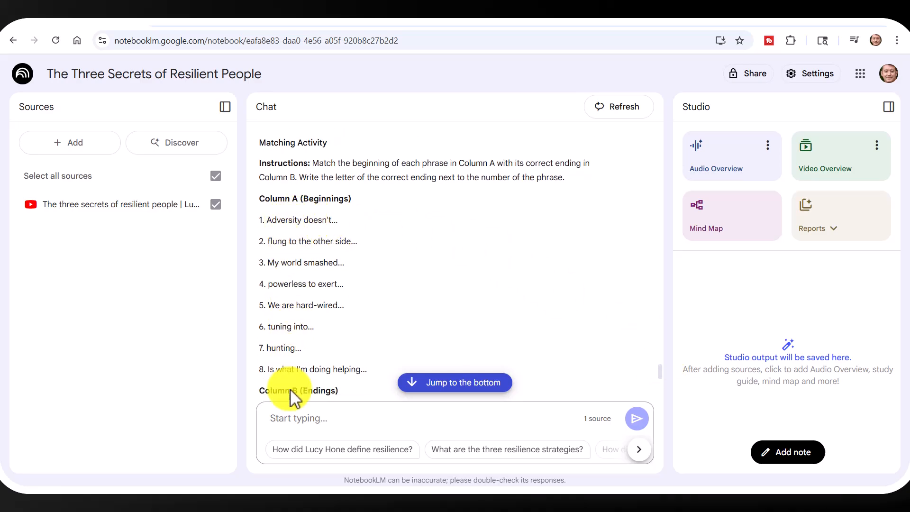
scroll(down, 3)
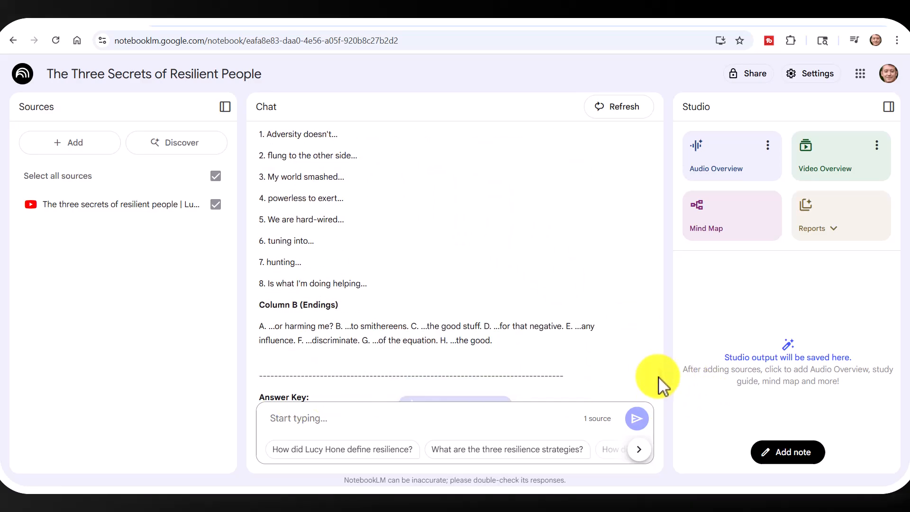
scroll(down, 3)
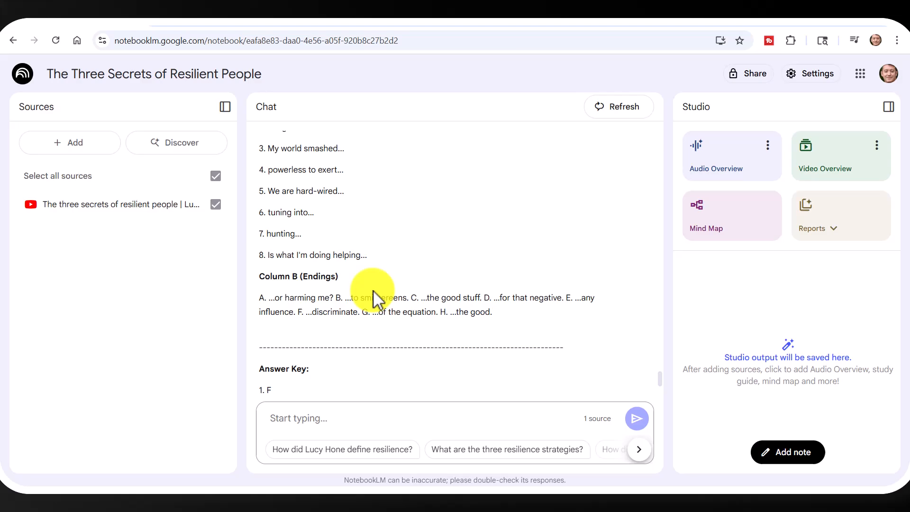
mouse_move(477, 327)
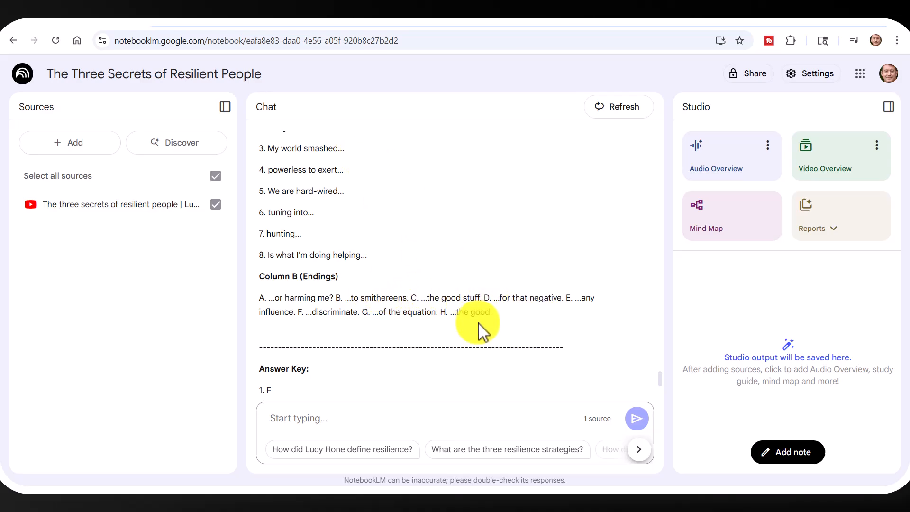
mouse_move(465, 315)
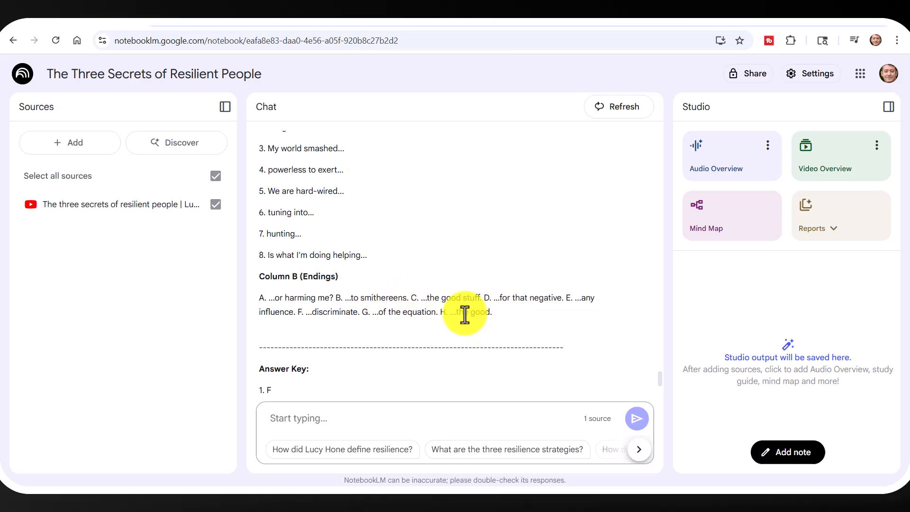
mouse_move(449, 293)
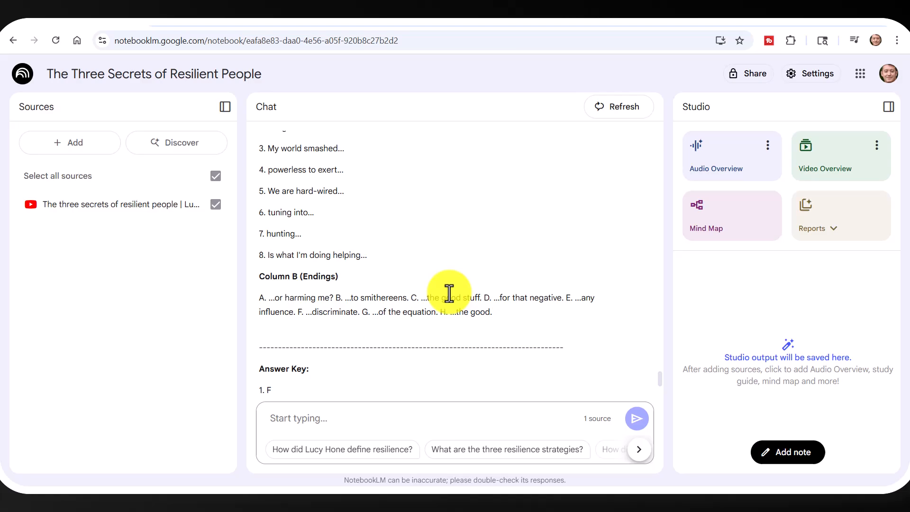
mouse_move(659, 385)
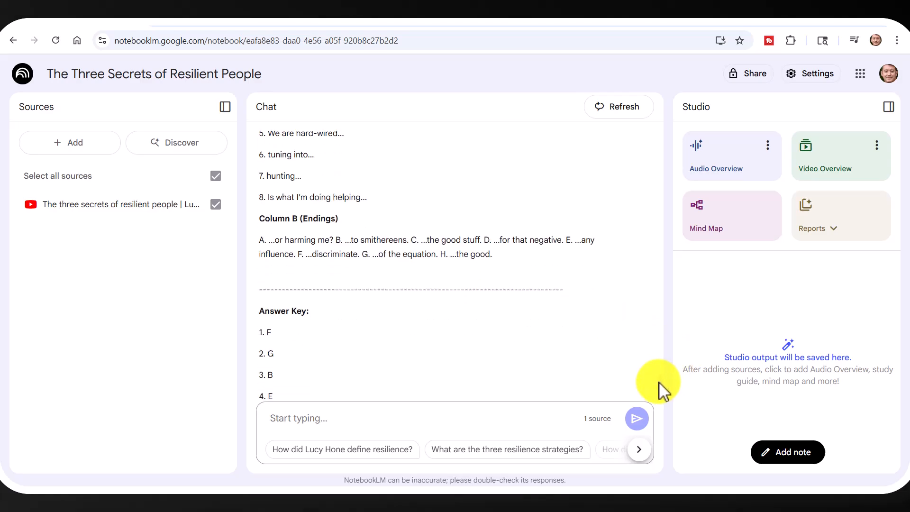
scroll(down, 3)
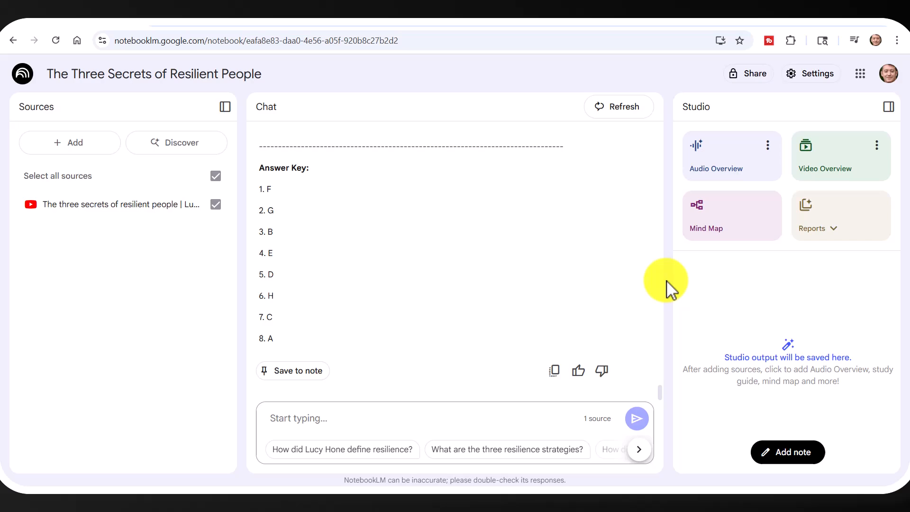
mouse_move(284, 183)
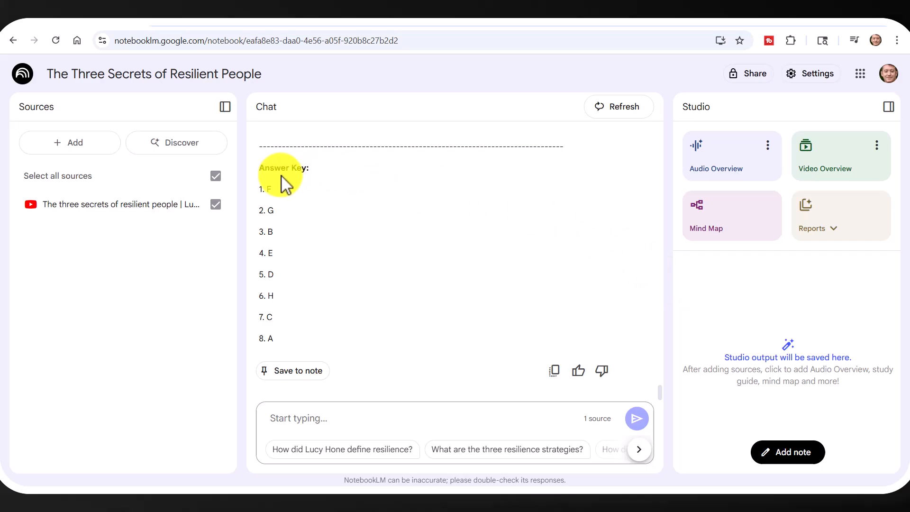
mouse_move(497, 382)
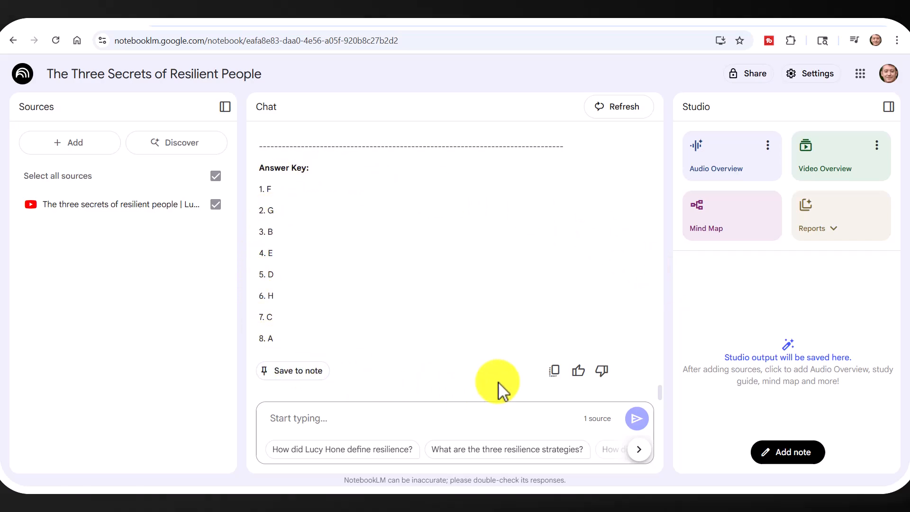
Copy the phrase-matching activity and paste it at the end of the Word handout.
click(553, 370)
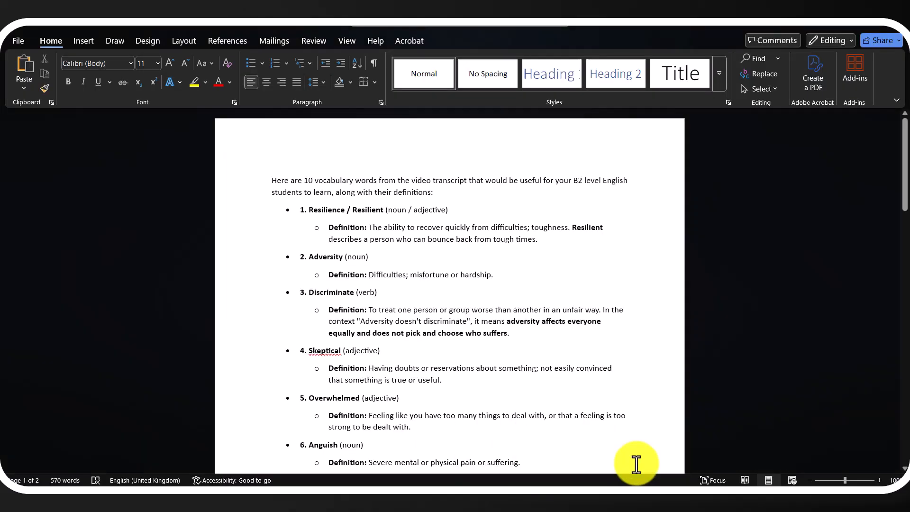
scroll(down, 3)
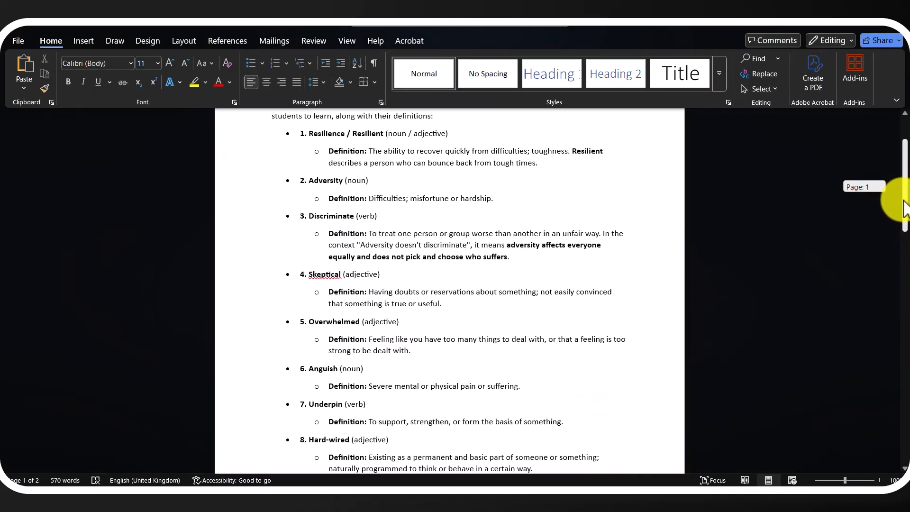
scroll(down, 3)
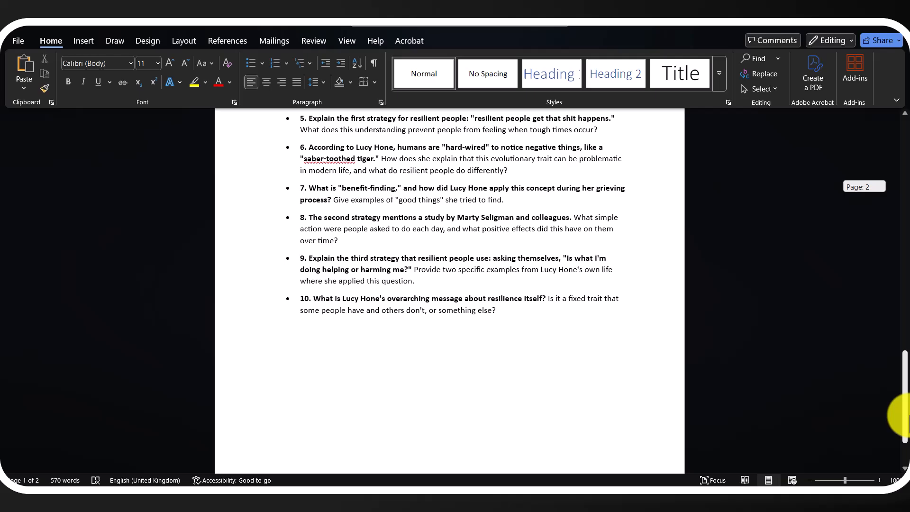
scroll(down, 3)
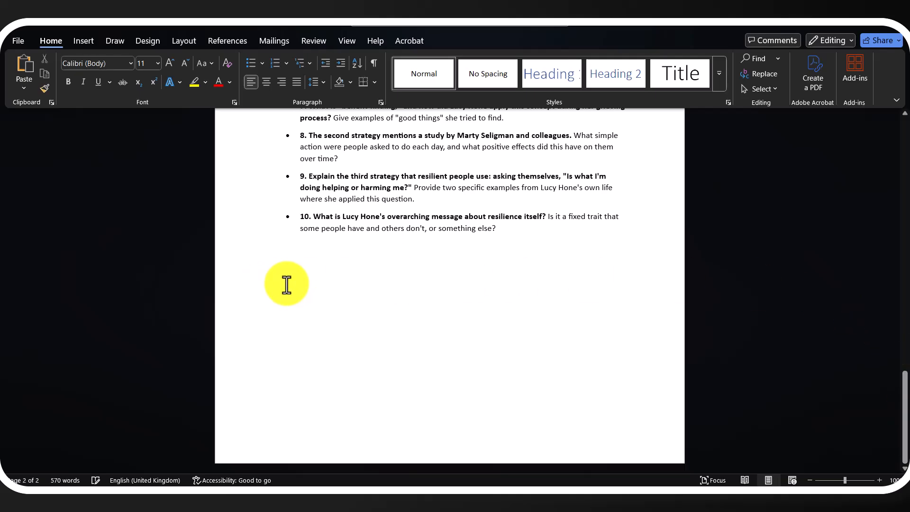
key(ctrl+v)
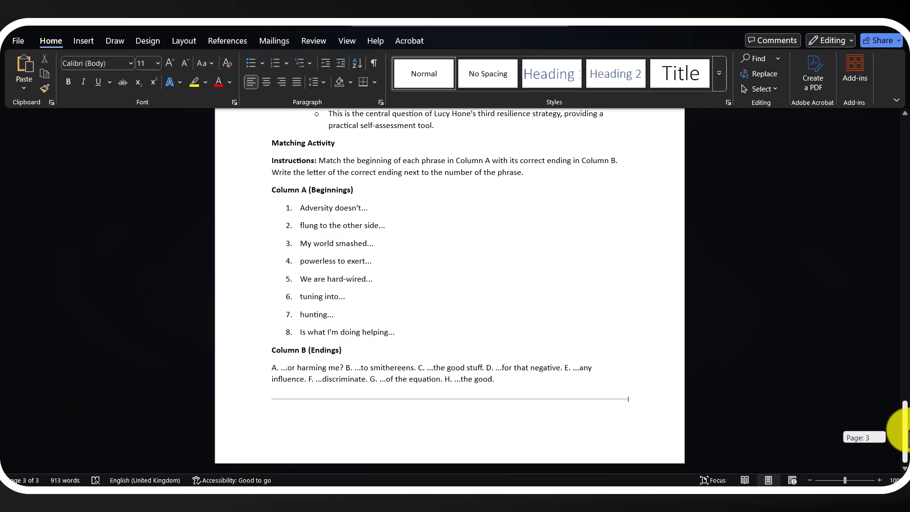
scroll(up, 3)
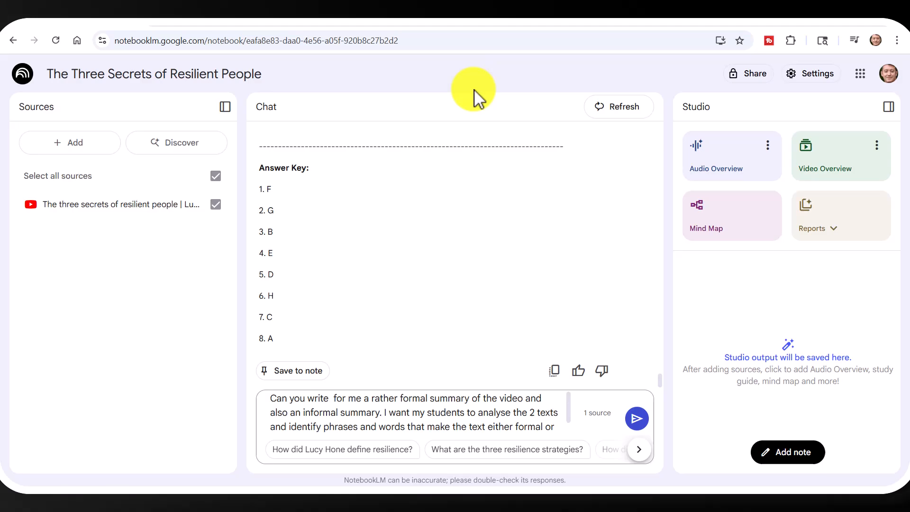
mouse_move(446, 398)
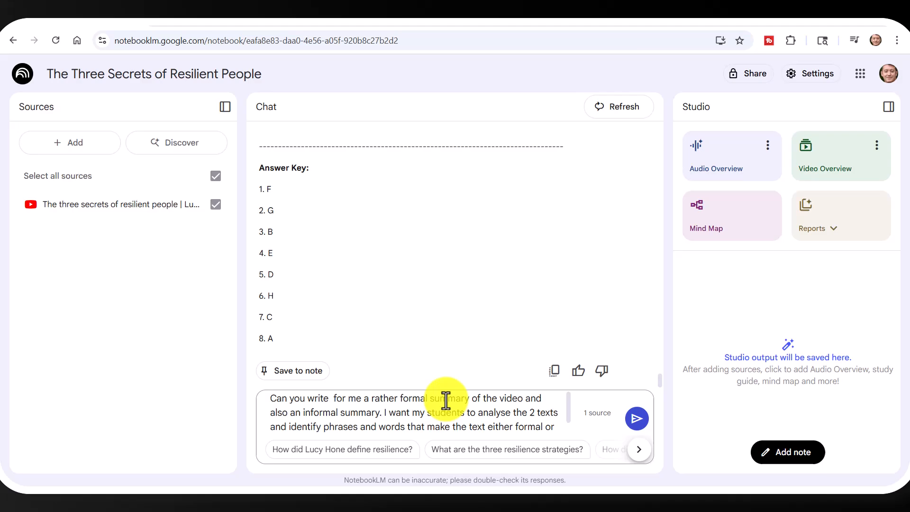
mouse_move(378, 413)
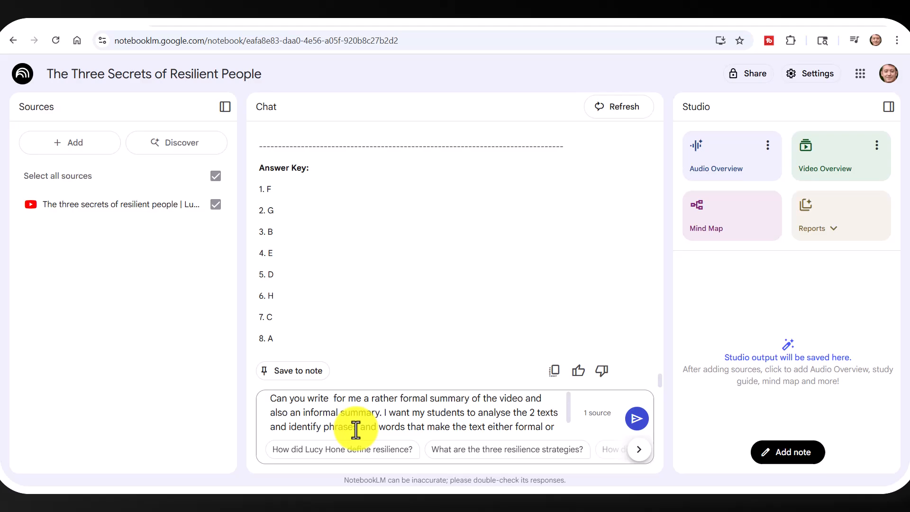
mouse_move(566, 424)
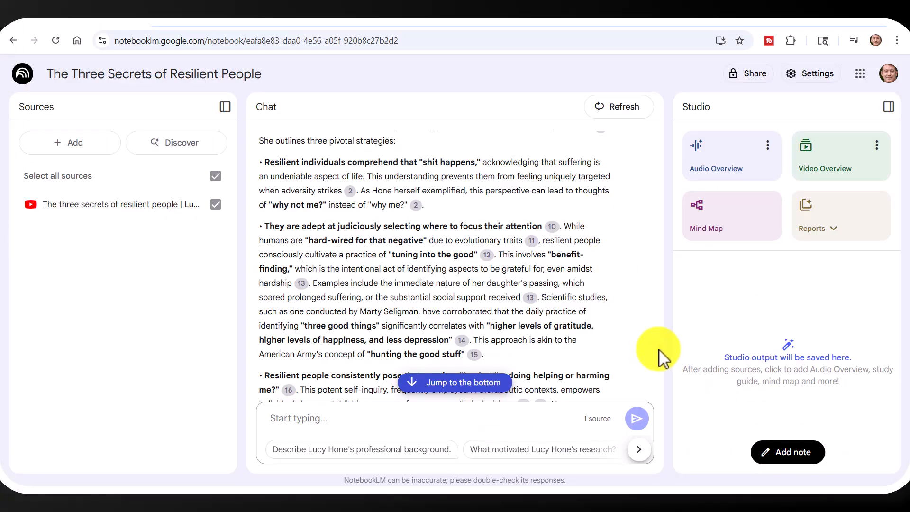
scroll(up, 3)
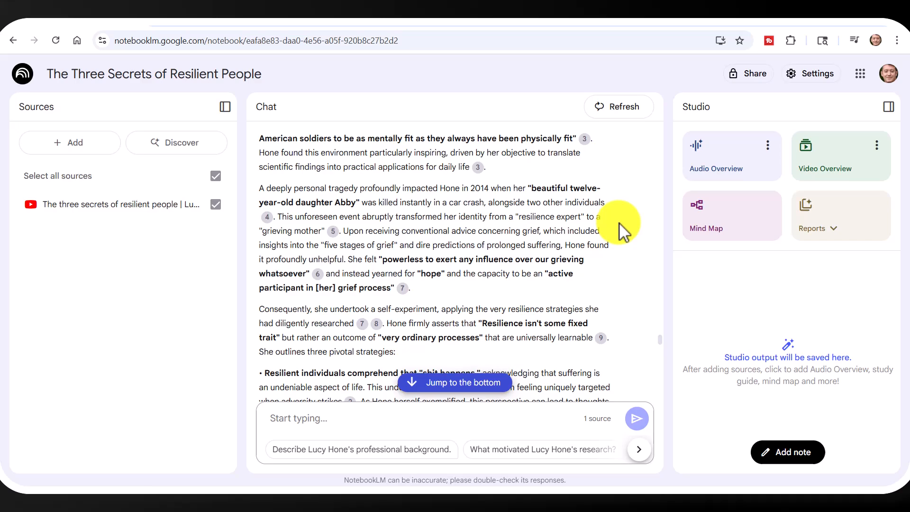
mouse_move(364, 192)
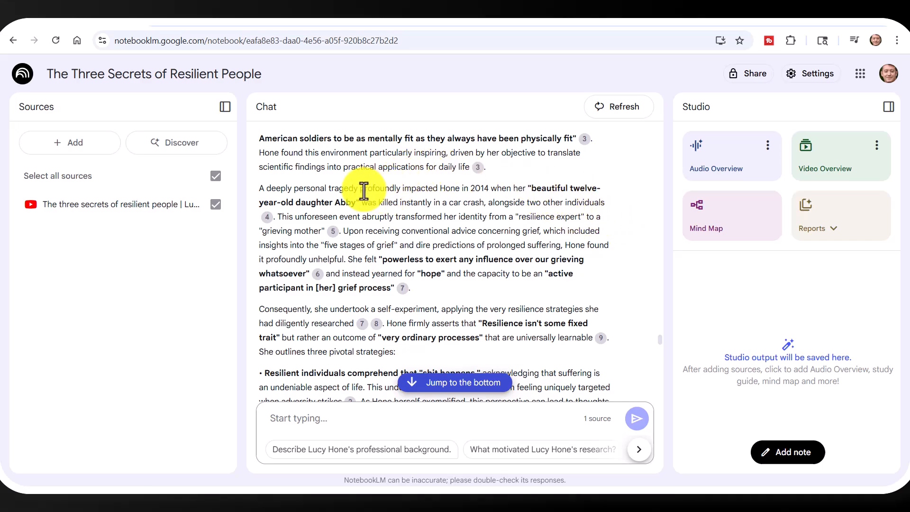
mouse_move(659, 339)
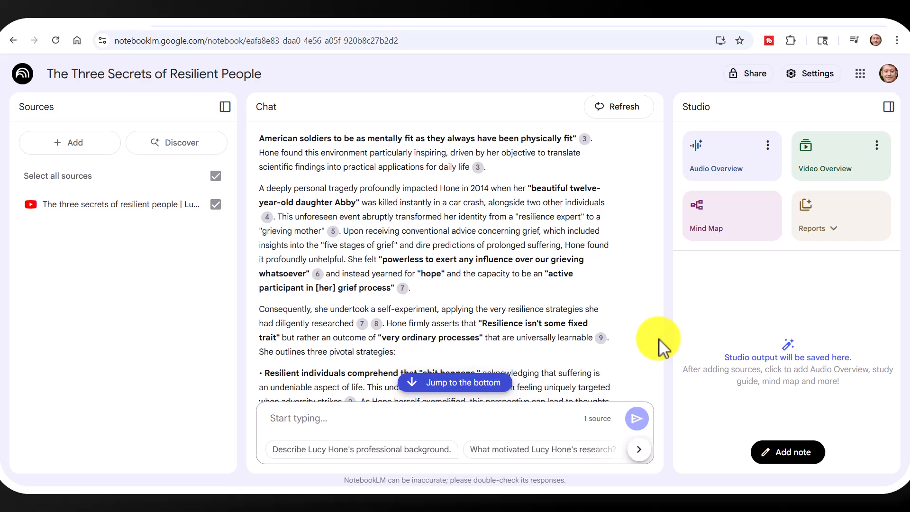
scroll(up, 3)
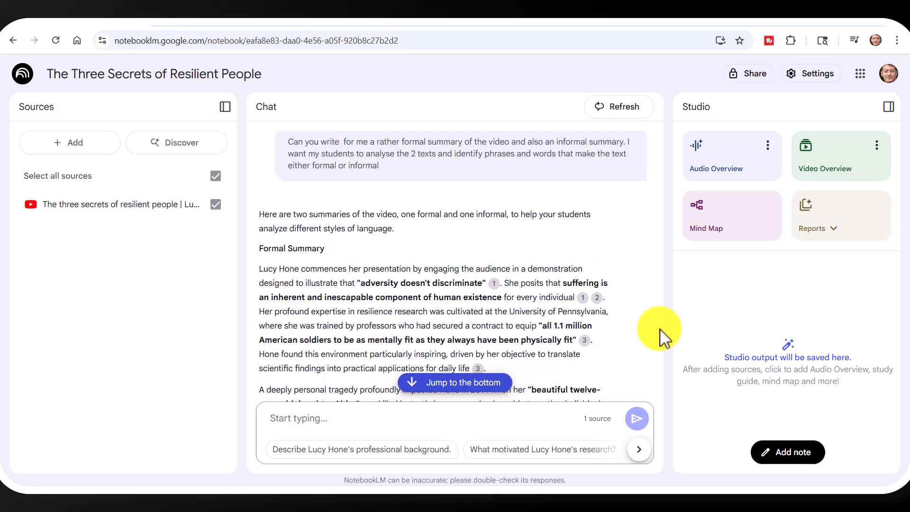
scroll(down, 3)
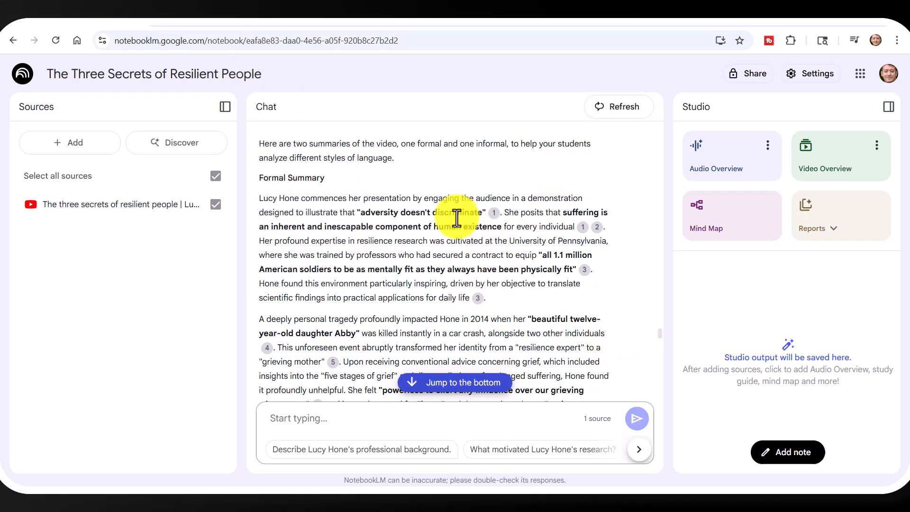
mouse_move(661, 334)
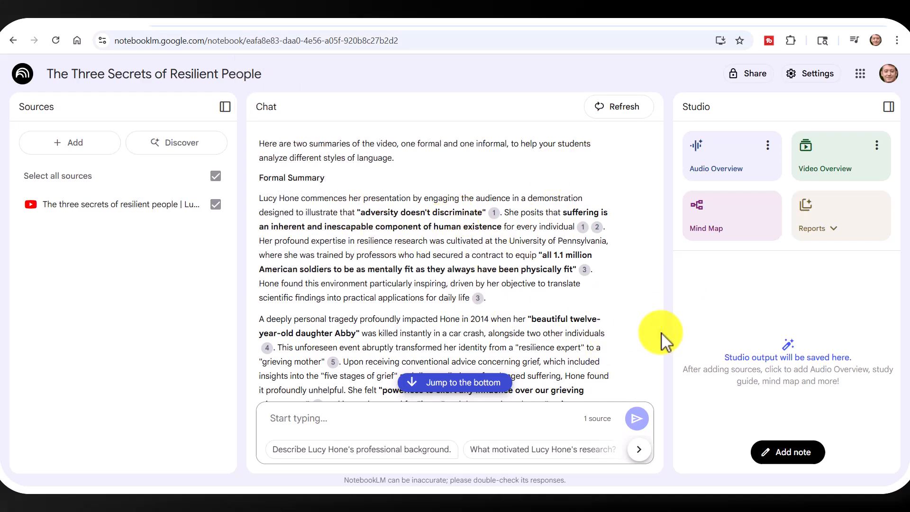
scroll(down, 3)
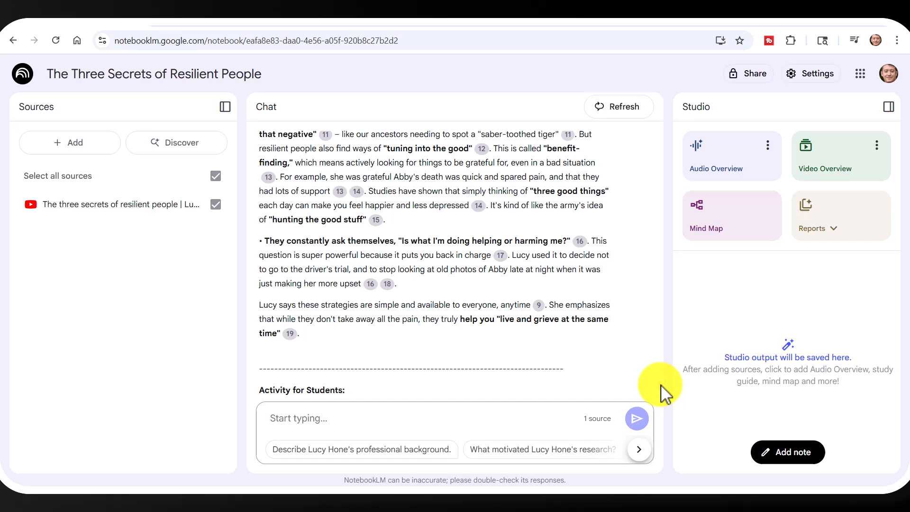
scroll(down, 3)
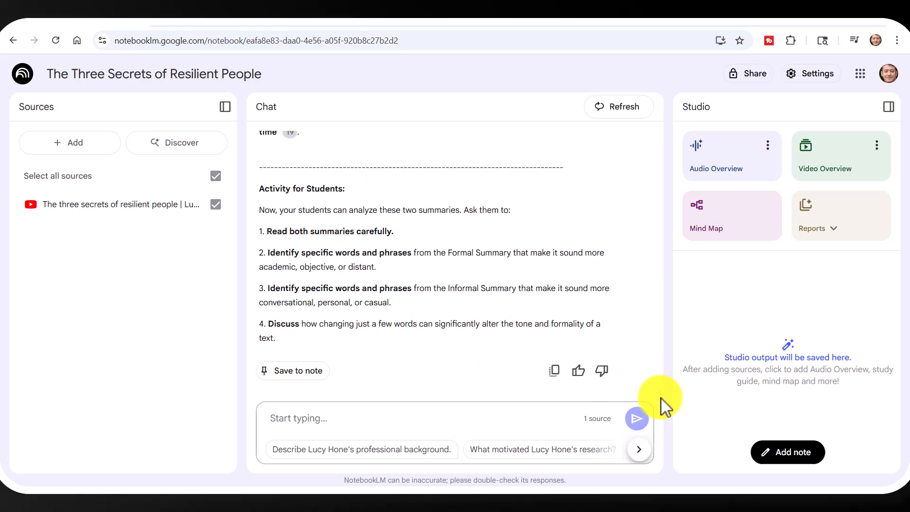
mouse_move(557, 377)
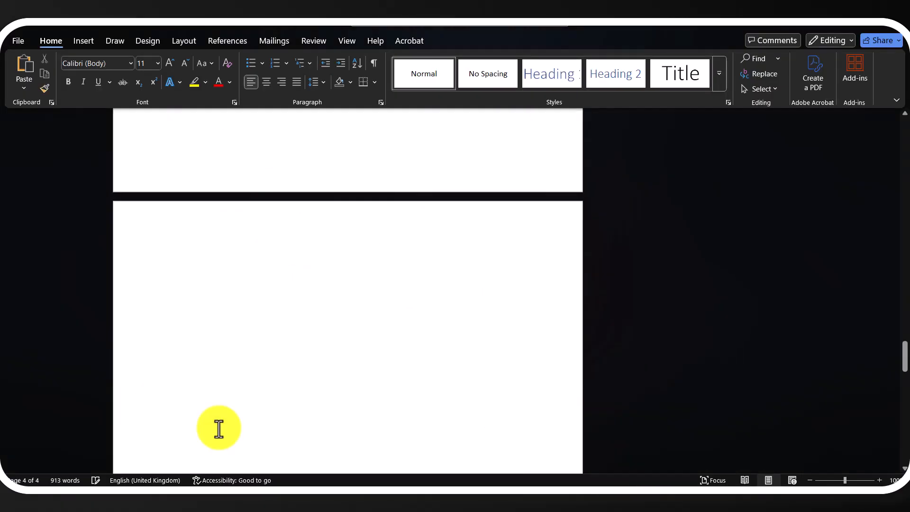
Paste the formal and informal summaries and analysis activity into the handout and review them.
key(ctrl+v)
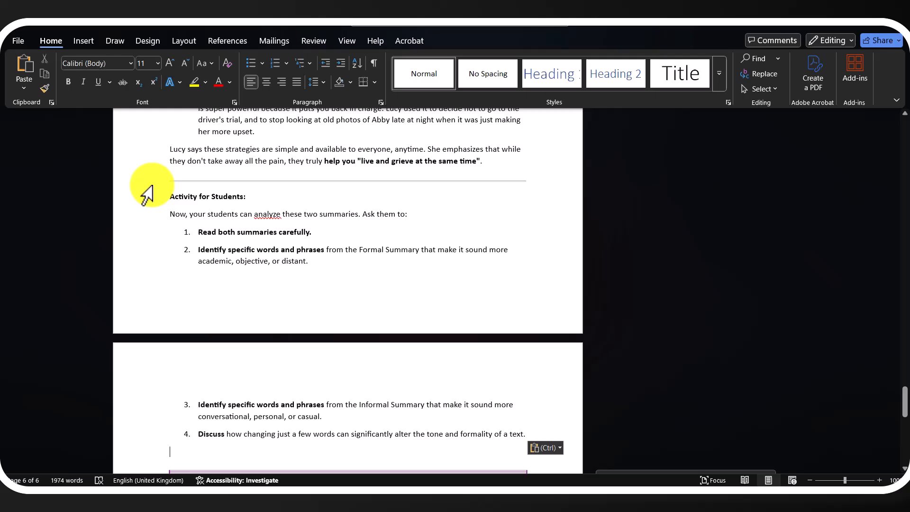
mouse_move(899, 406)
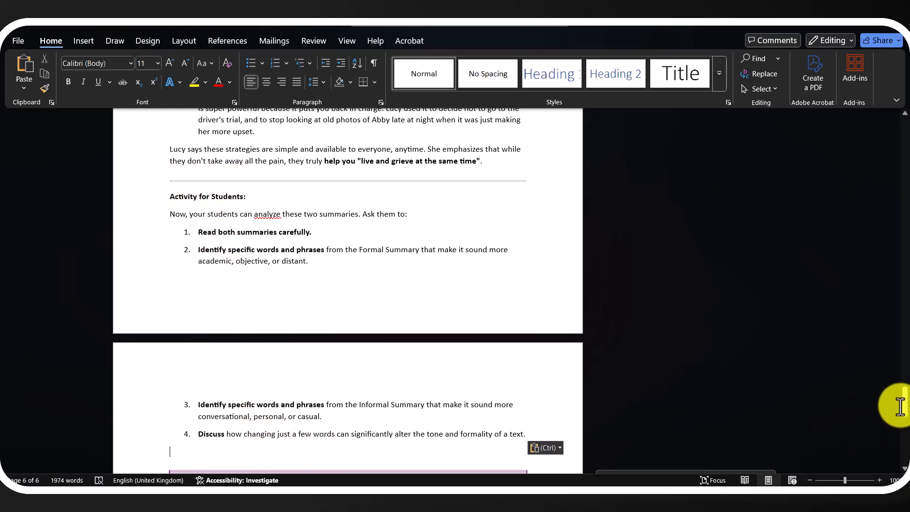
scroll(up, 3)
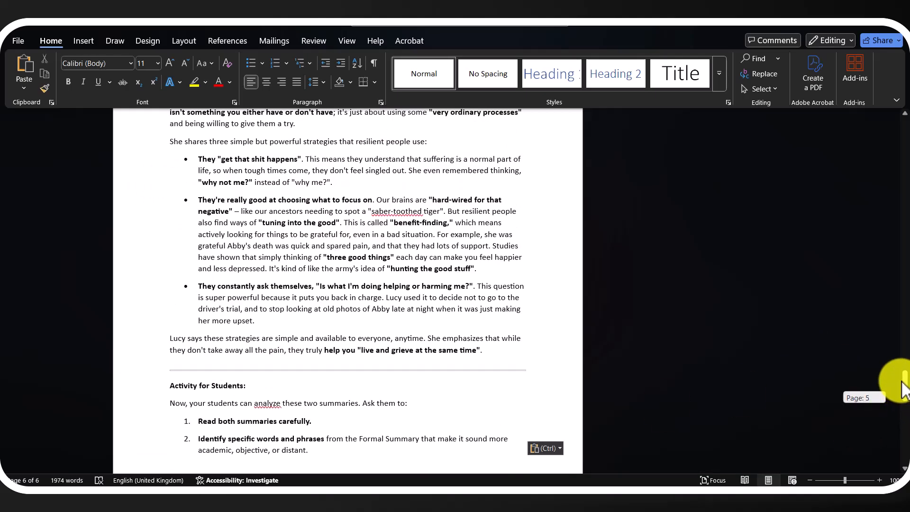
mouse_move(501, 349)
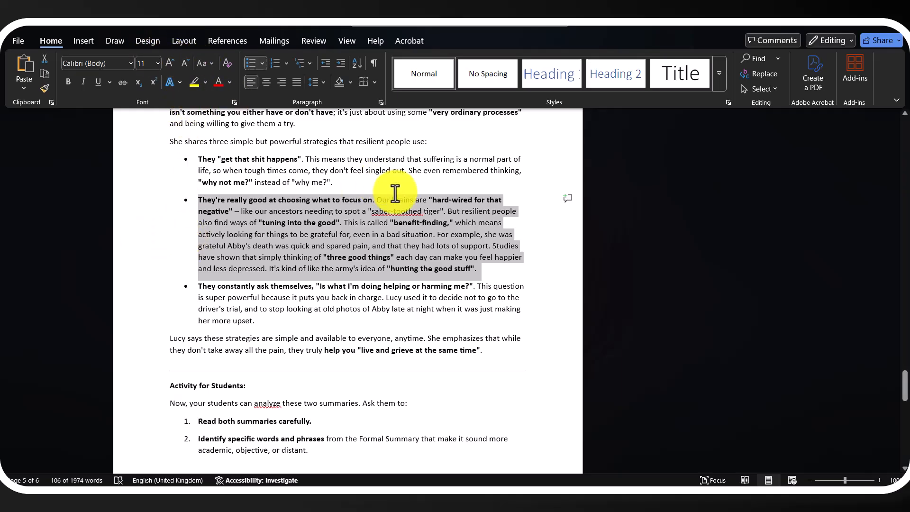
mouse_move(191, 249)
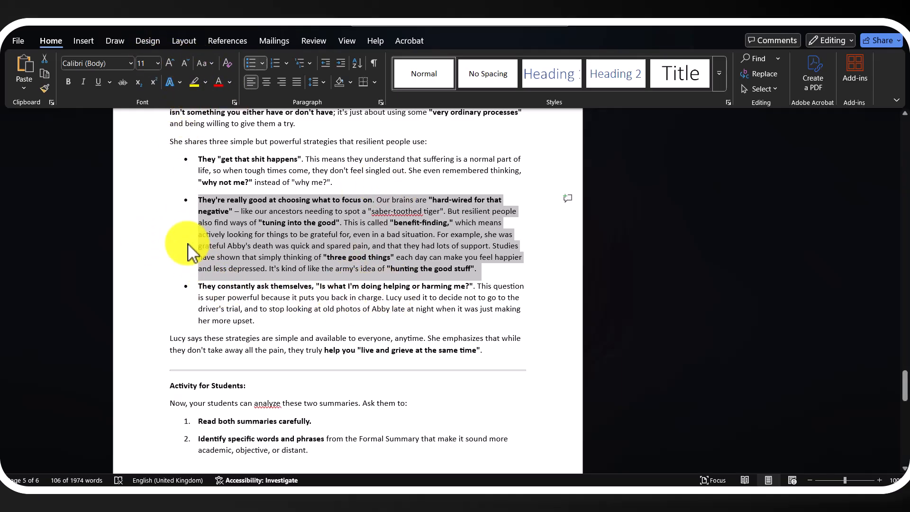
click(374, 290)
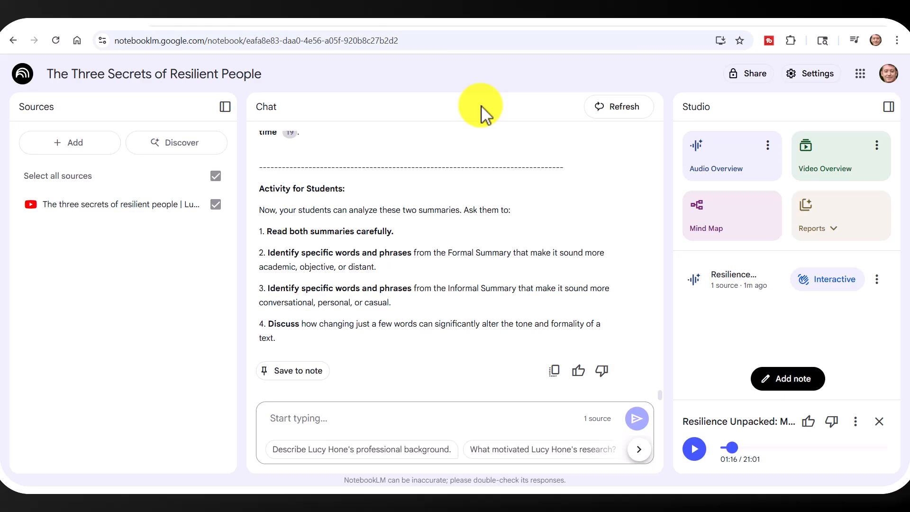
mouse_move(716, 153)
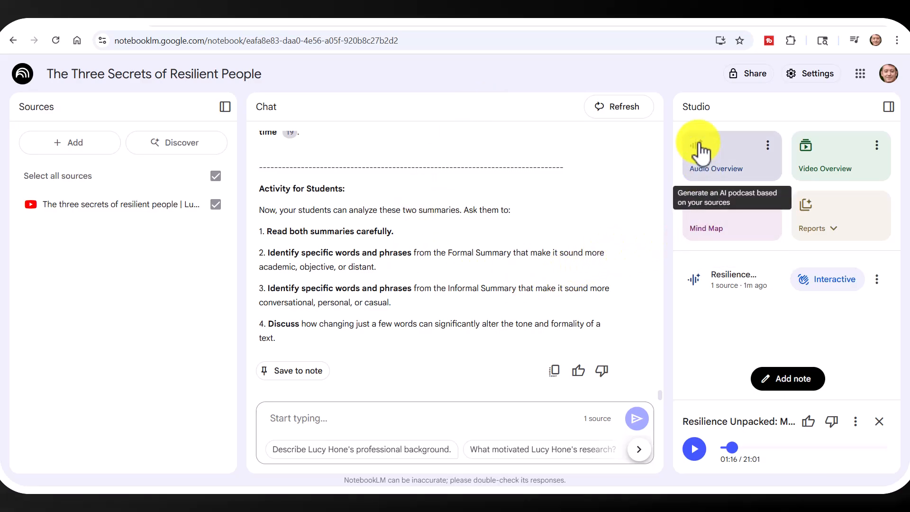
mouse_move(841, 156)
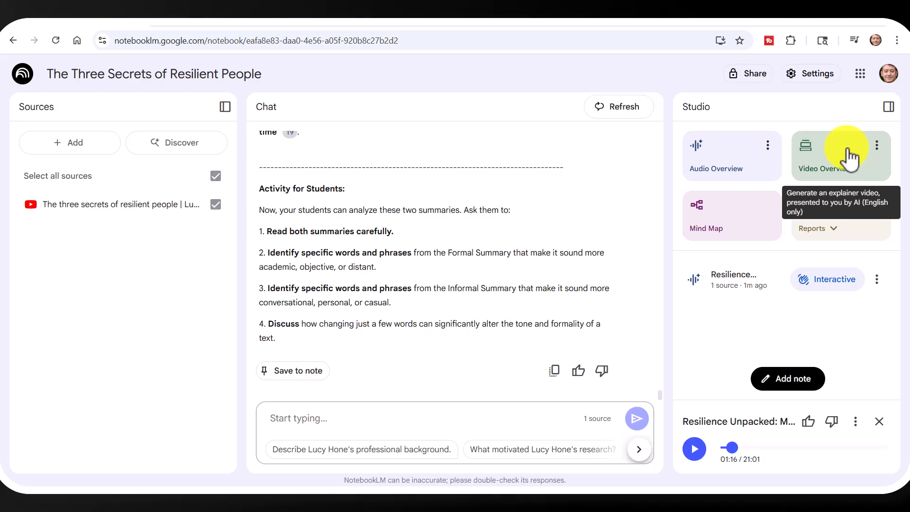
mouse_move(742, 145)
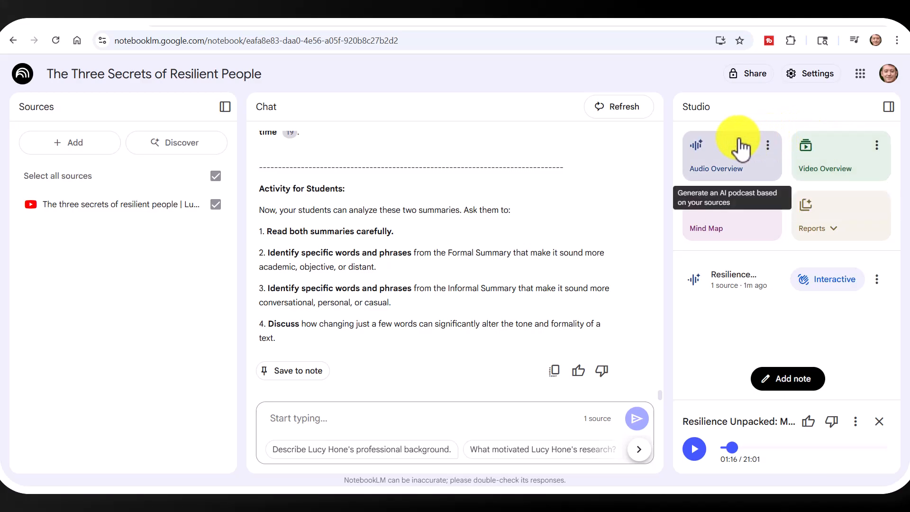
mouse_move(766, 150)
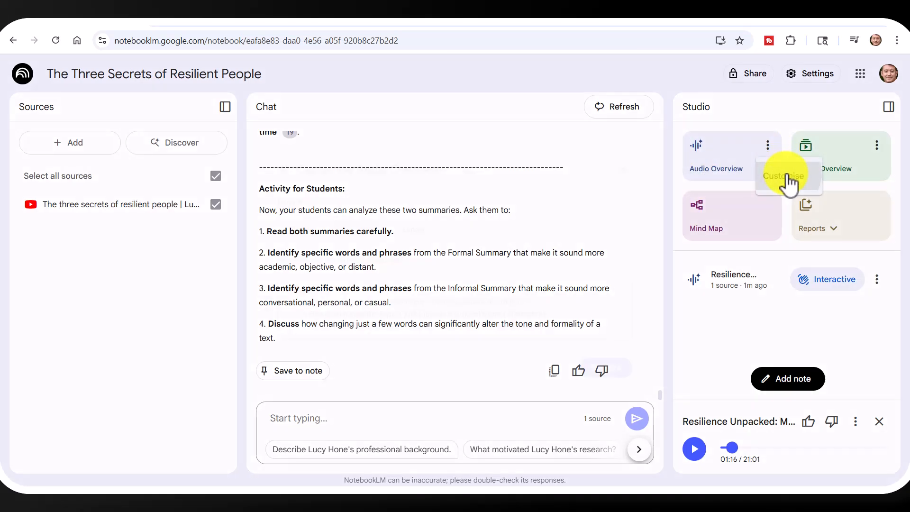
Open the Customise Audio Overview settings, leaving Default length and no focus instructions.
click(788, 175)
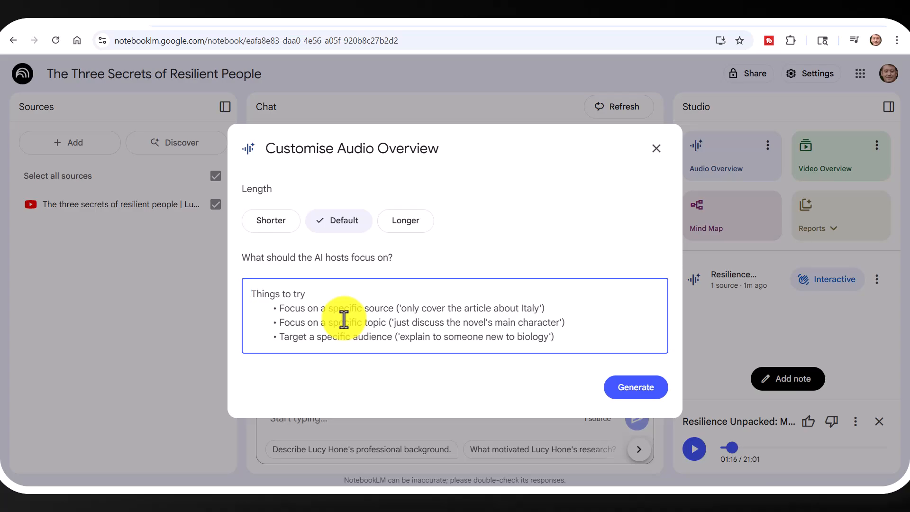
mouse_move(255, 276)
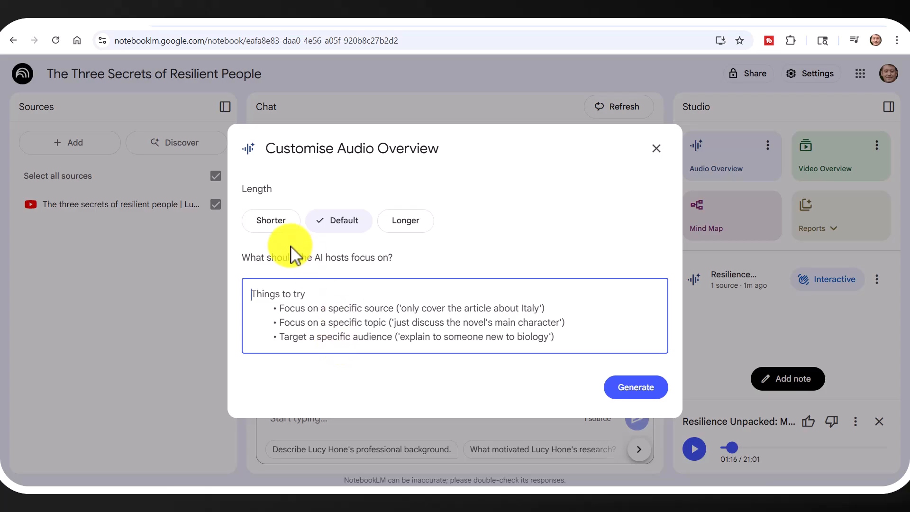
mouse_move(139, 216)
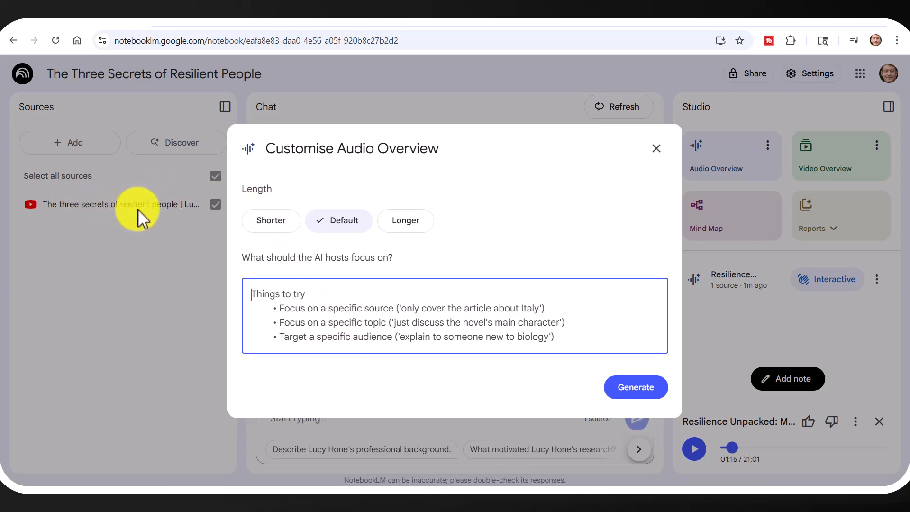
mouse_move(372, 337)
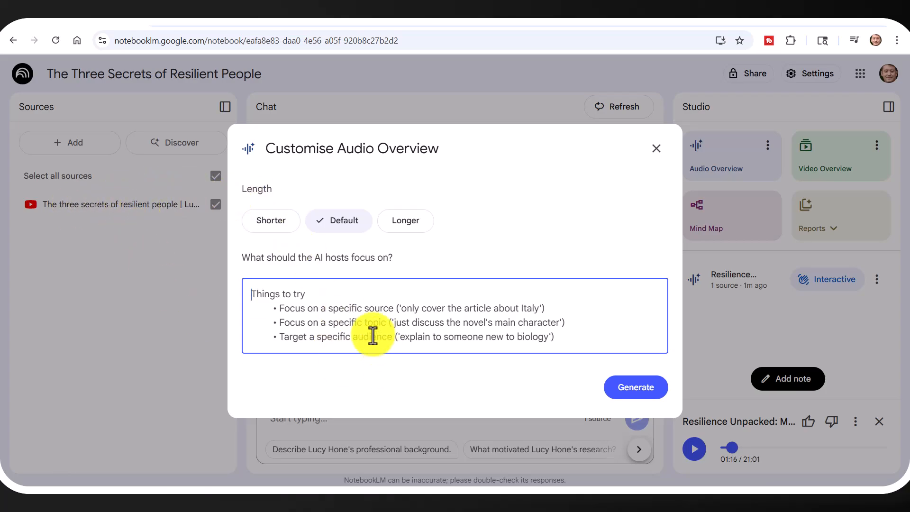
mouse_move(357, 322)
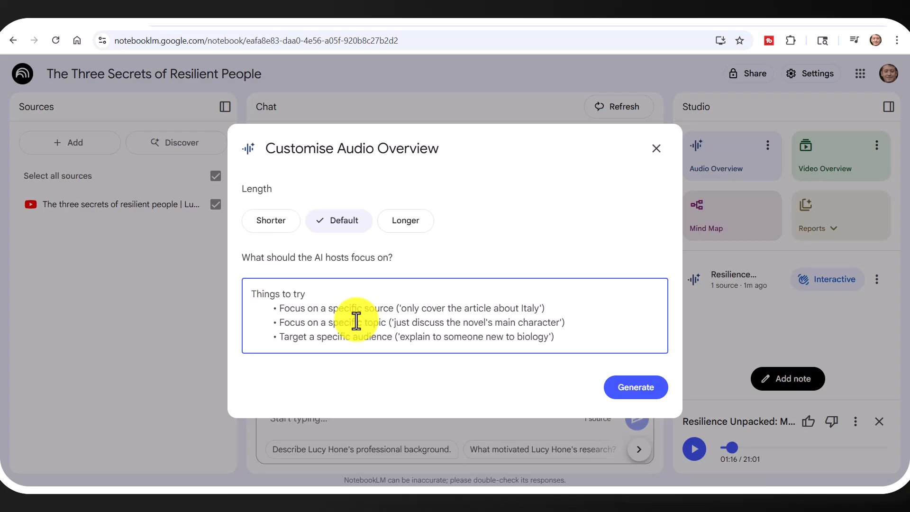
mouse_move(652, 148)
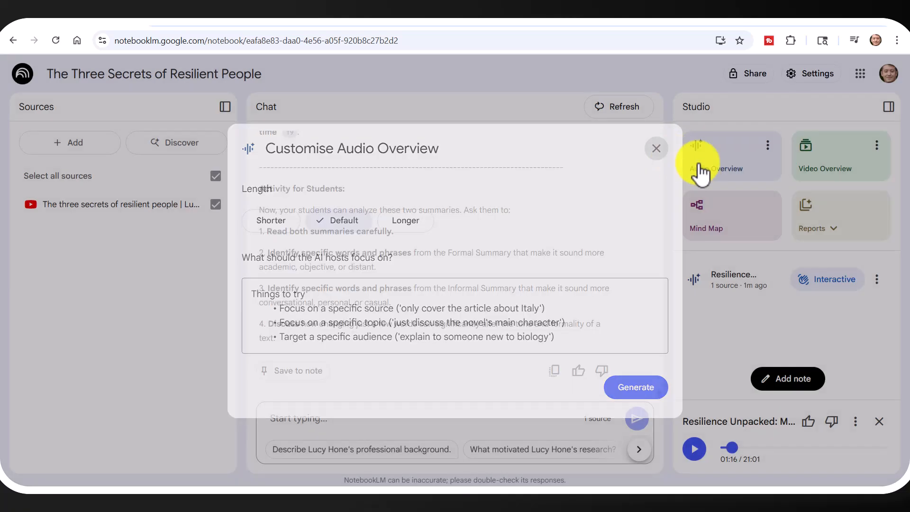
click(655, 148)
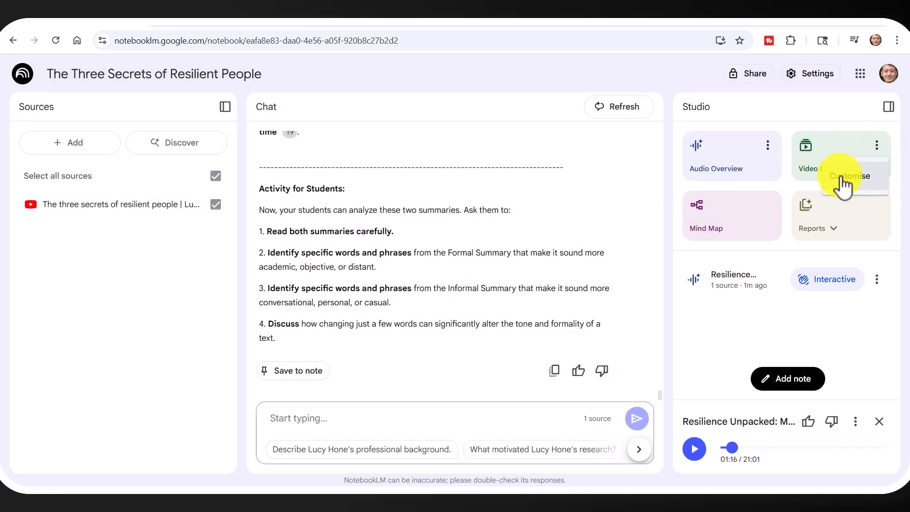
click(851, 176)
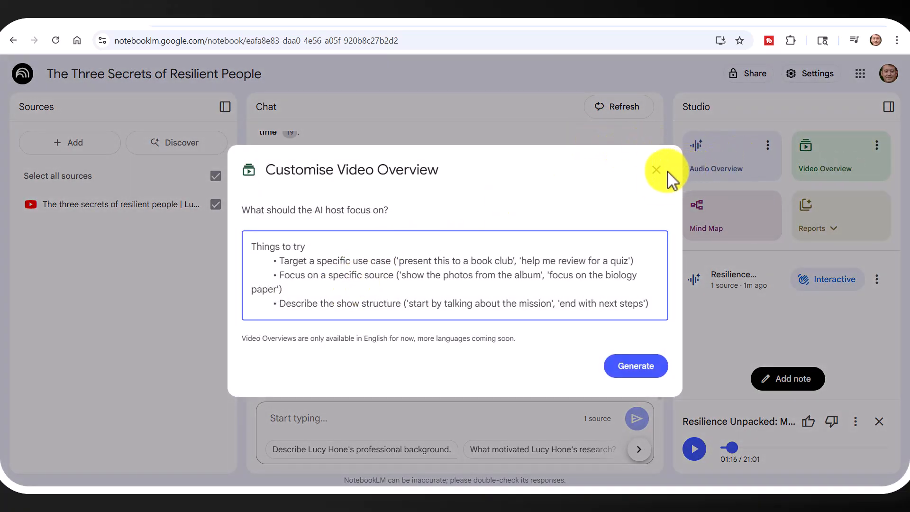
click(654, 170)
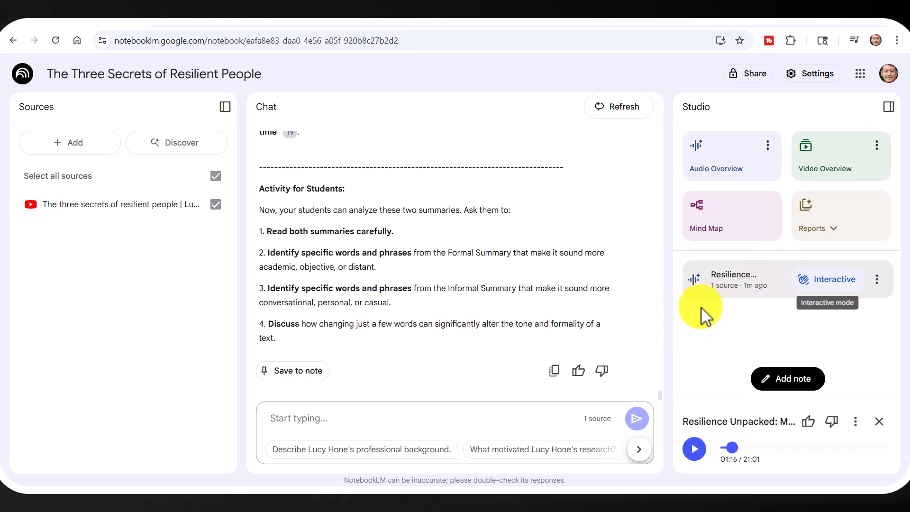
mouse_move(783, 342)
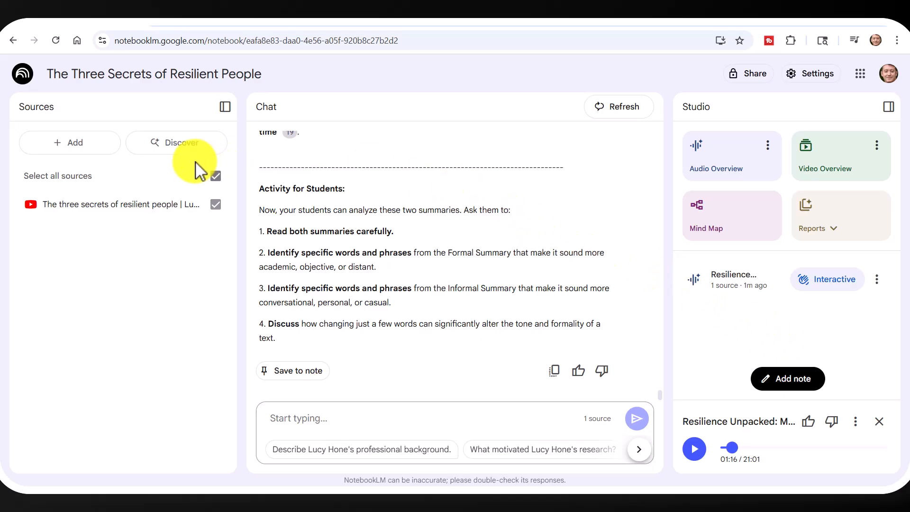
mouse_move(81, 203)
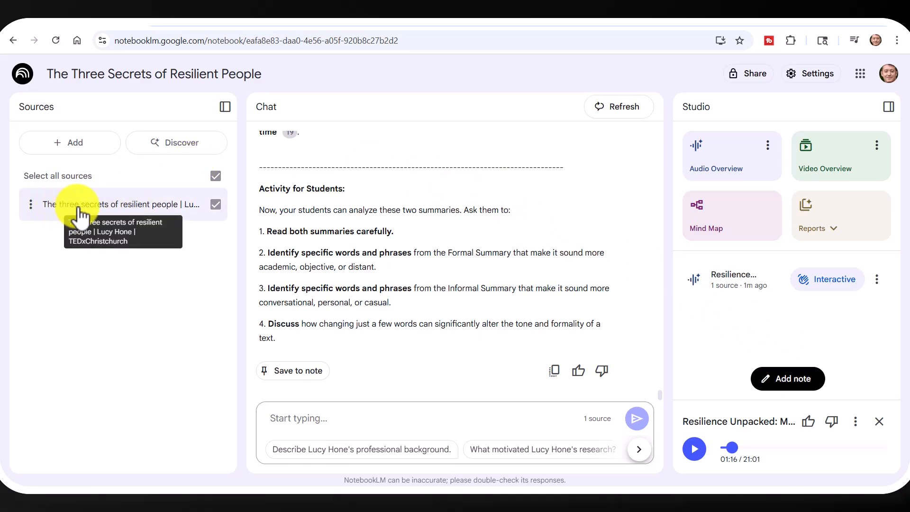
mouse_move(180, 212)
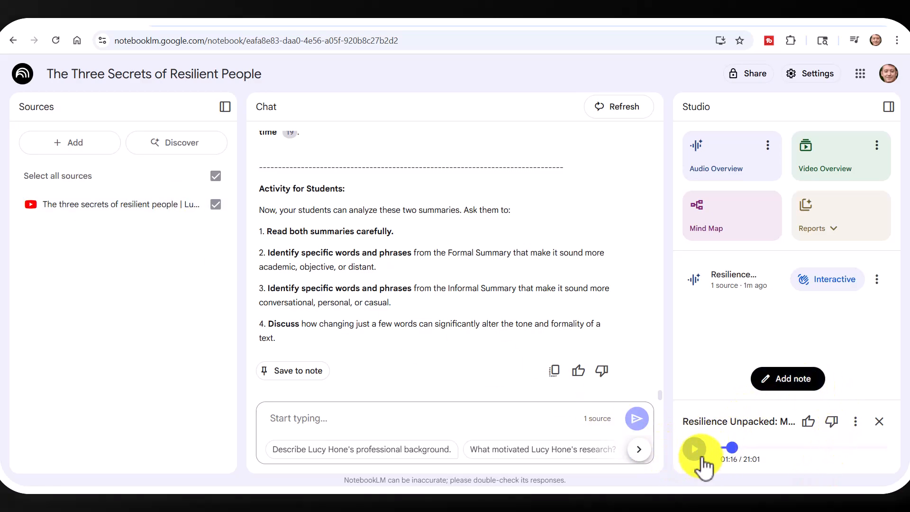
Play the 21-minute audio overview and view its speed, Download and Share options.
click(854, 421)
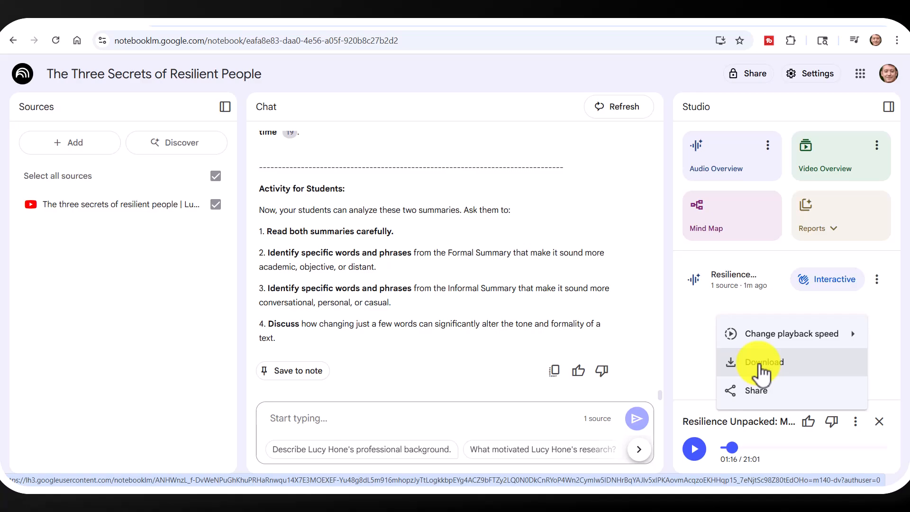
mouse_move(702, 329)
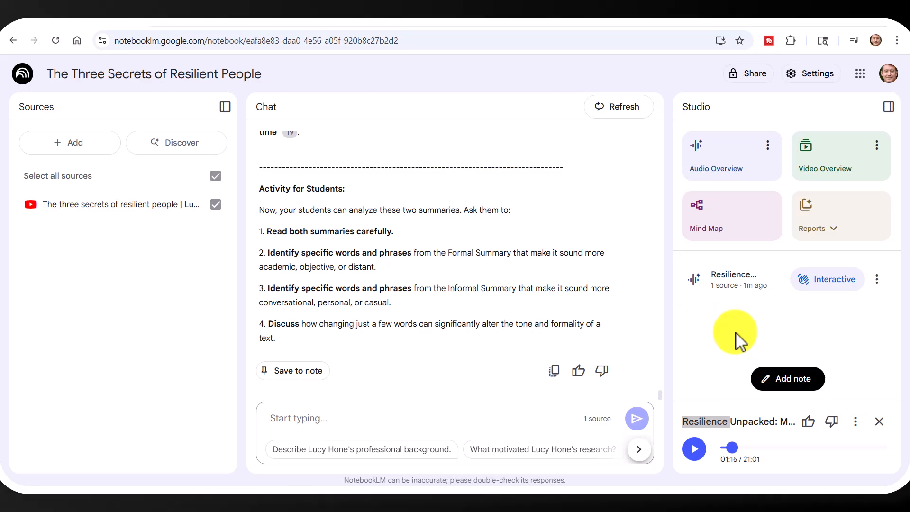
click(693, 448)
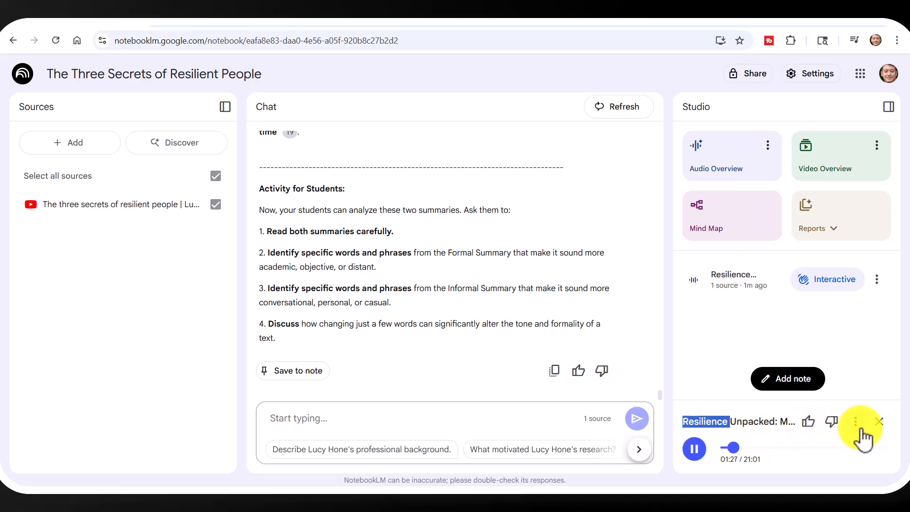
Pause the audio overview and seek back to 1:10 of 21:01.
click(857, 421)
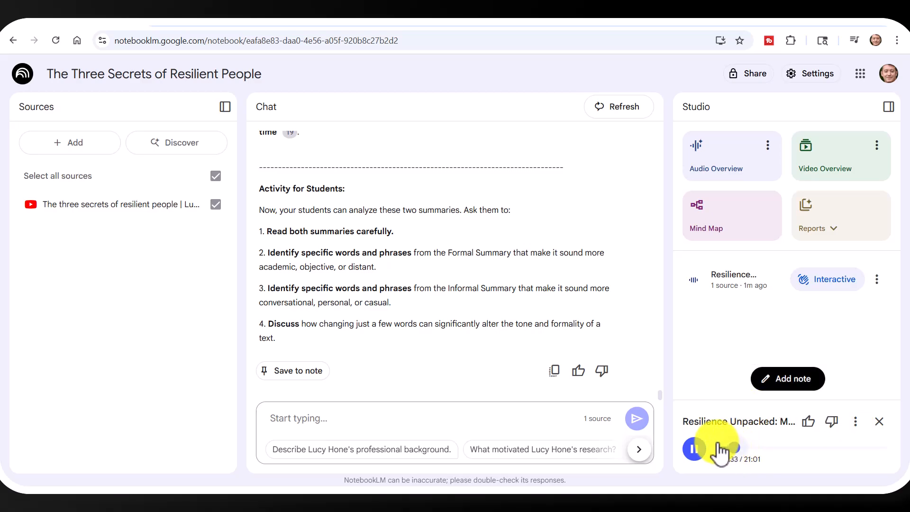
click(693, 449)
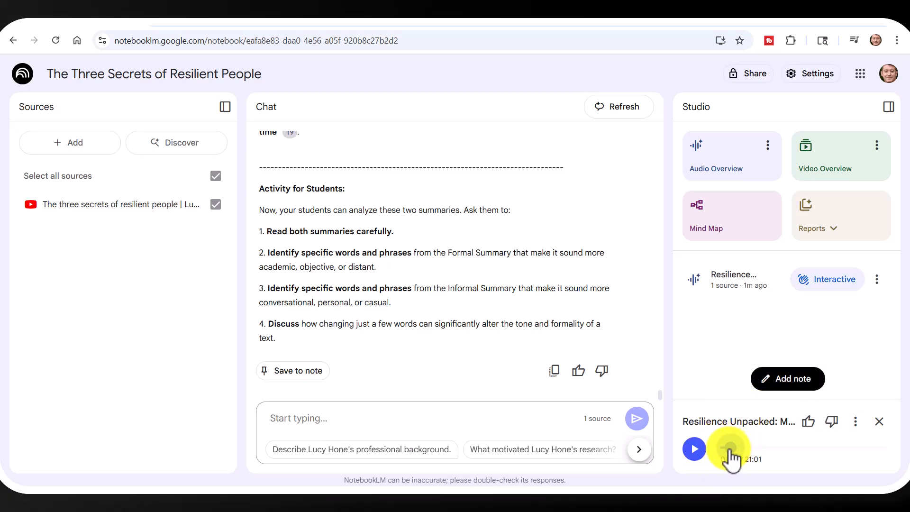
click(694, 449)
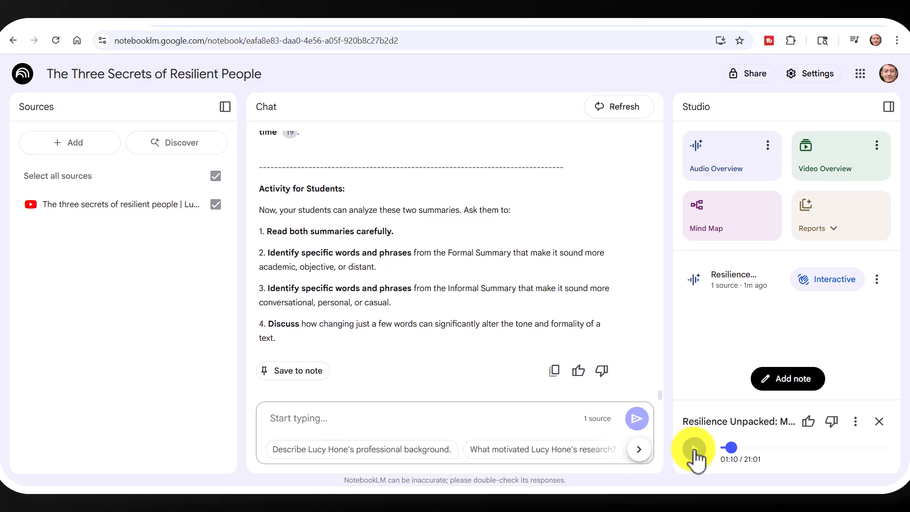
mouse_move(818, 162)
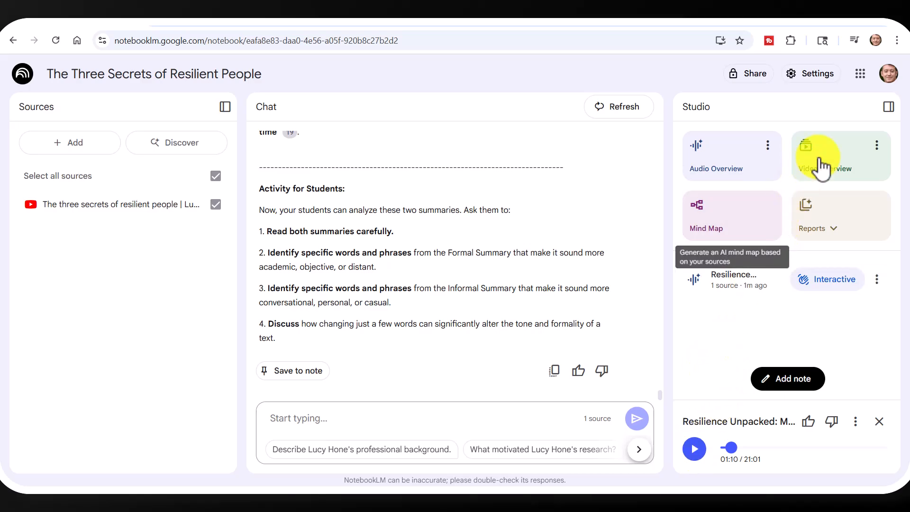
mouse_move(854, 150)
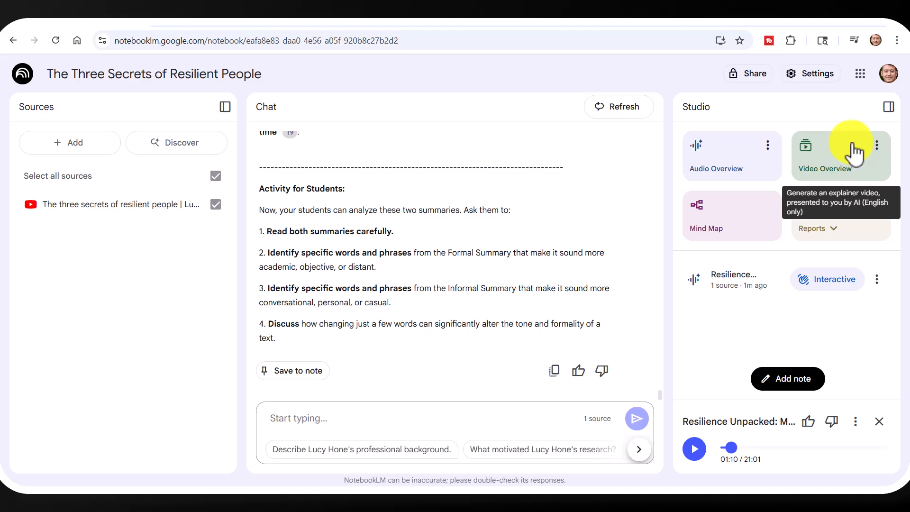
mouse_move(755, 168)
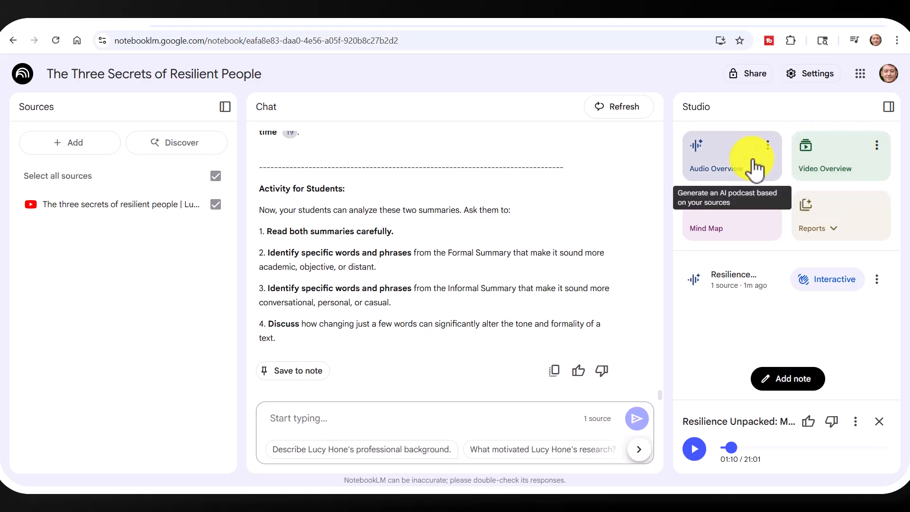
mouse_move(821, 162)
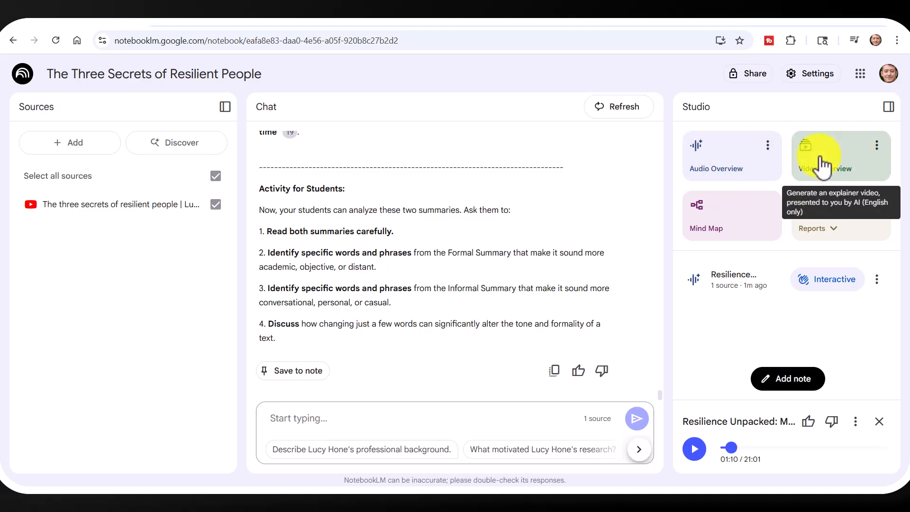
mouse_move(732, 155)
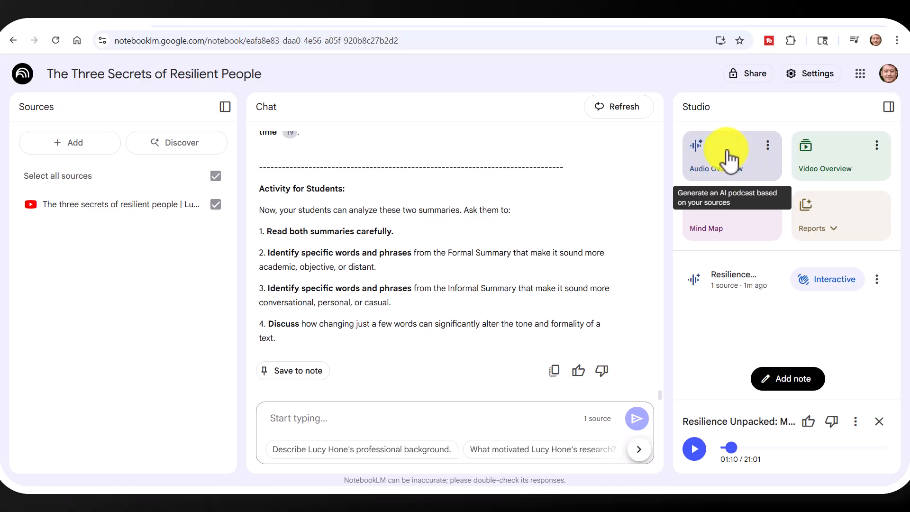
mouse_move(293, 258)
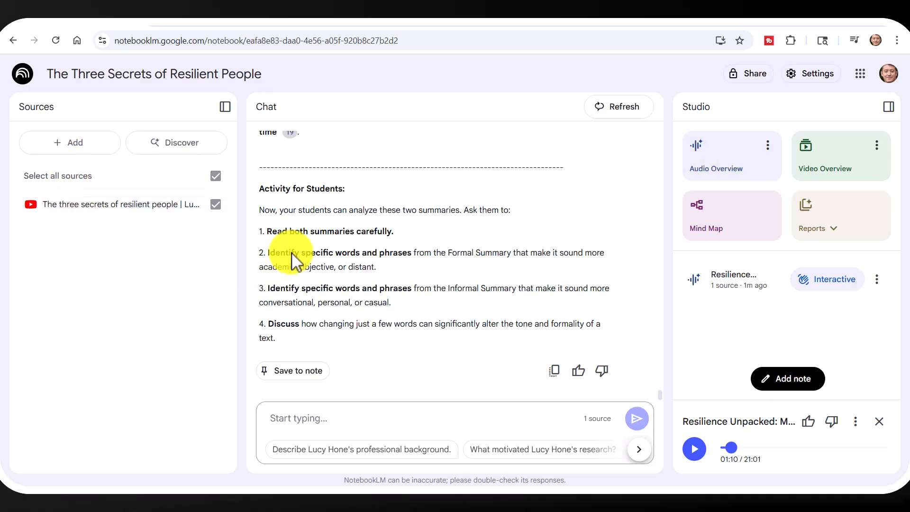
mouse_move(339, 284)
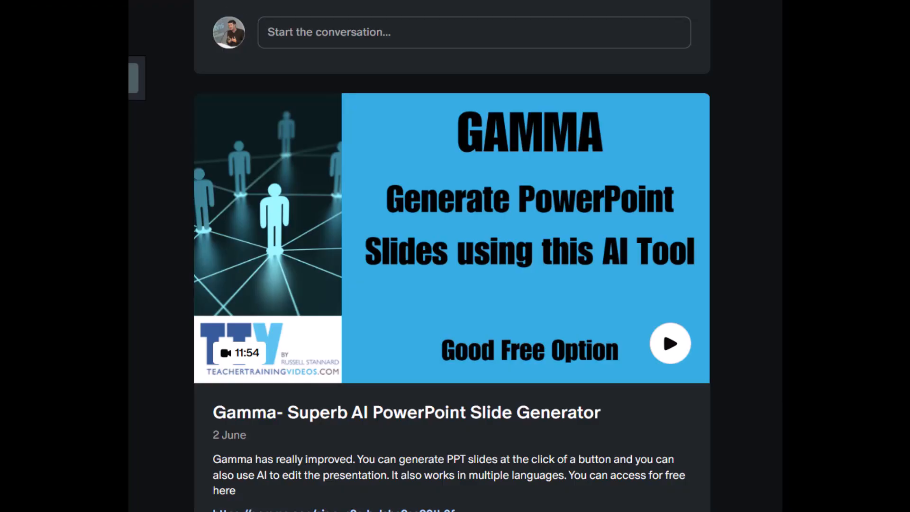
scroll(down, 3)
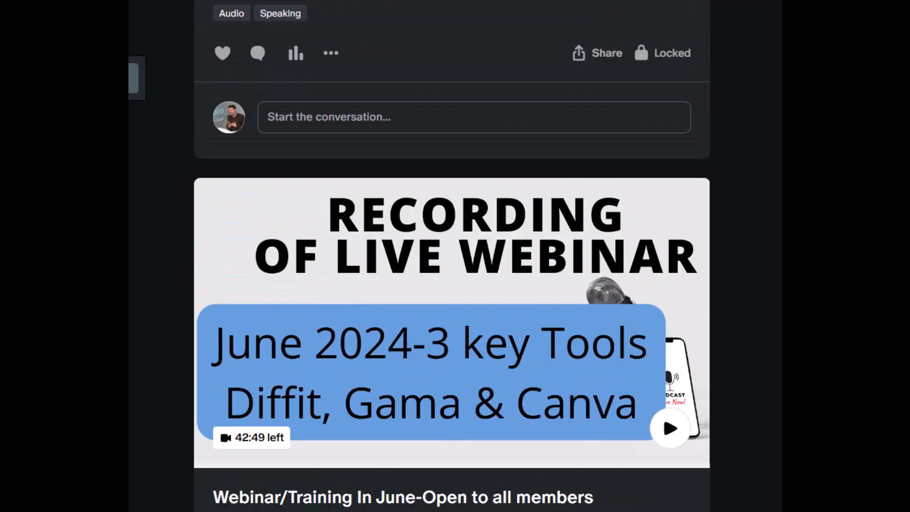
scroll(down, 3)
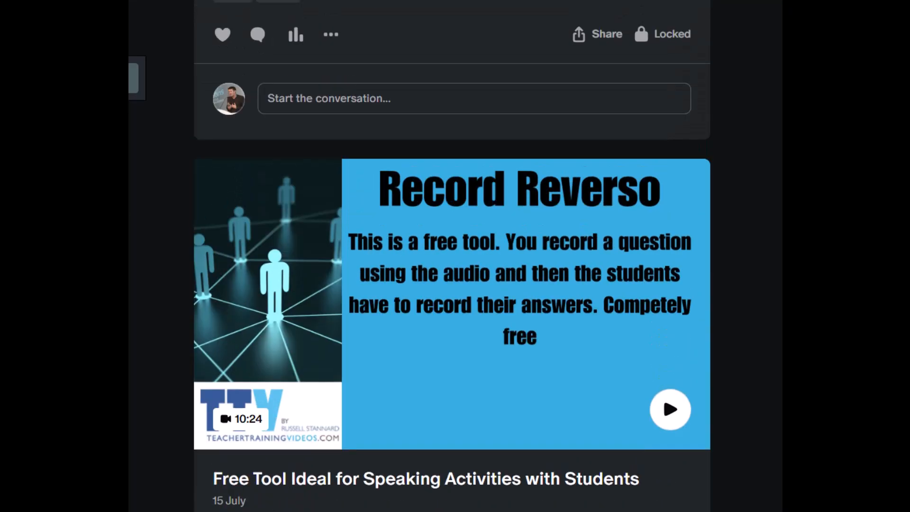
scroll(up, 3)
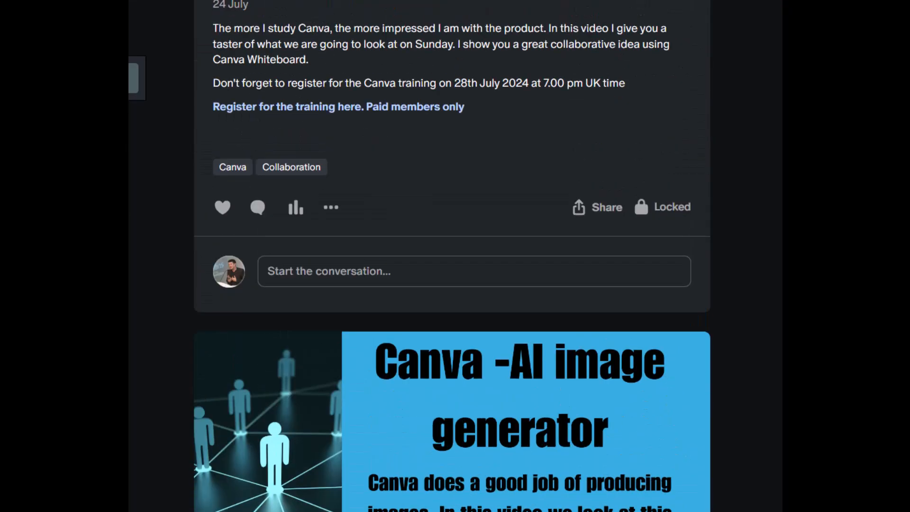
scroll(down, 3)
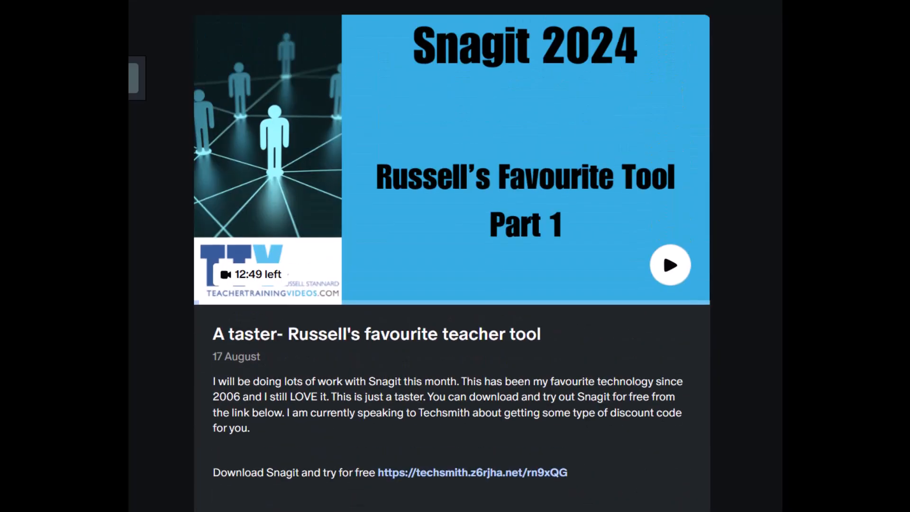
scroll(down, 3)
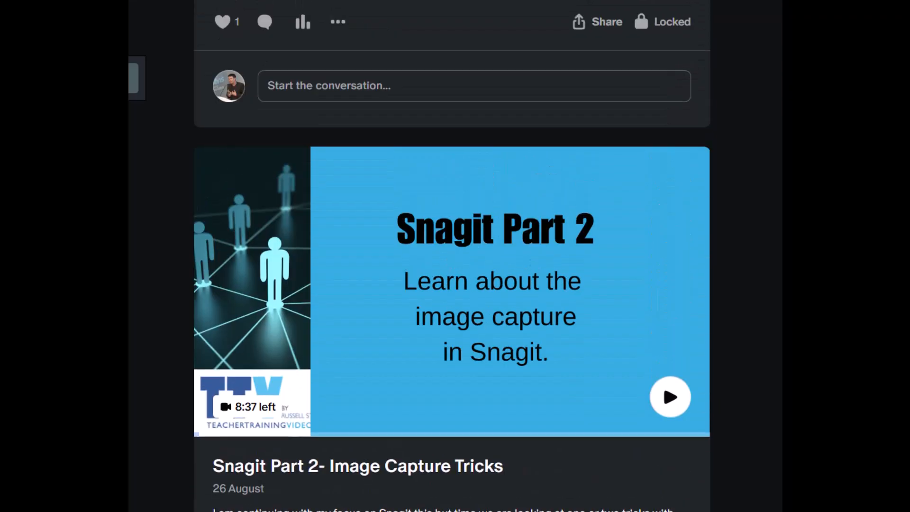
scroll(down, 3)
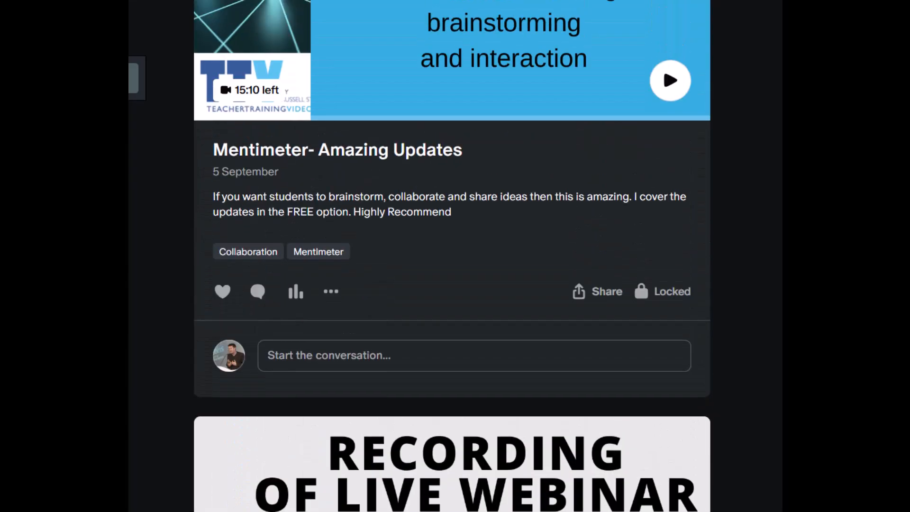
scroll(down, 3)
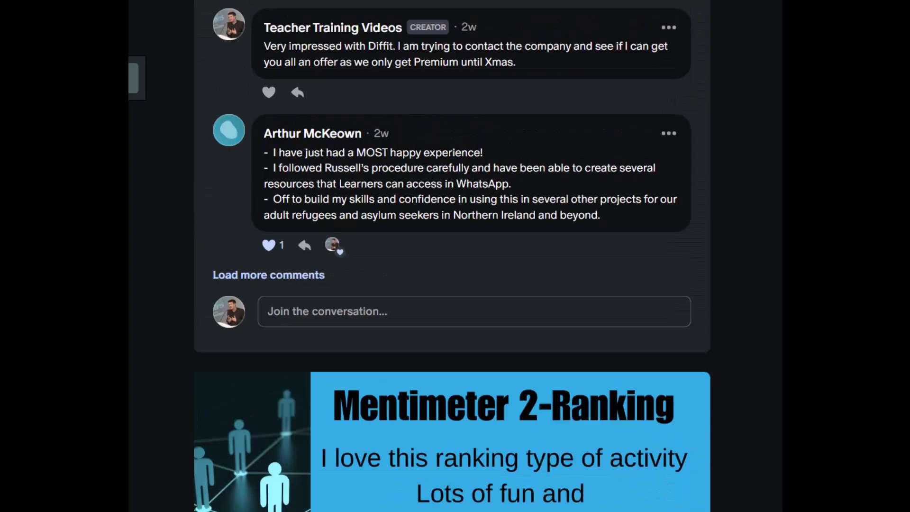
scroll(down, 3)
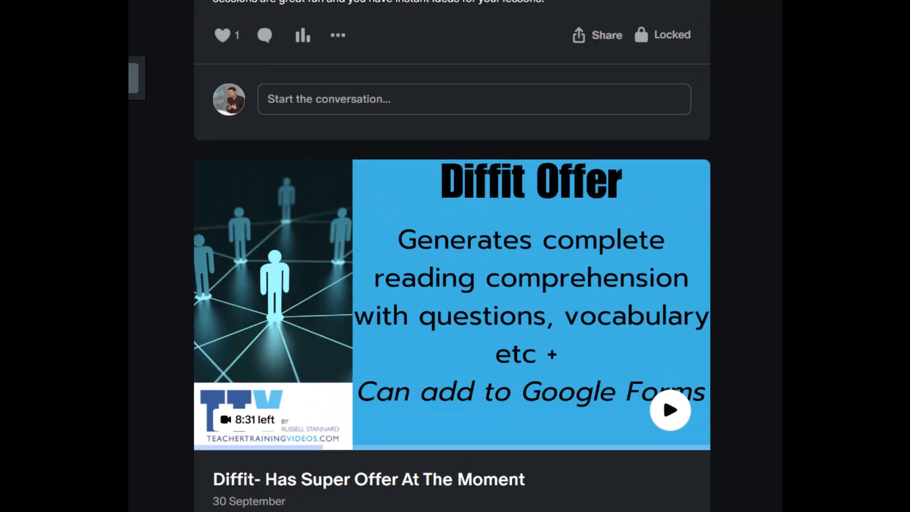